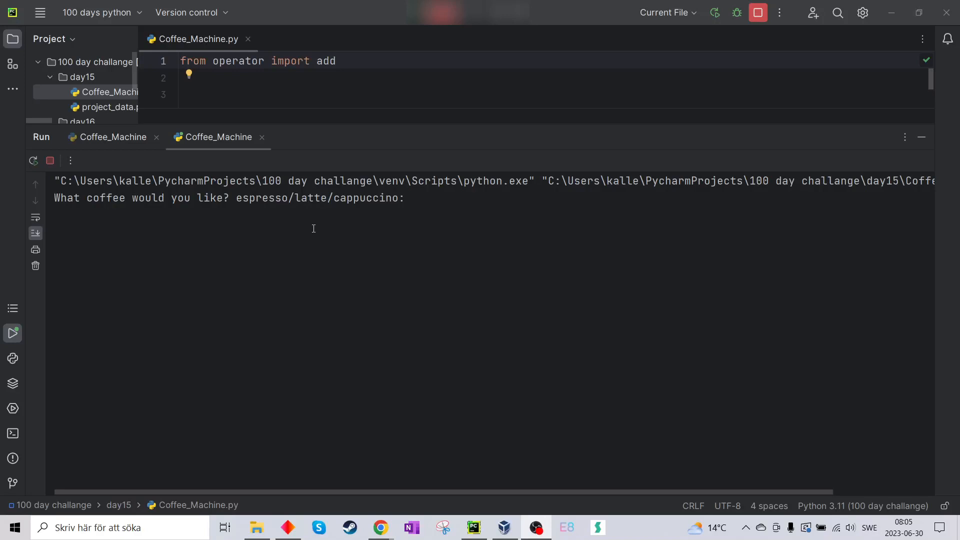
# Step: Close the first, duplicate Coffee_Machine tab in the Run tool window
pyautogui.click(262, 137)
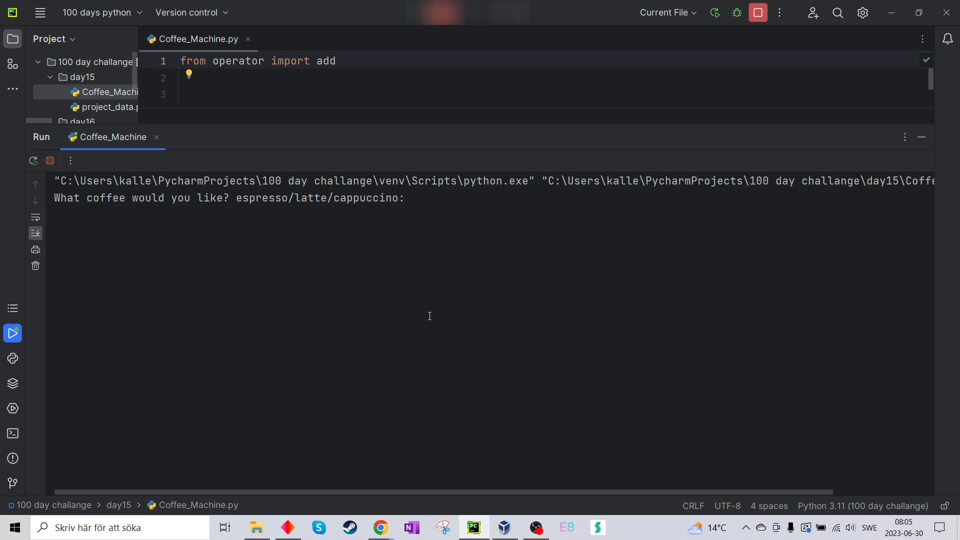
pyautogui.moveTo(271, 255)
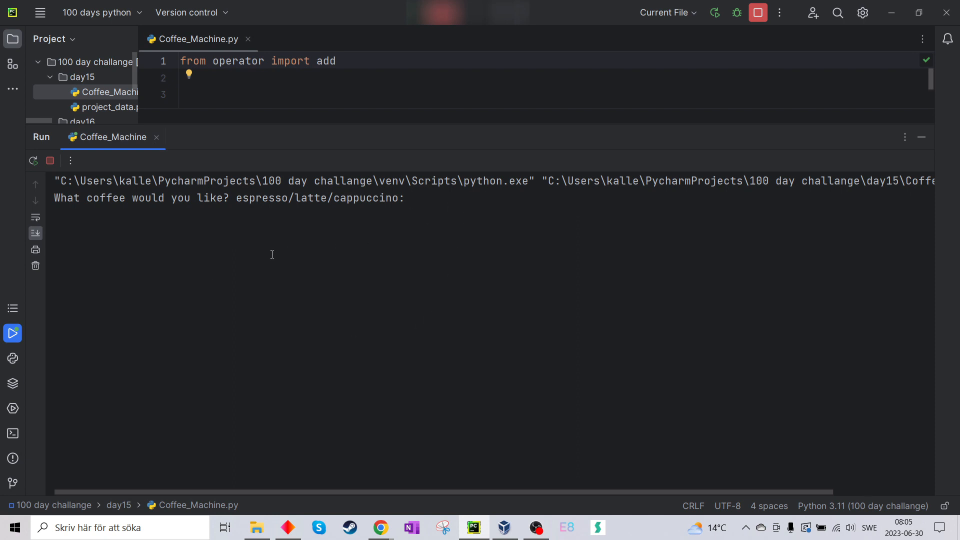
pyautogui.moveTo(380, 527)
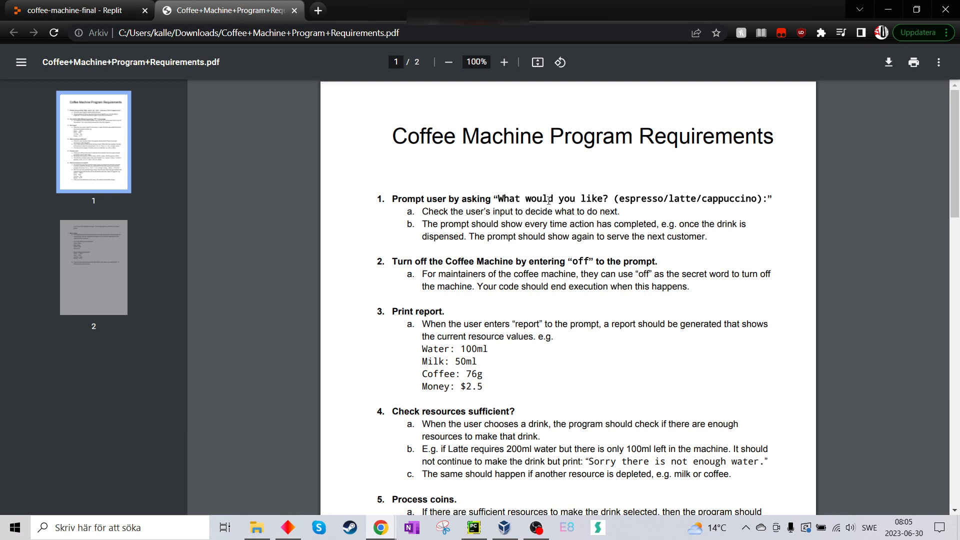
pyautogui.moveTo(678, 235)
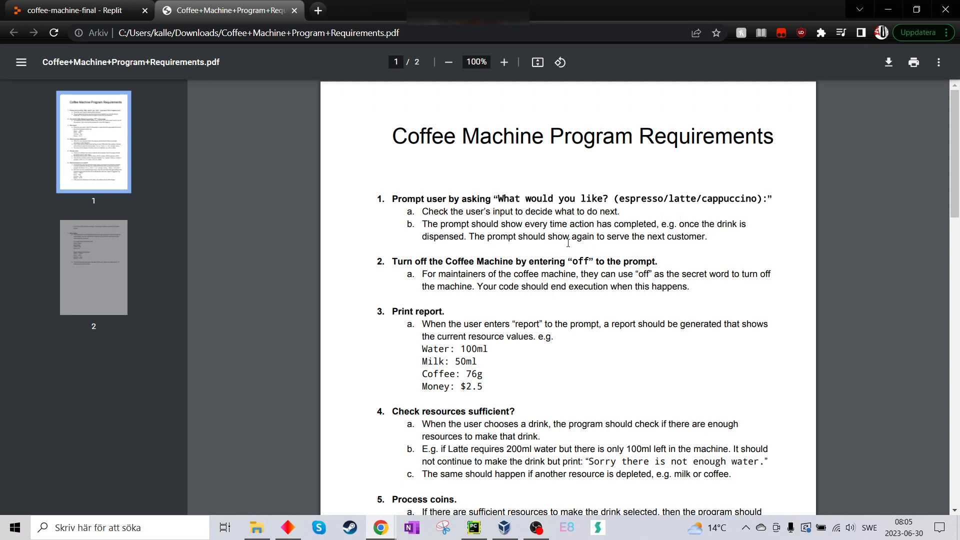
pyautogui.scroll(-3)
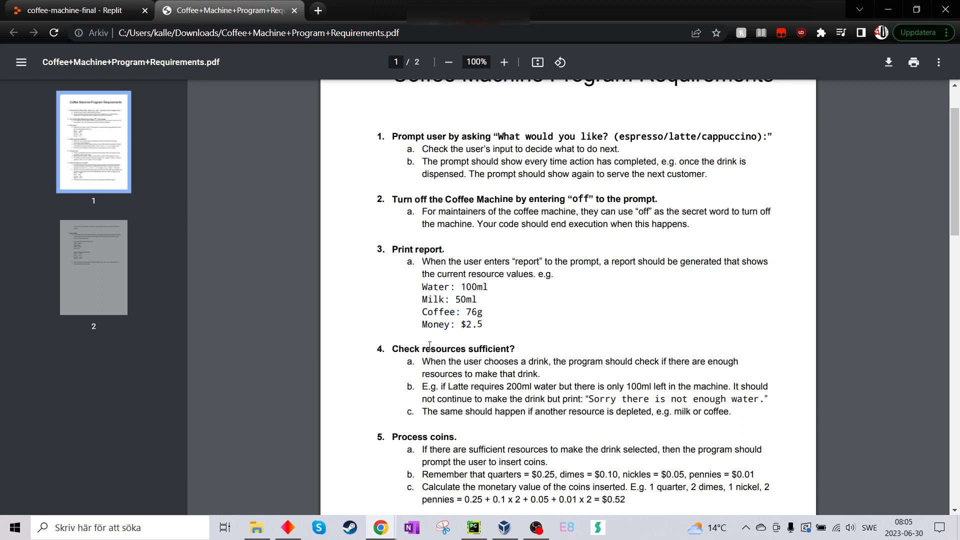
pyautogui.scroll(-3)
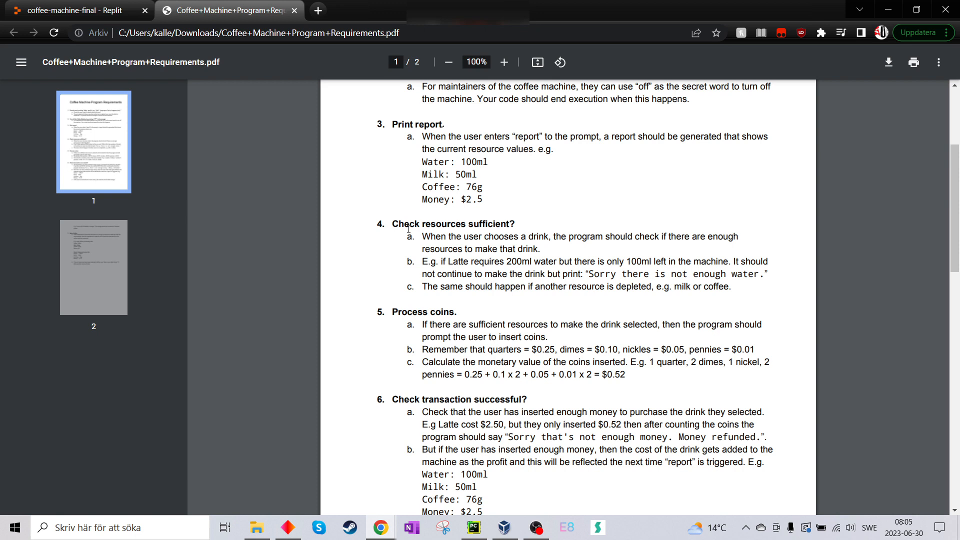
pyautogui.doubleClick(452, 224)
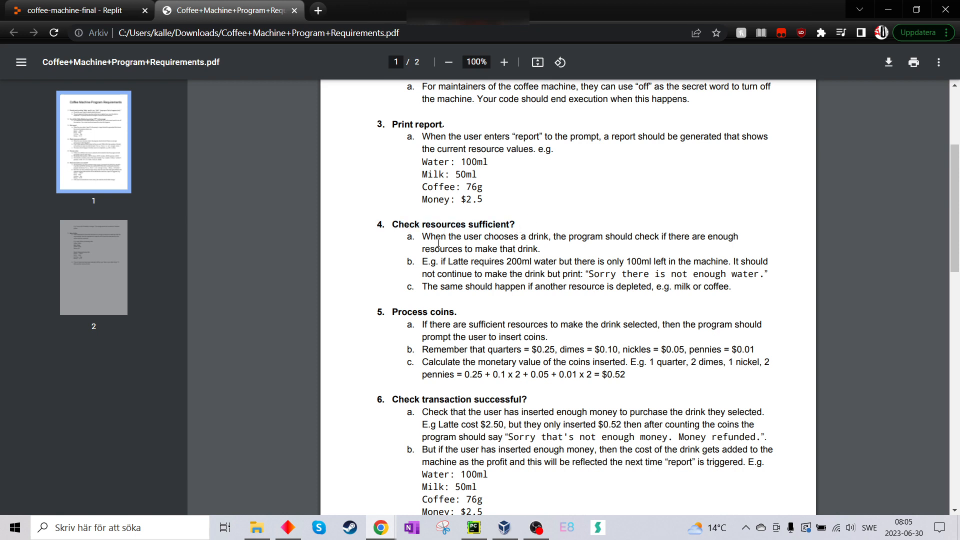
pyautogui.scroll(-3)
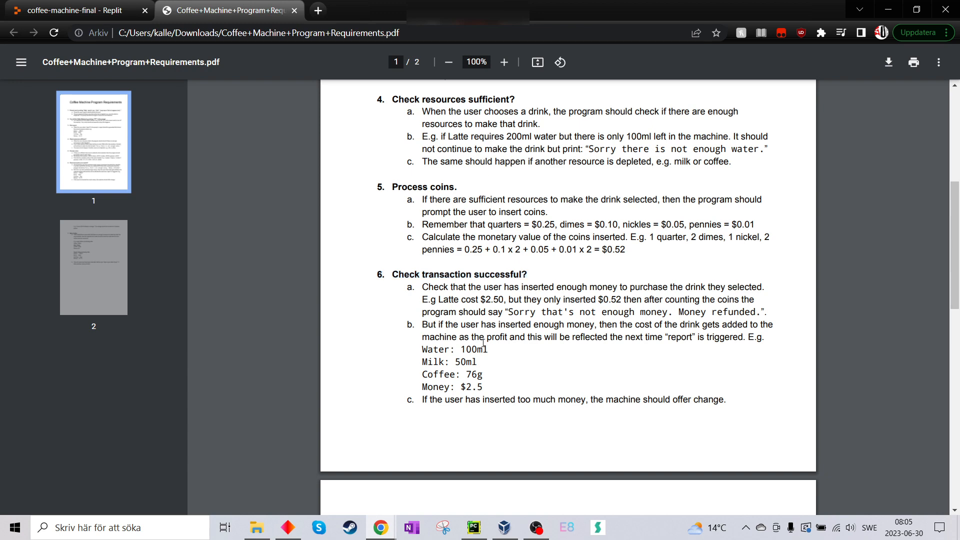
pyautogui.scroll(-3)
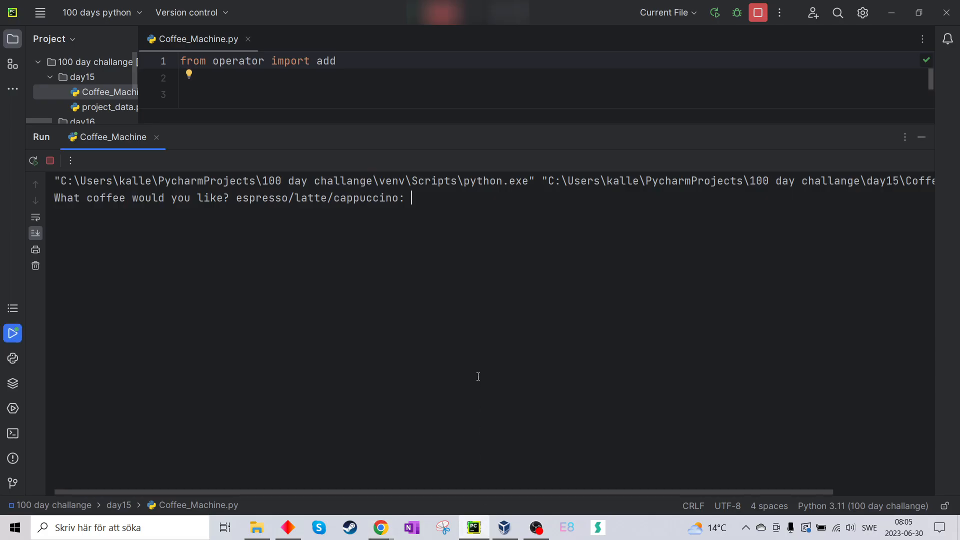
pyautogui.moveTo(433, 200)
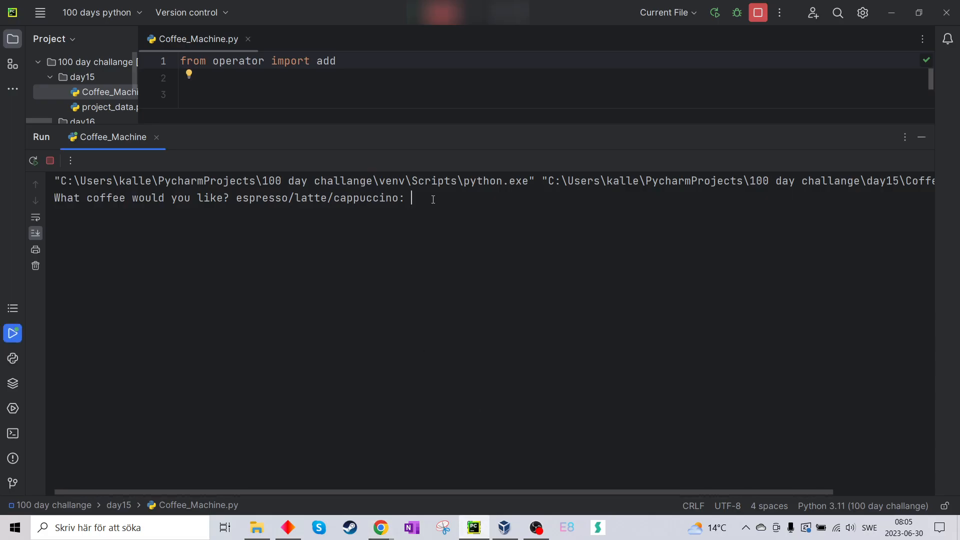
# Step: Order a latte and pay with 0 pennies, dimes and nickels and 15 quarters
pyautogui.write('latte')
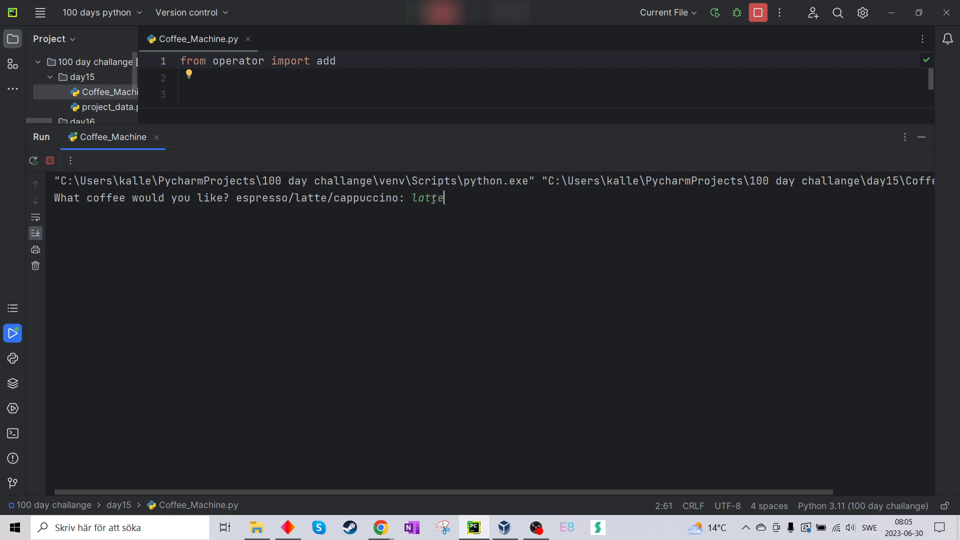
pyautogui.press('enter')
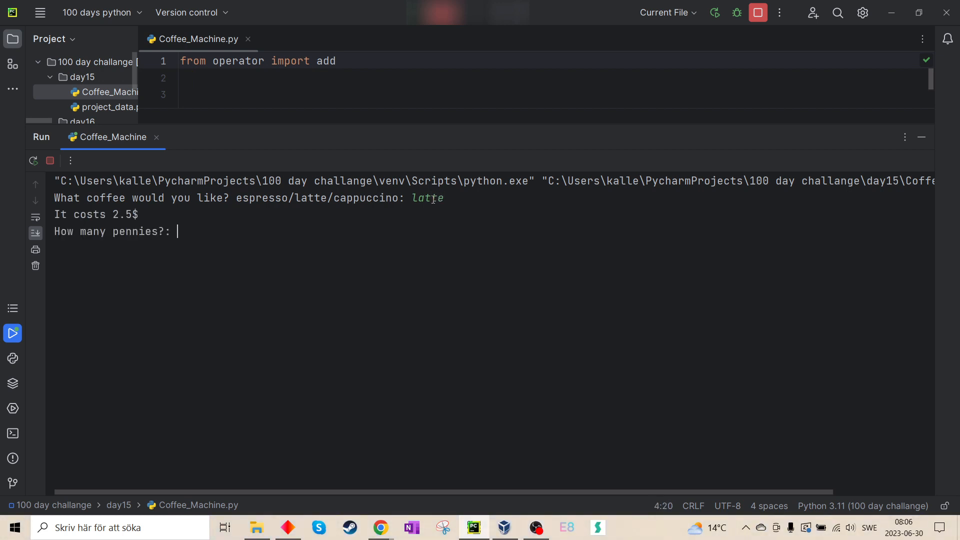
pyautogui.write('0')
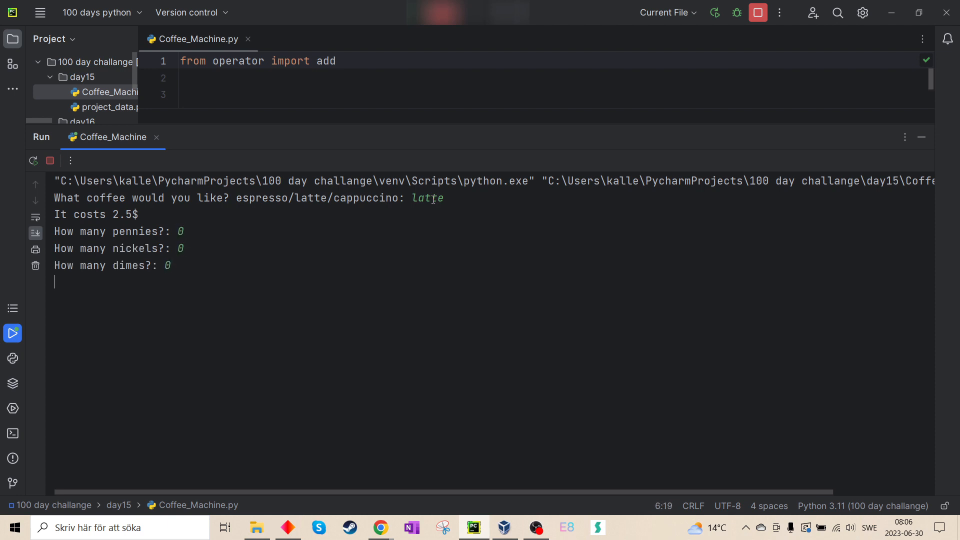
pyautogui.write('15')
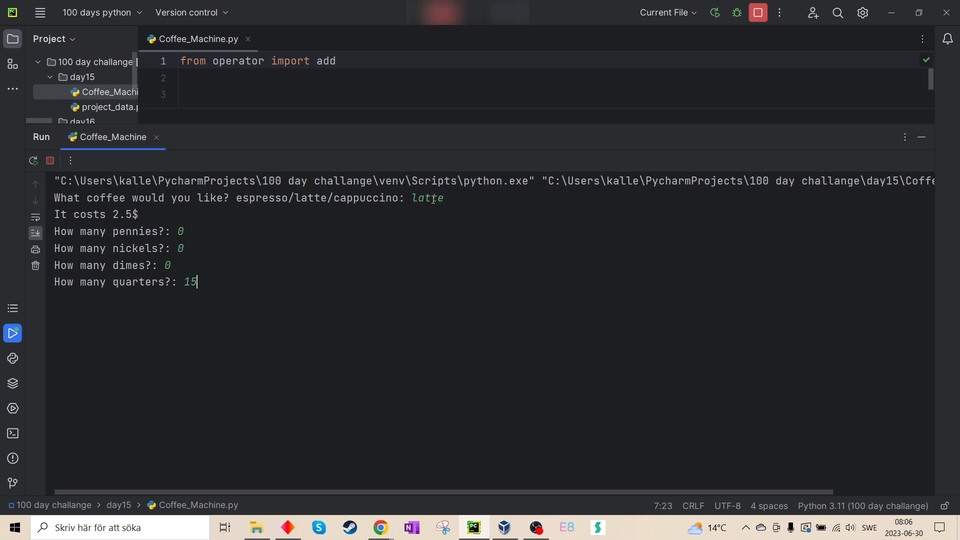
pyautogui.press('enter')
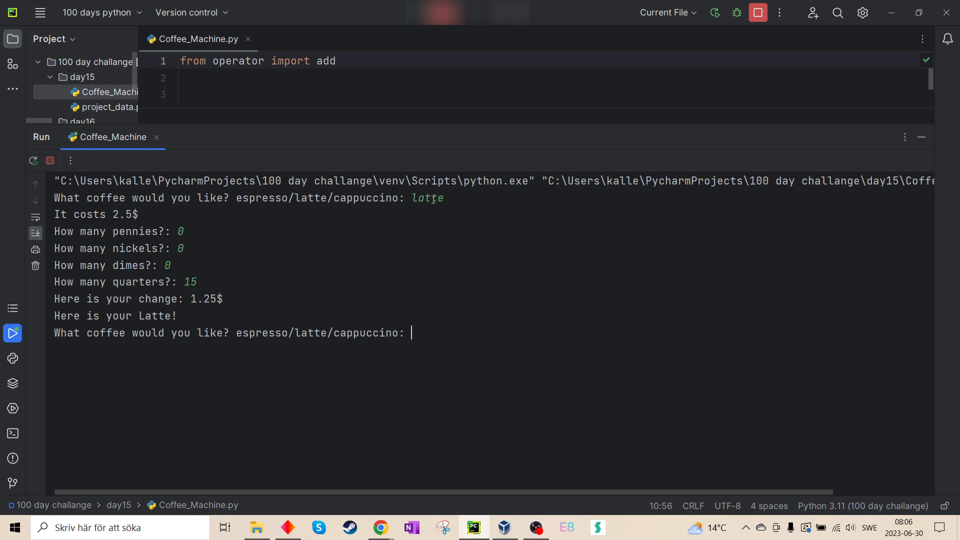
# Step: Print the resource report, order another latte to hit low water, then enter off
pyautogui.write('report')
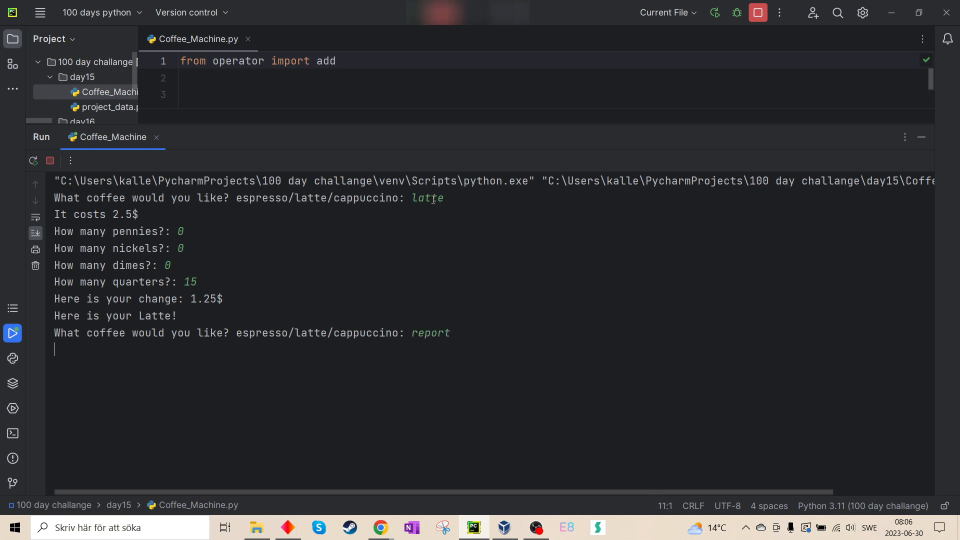
pyautogui.press('enter')
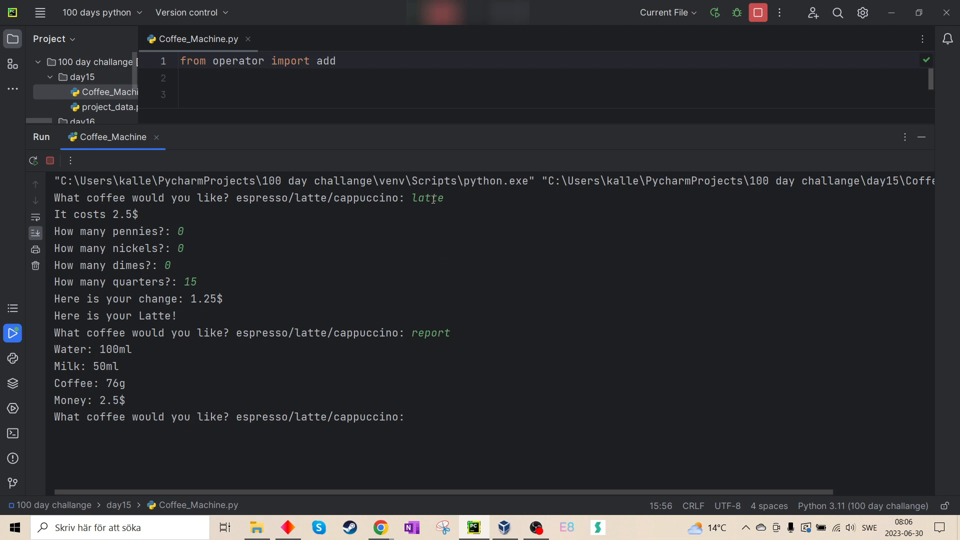
pyautogui.write('latte')
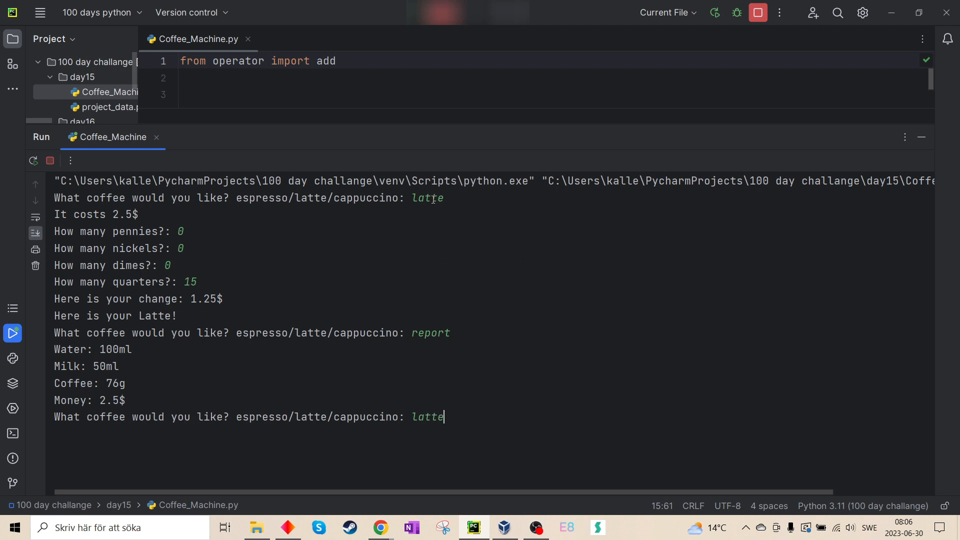
pyautogui.press('enter')
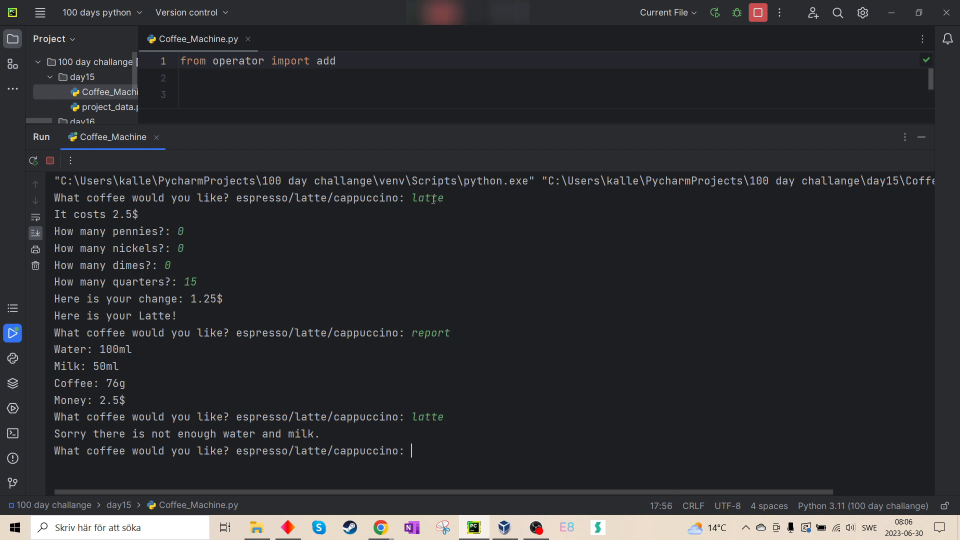
pyautogui.write('off')
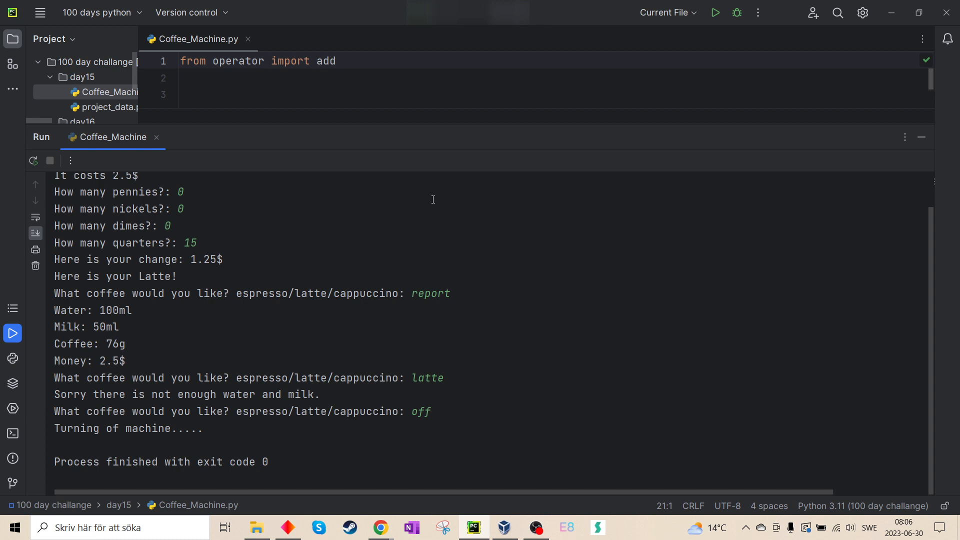
pyautogui.moveTo(431, 243)
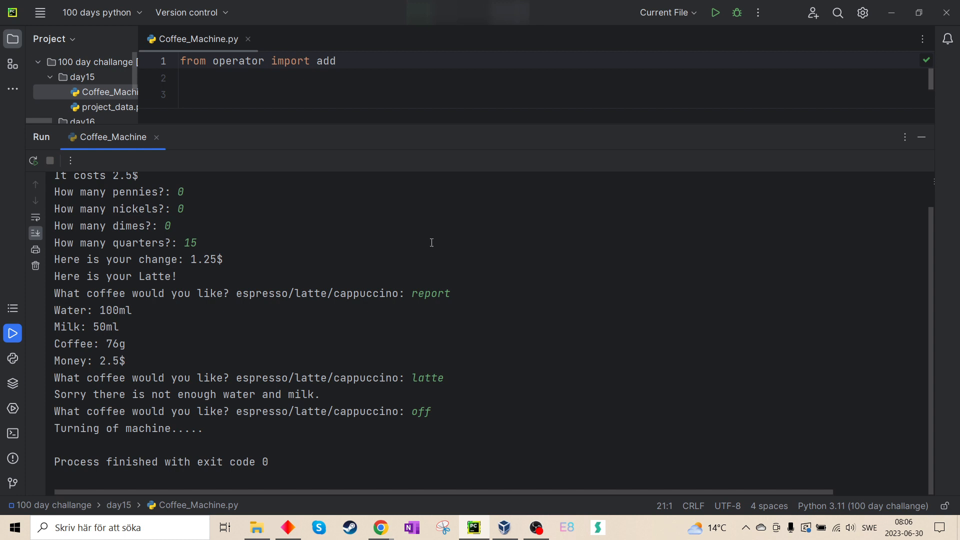
pyautogui.moveTo(324, 125)
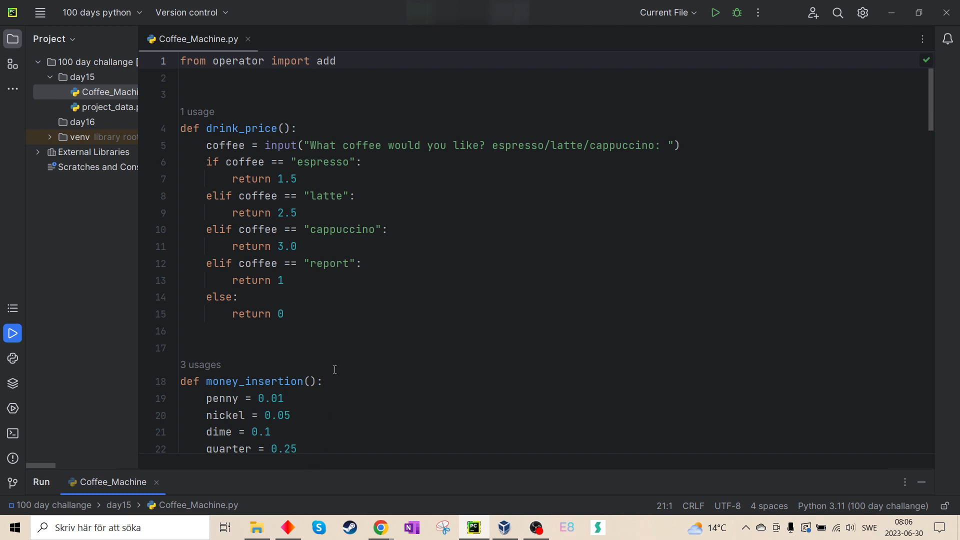
pyautogui.moveTo(385, 217)
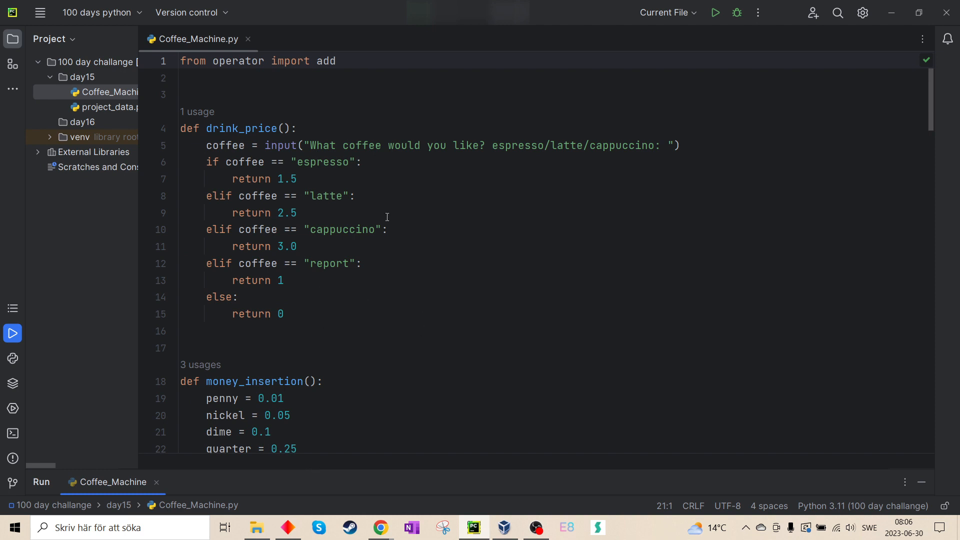
# Step: Scroll down through Coffee_Machine.py to review its functions
pyautogui.scroll(-3)
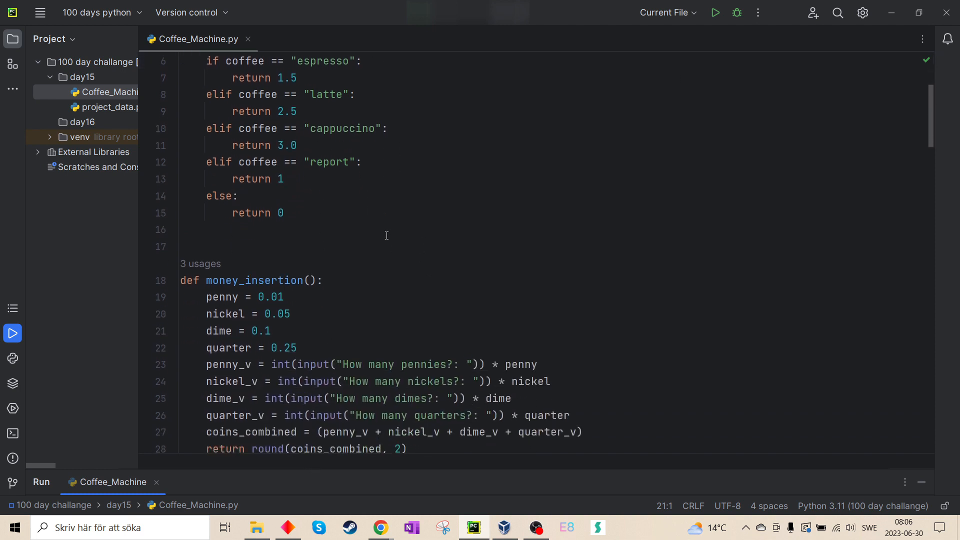
pyautogui.scroll(-3)
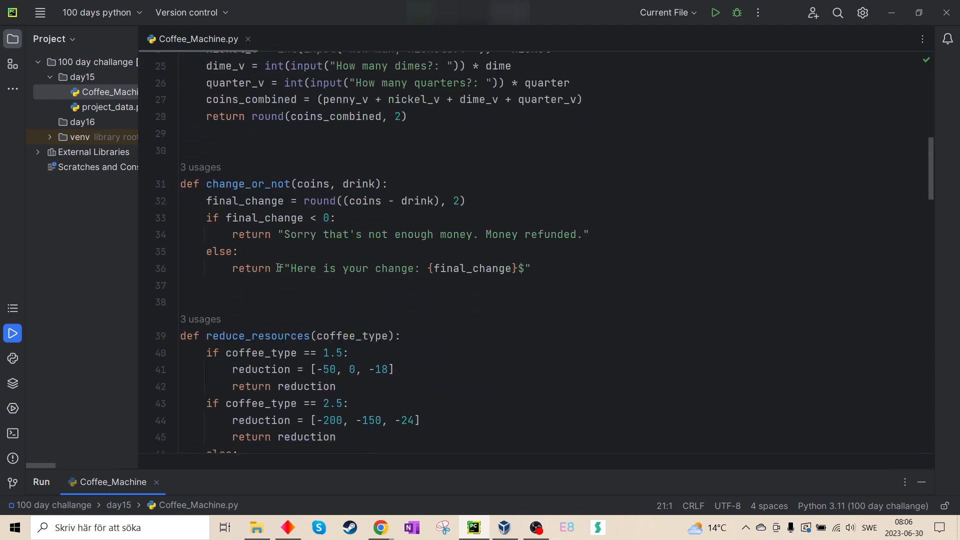
pyautogui.scroll(-3)
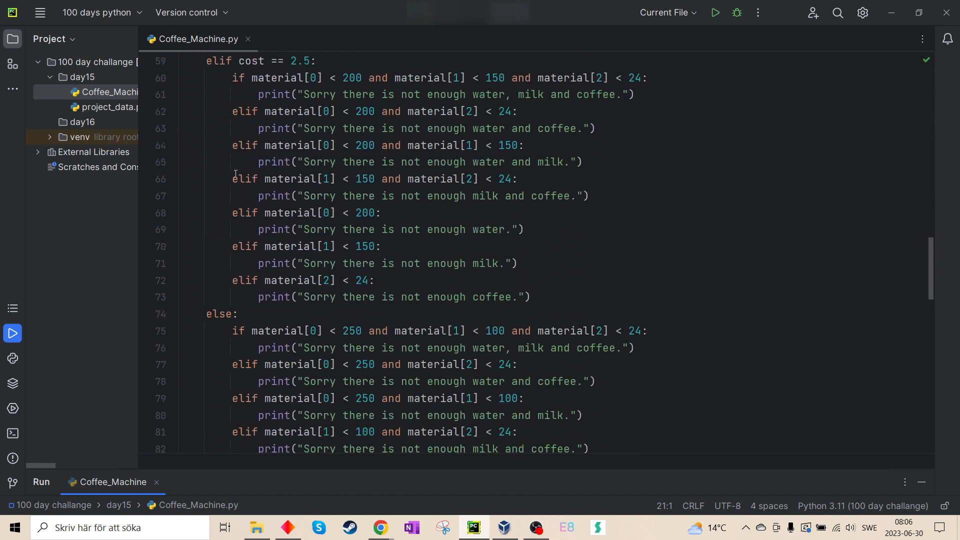
pyautogui.scroll(-3)
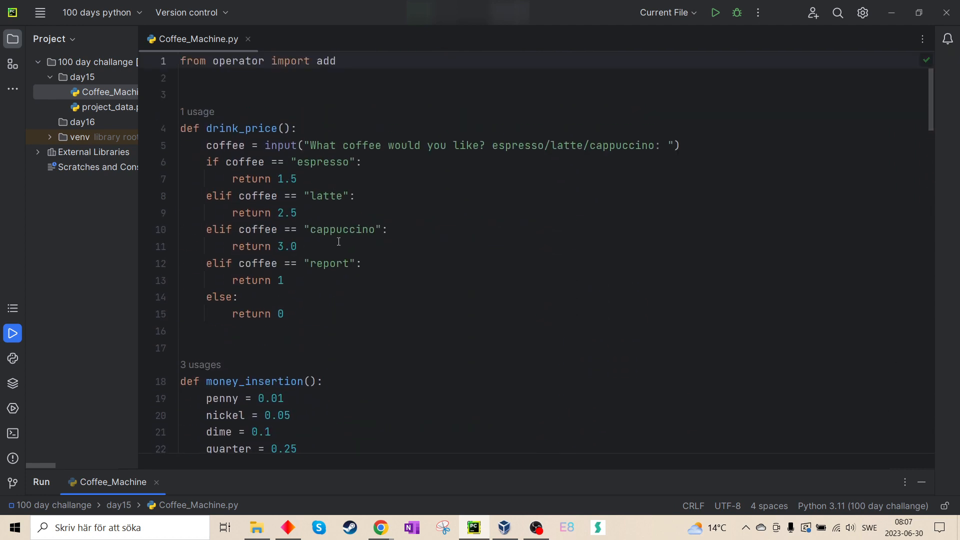
pyautogui.moveTo(433, 189)
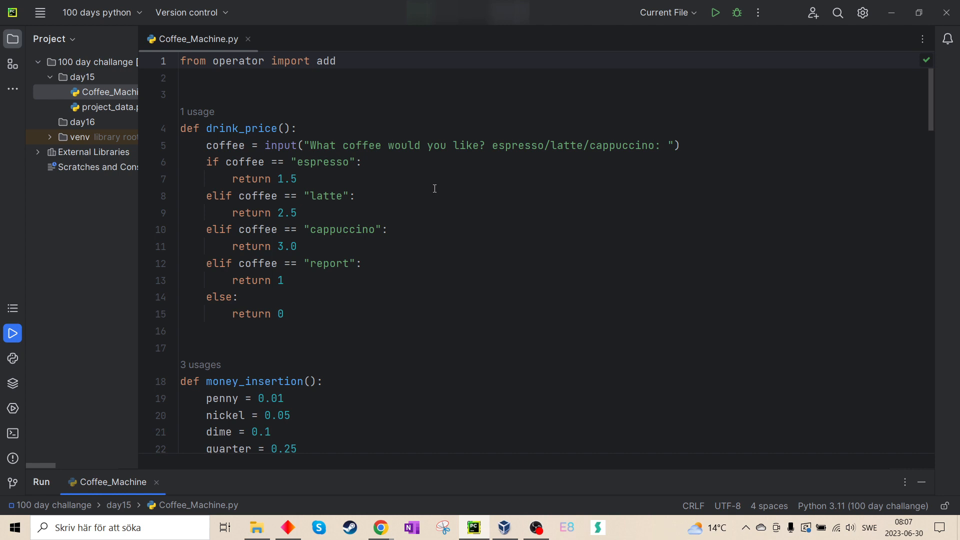
pyautogui.moveTo(404, 167)
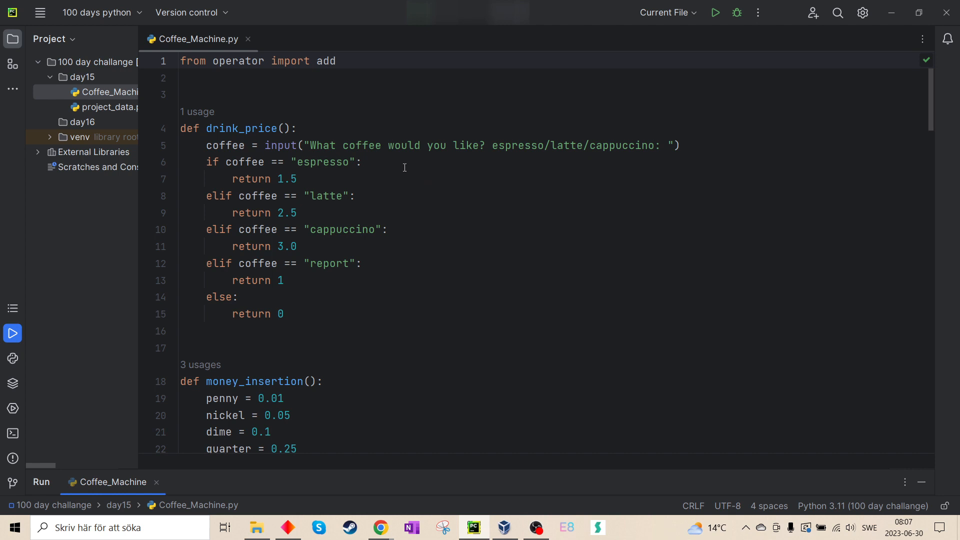
pyautogui.moveTo(251, 219)
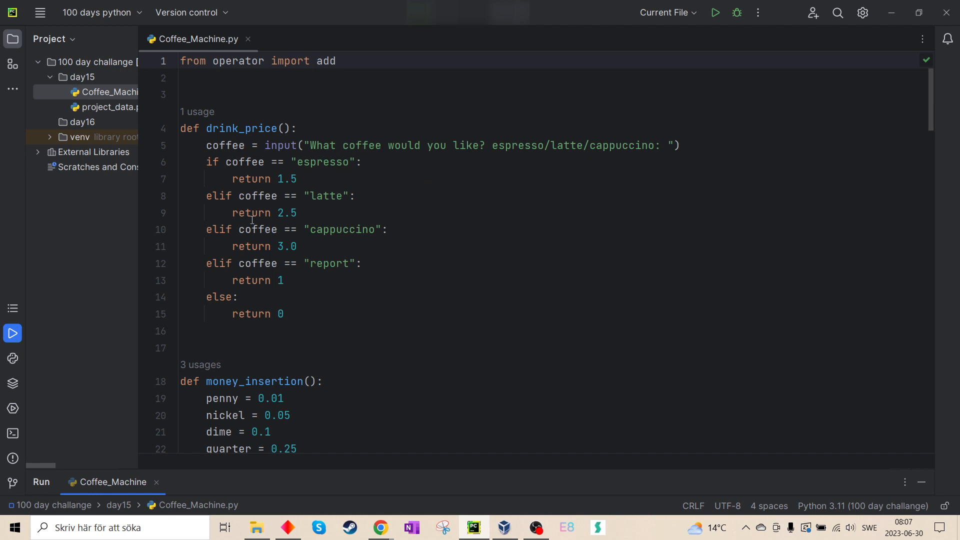
pyautogui.moveTo(421, 195)
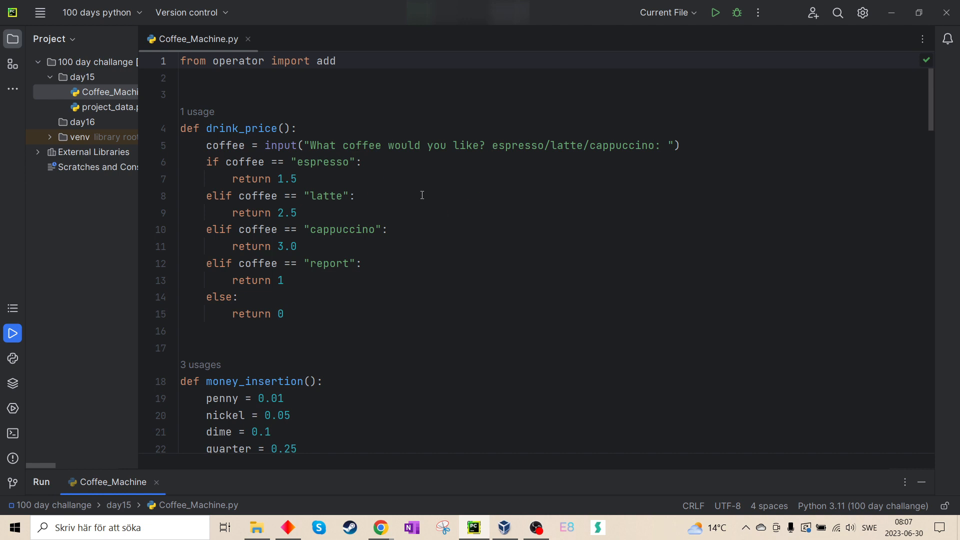
pyautogui.moveTo(391, 292)
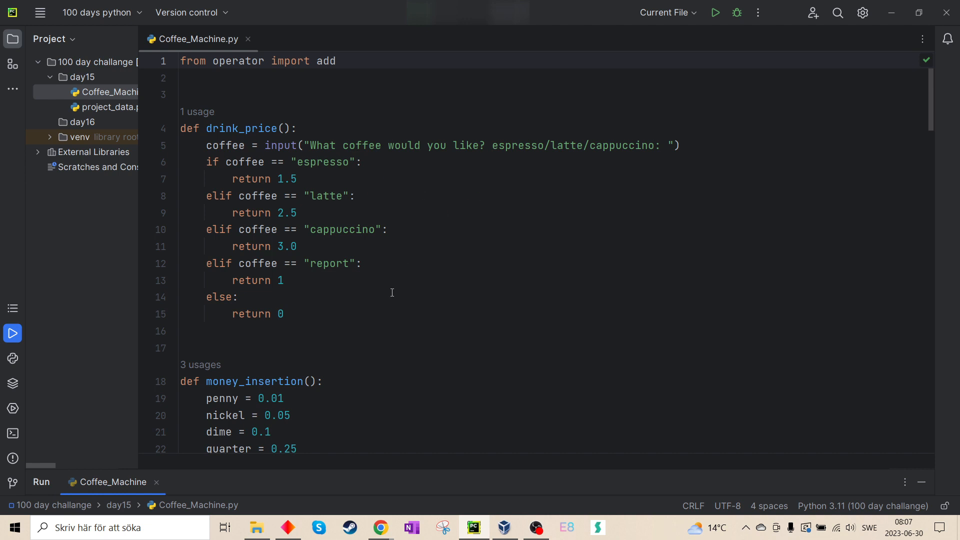
pyautogui.moveTo(691, 185)
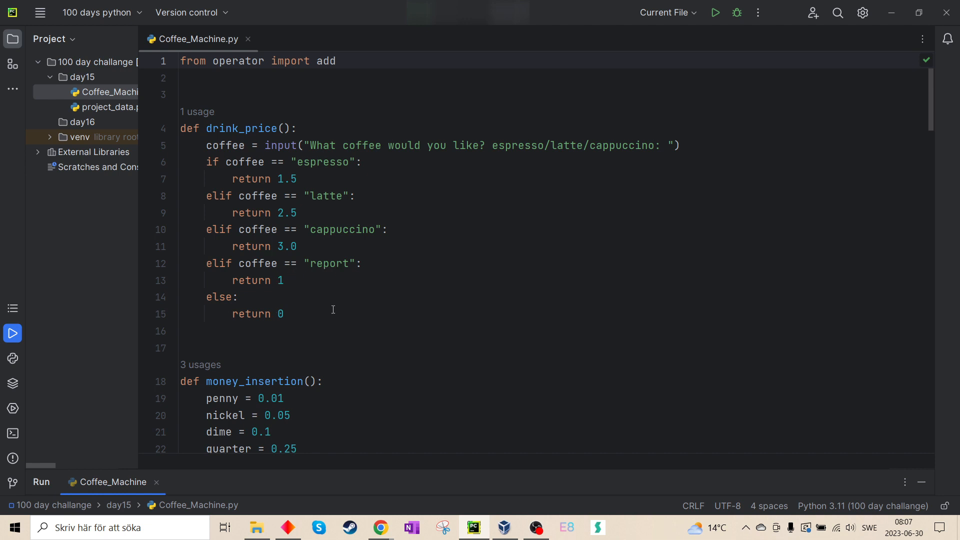
pyautogui.moveTo(322, 177)
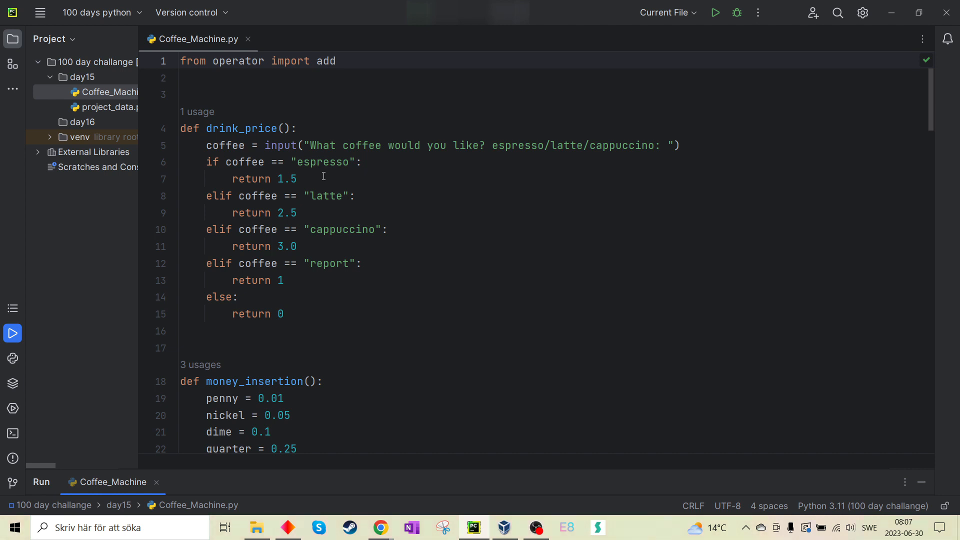
pyautogui.moveTo(391, 289)
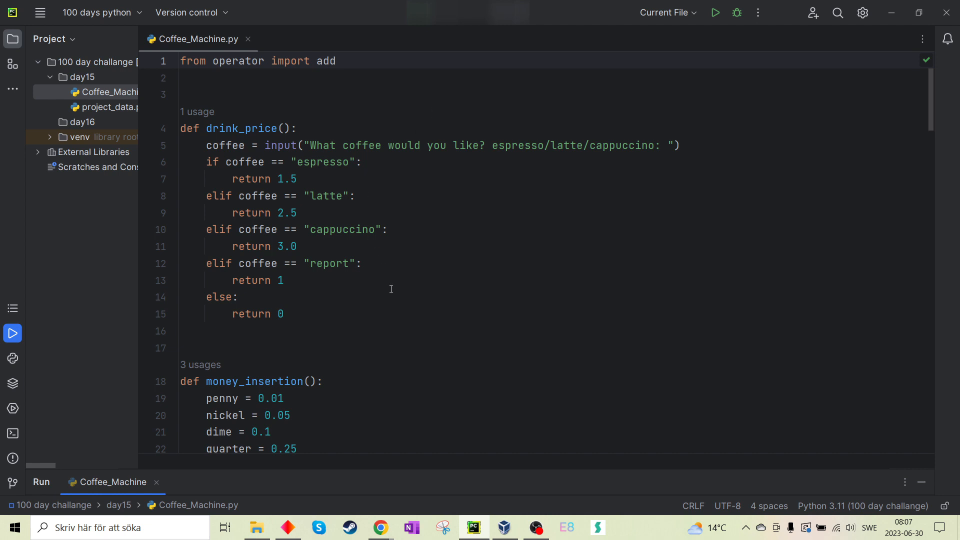
pyautogui.moveTo(295, 280)
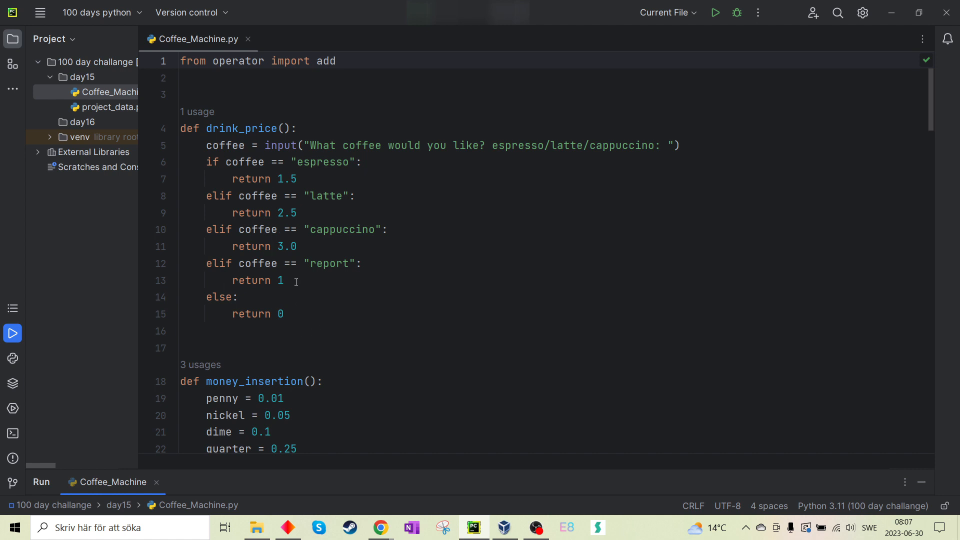
pyautogui.moveTo(243, 174)
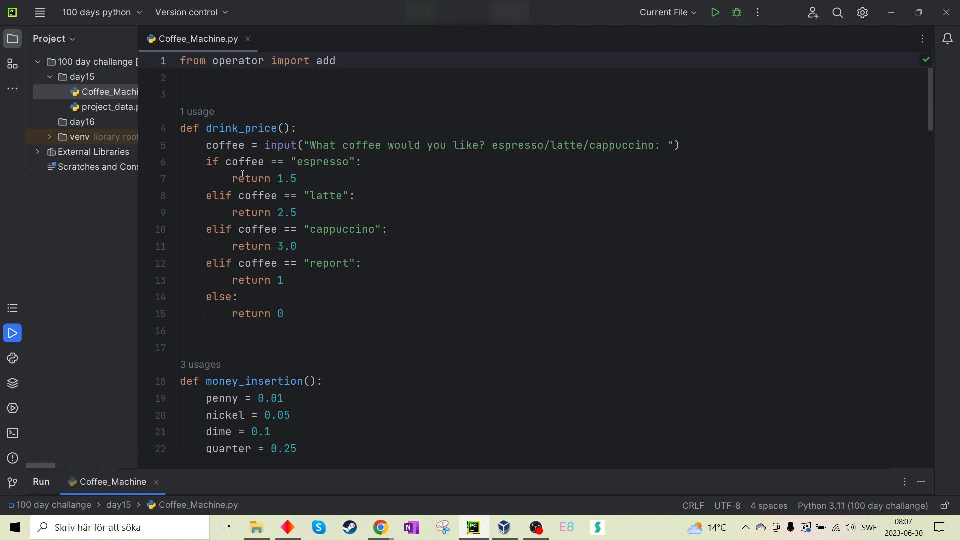
pyautogui.moveTo(277, 284)
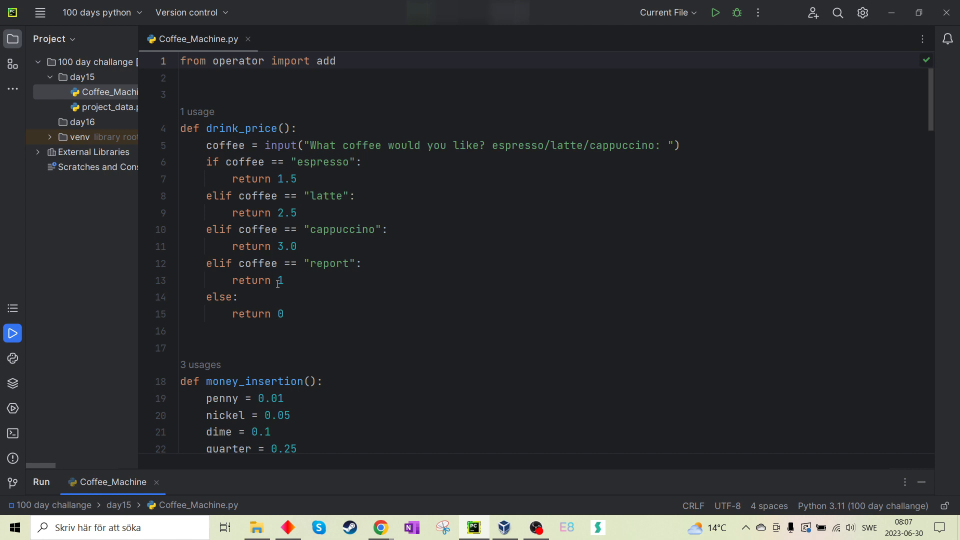
pyautogui.click(237, 297)
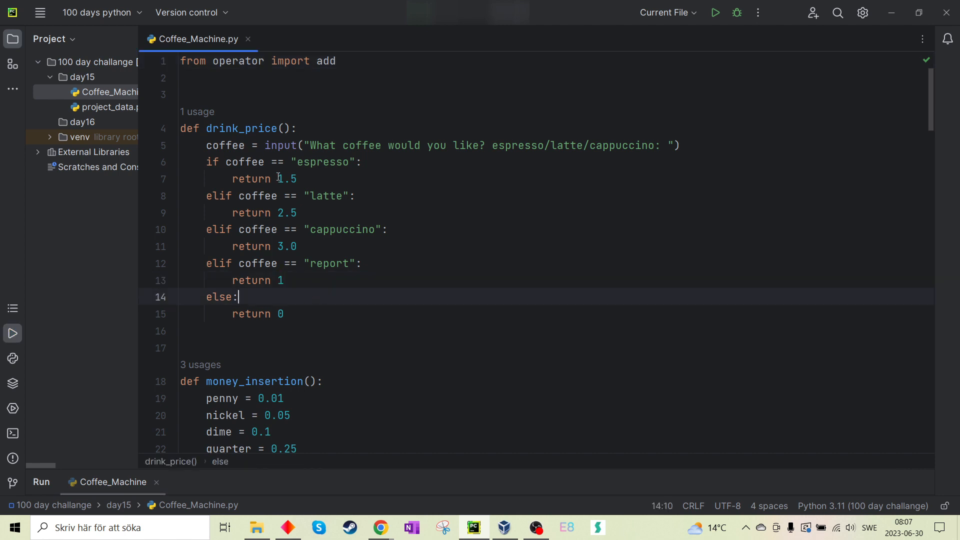
pyautogui.doubleClick(286, 179)
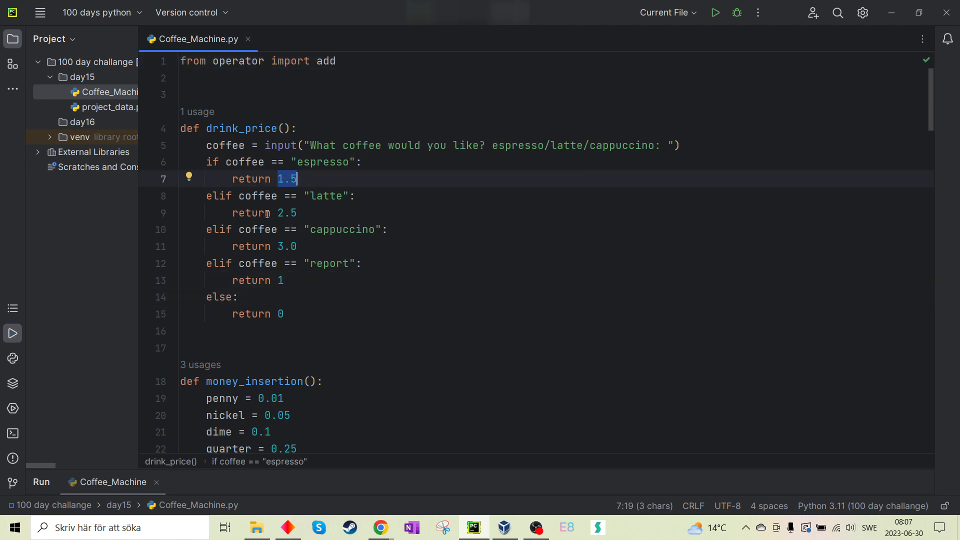
pyautogui.moveTo(305, 246)
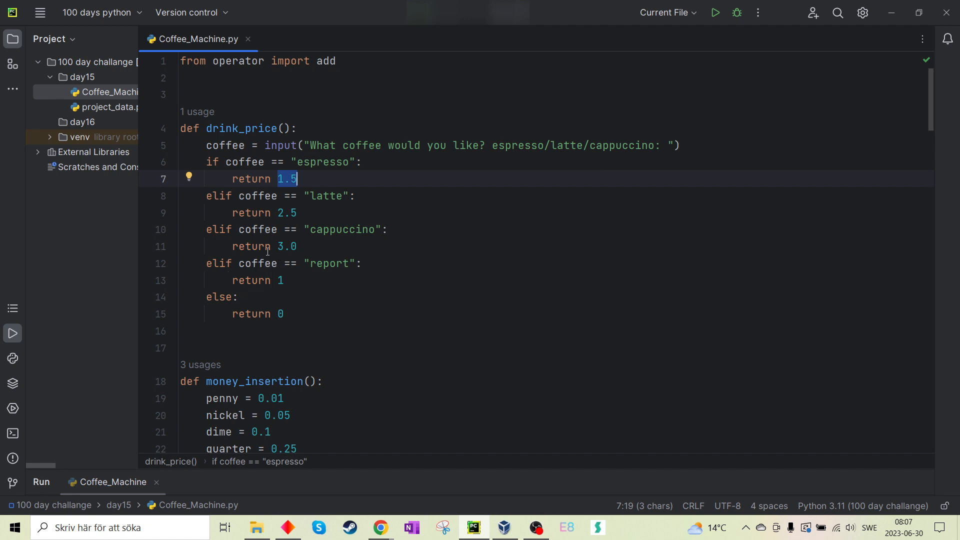
pyautogui.scroll(-3)
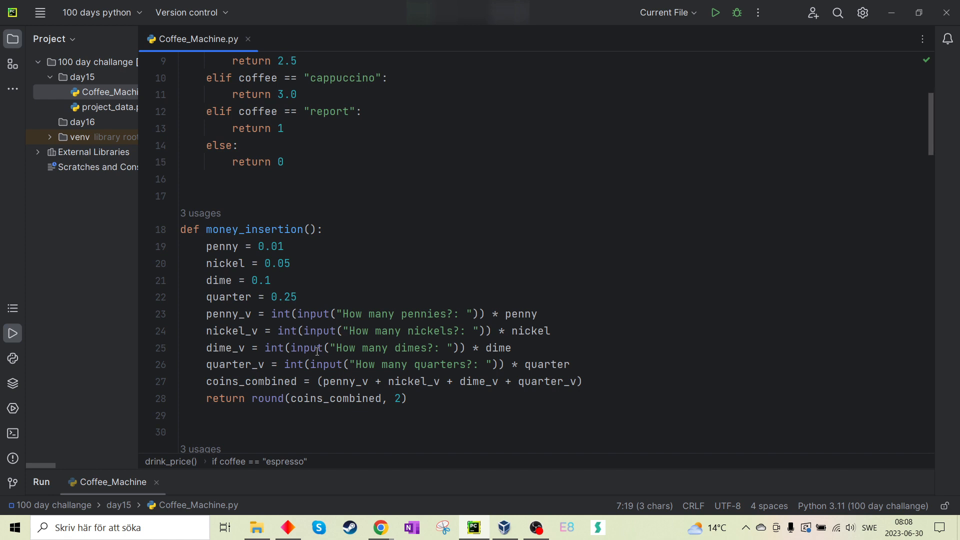
pyautogui.scroll(-3)
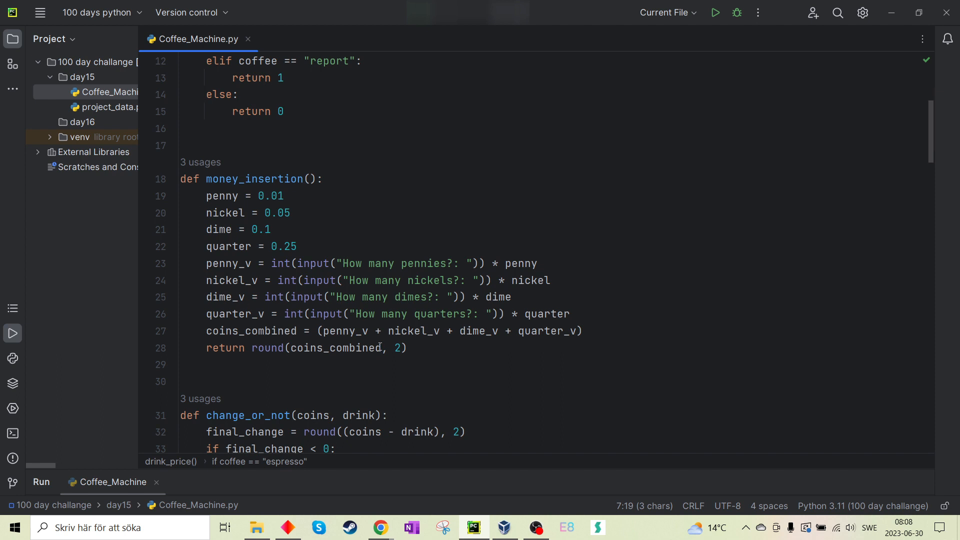
pyautogui.moveTo(339, 362)
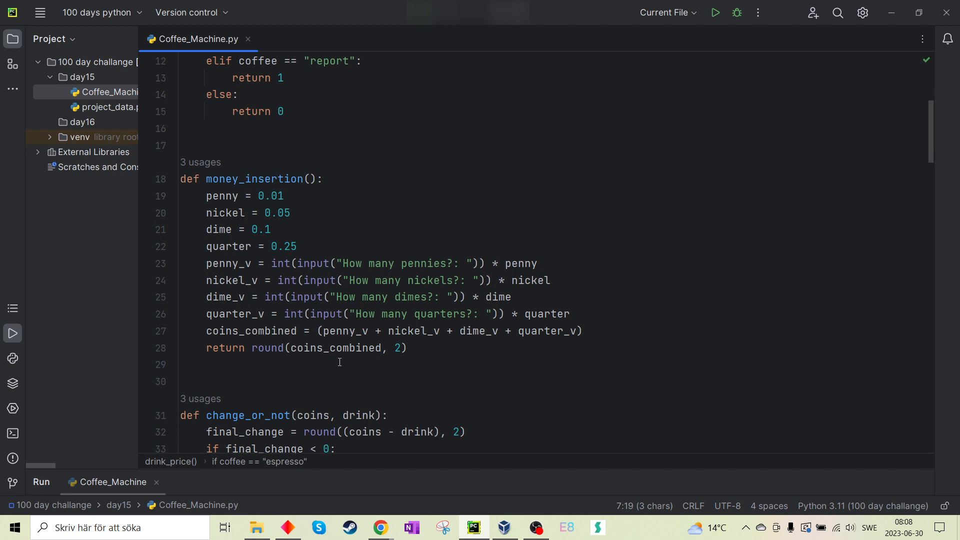
pyautogui.moveTo(266, 303)
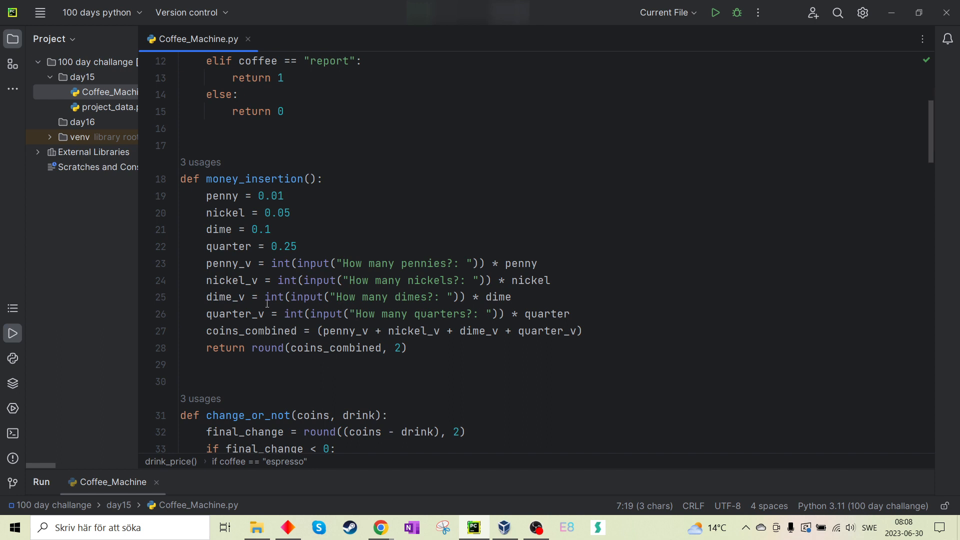
pyautogui.moveTo(207, 196); pyautogui.dragTo(297, 246)
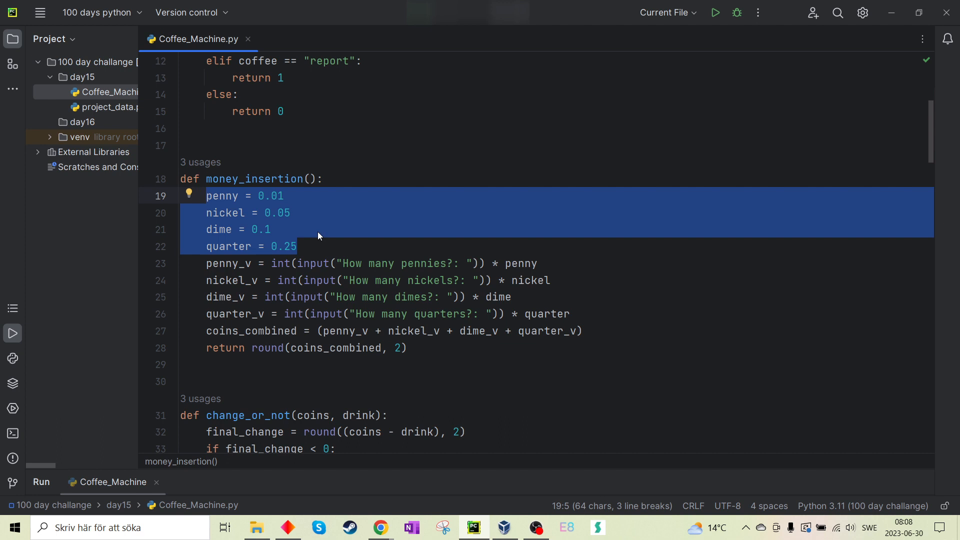
pyautogui.click(298, 246)
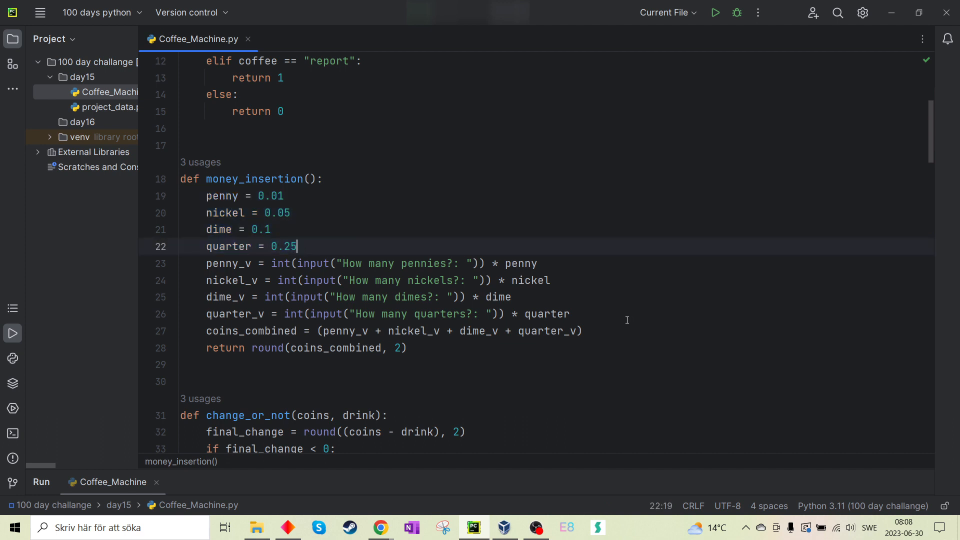
pyautogui.doubleClick(521, 264)
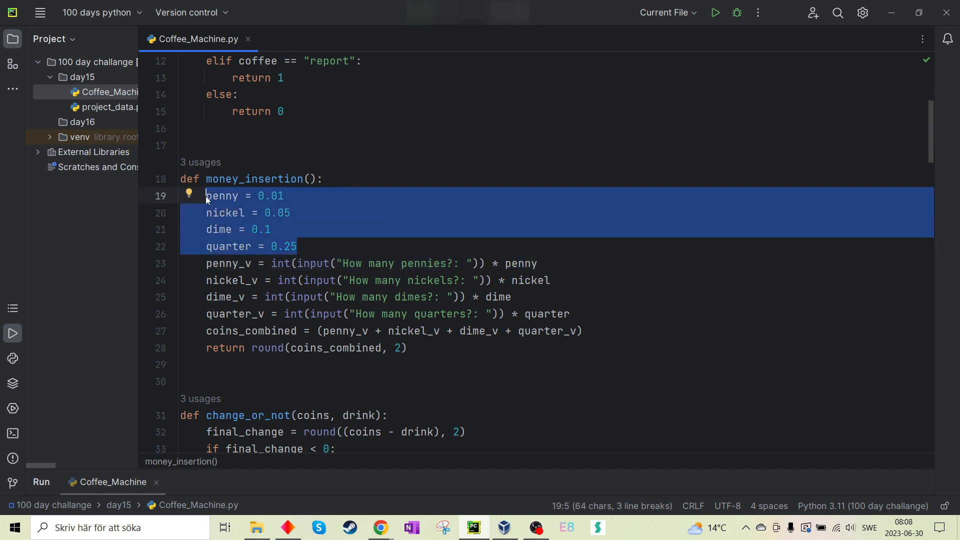
pyautogui.doubleClick(250, 331)
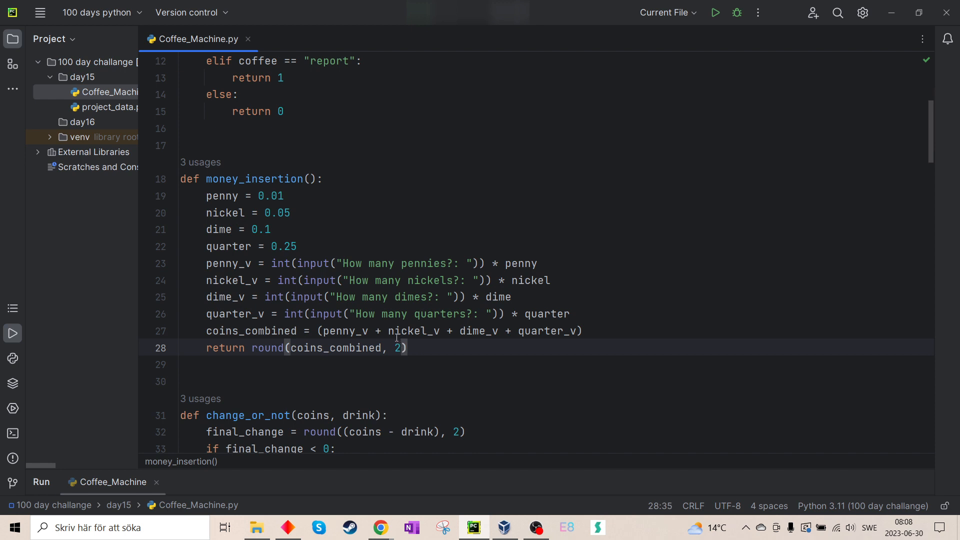
pyautogui.scroll(-3)
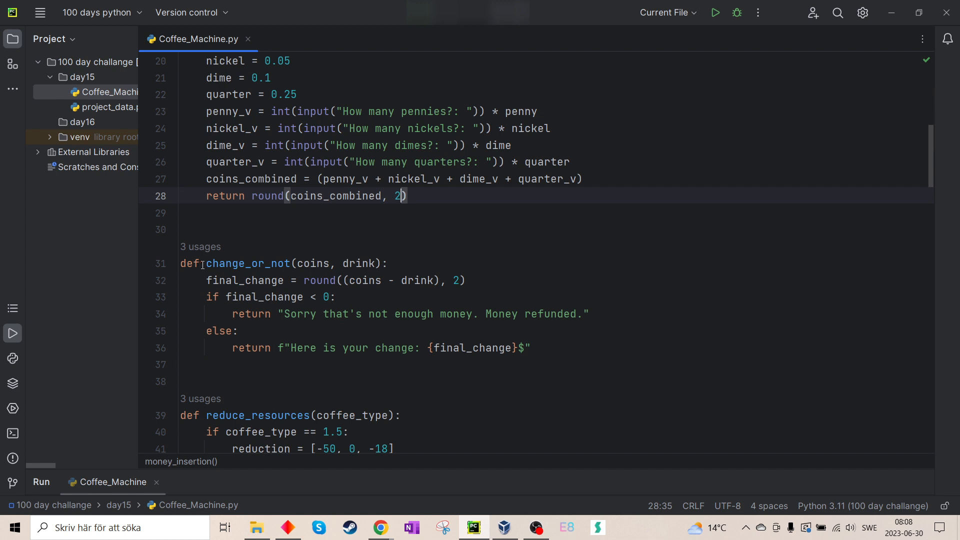
pyautogui.doubleClick(248, 263)
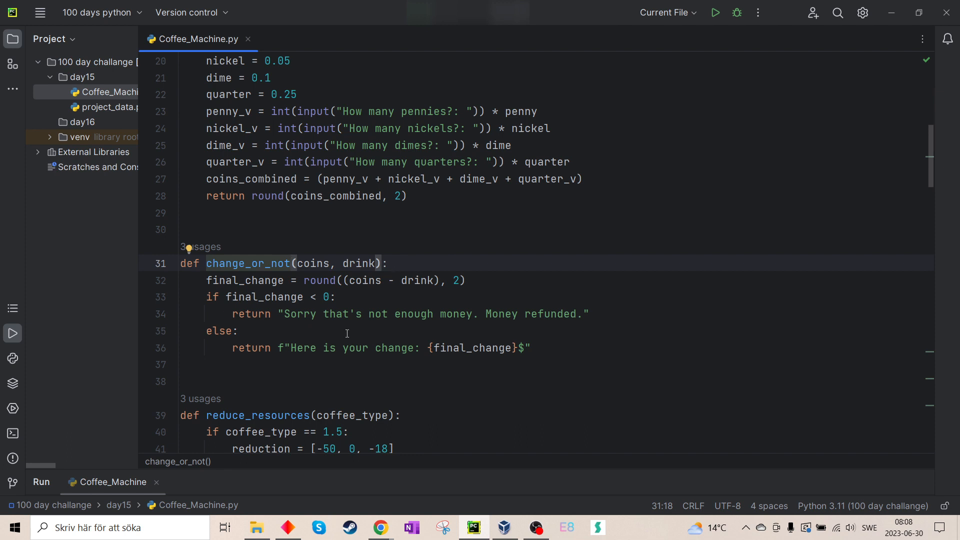
pyautogui.moveTo(288, 314); pyautogui.dragTo(487, 314)
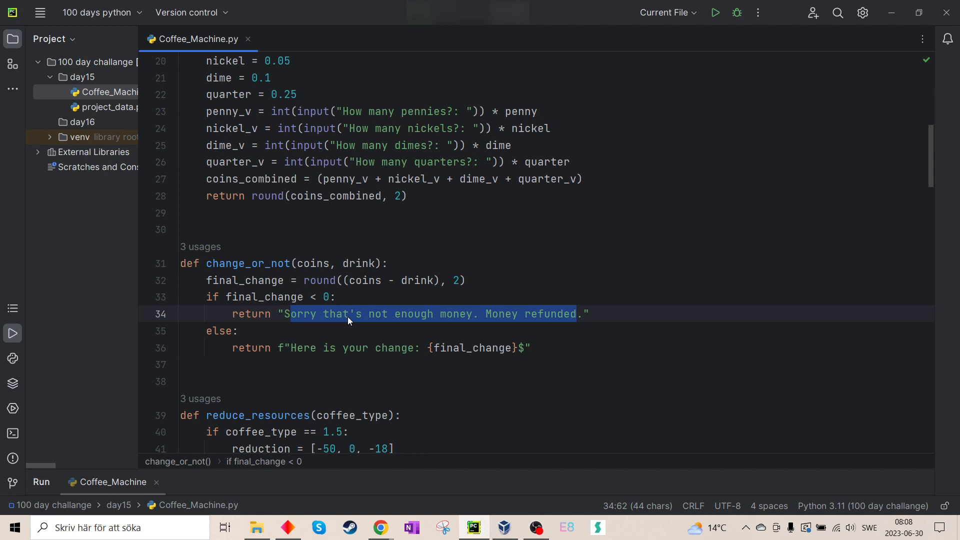
pyautogui.moveTo(450, 341)
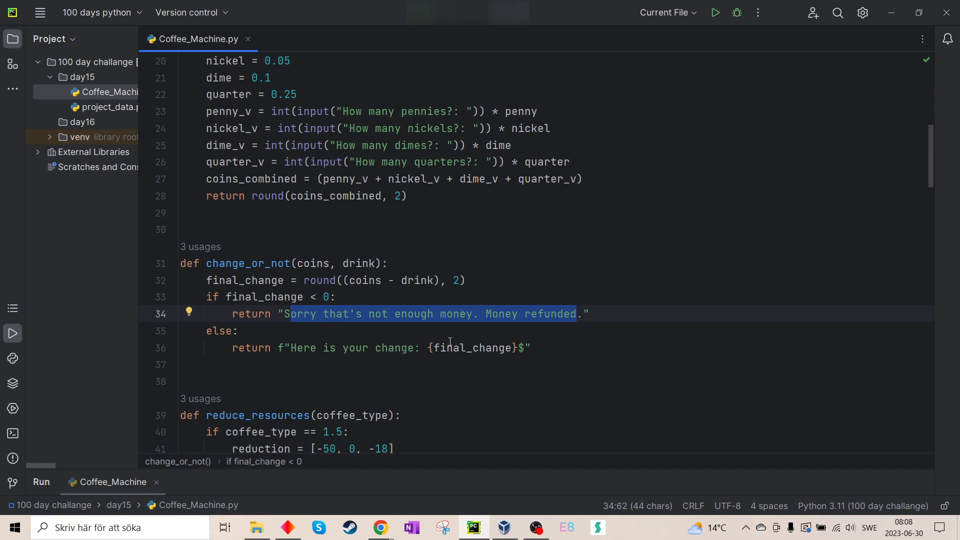
pyautogui.scroll(-3)
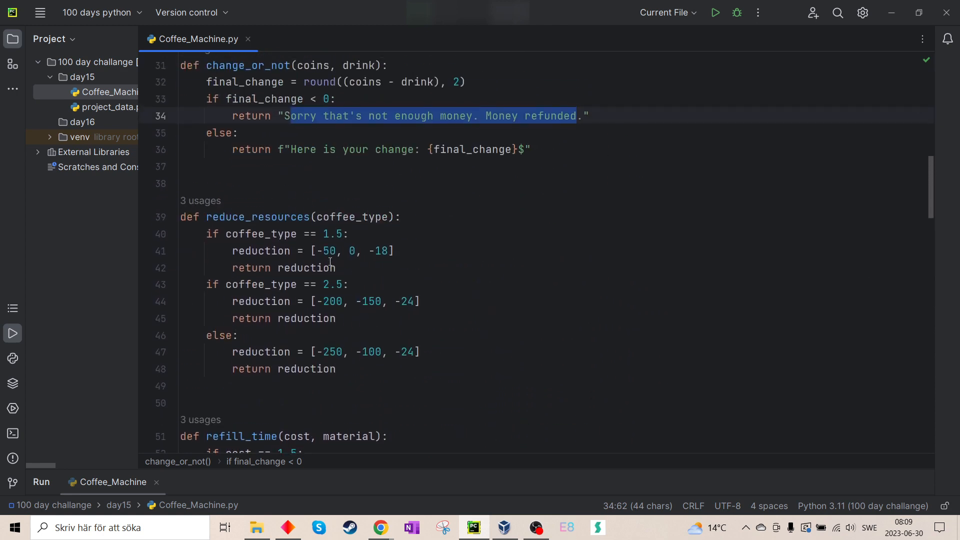
pyautogui.moveTo(404, 252)
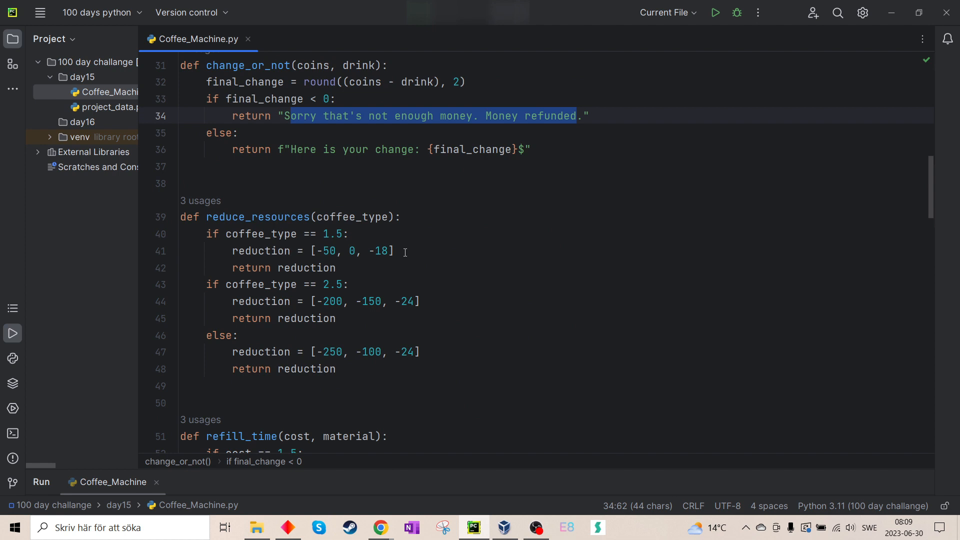
pyautogui.moveTo(360, 288)
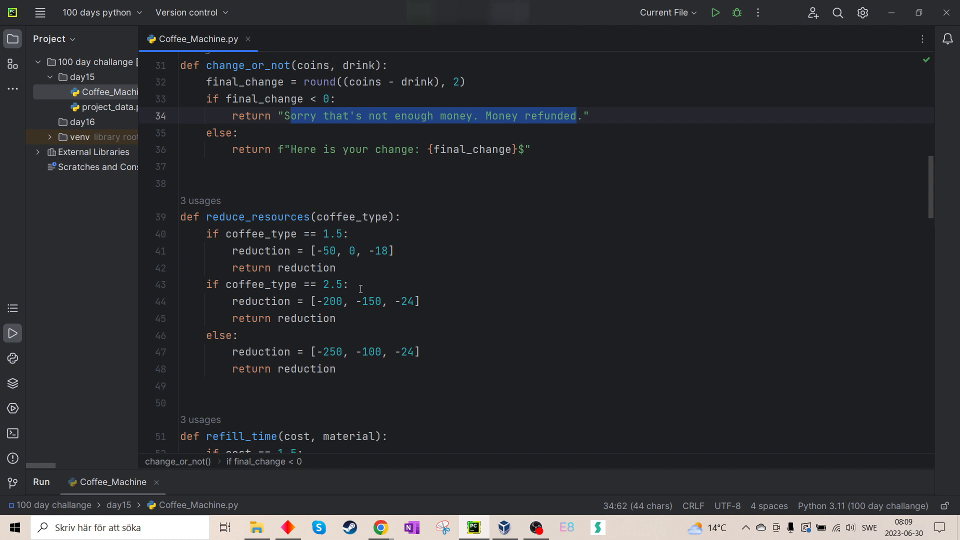
pyautogui.moveTo(385, 208)
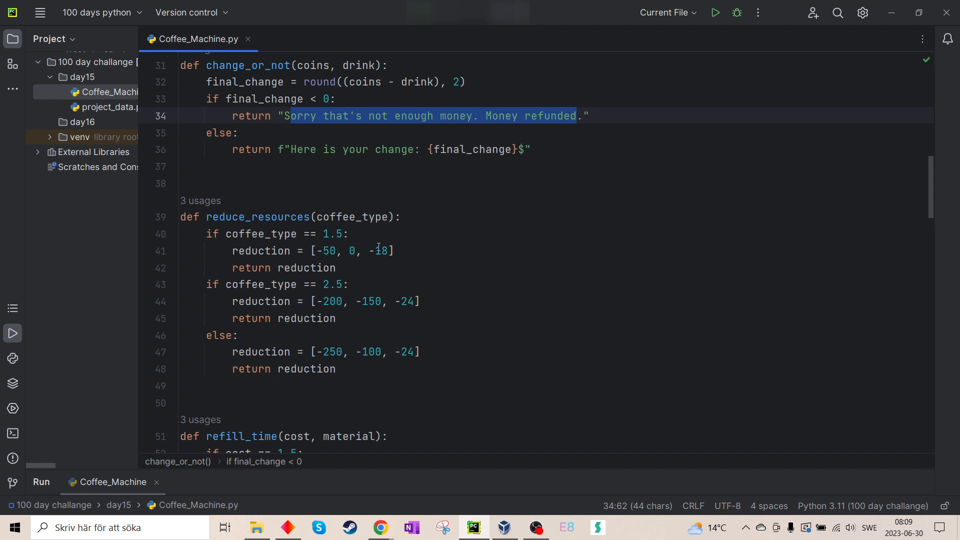
pyautogui.moveTo(366, 402)
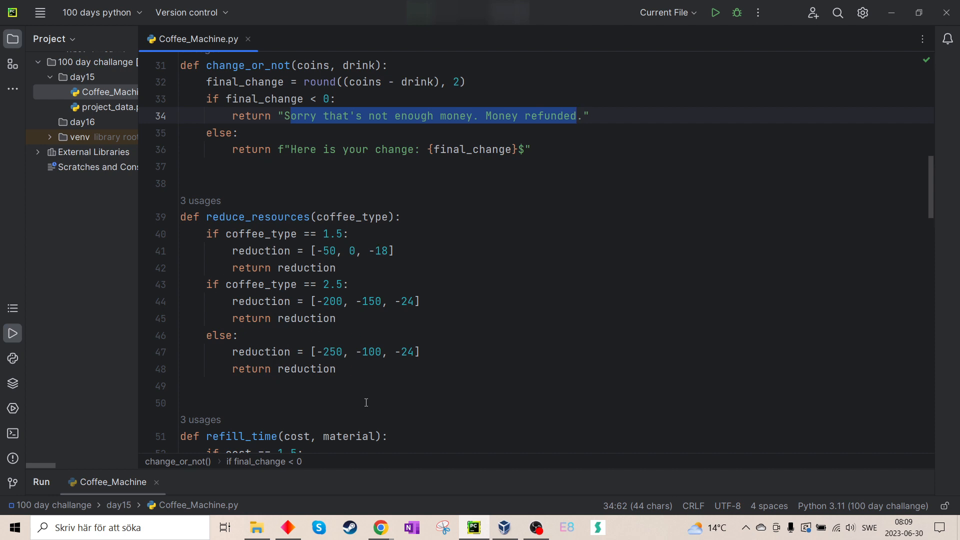
pyautogui.scroll(-3)
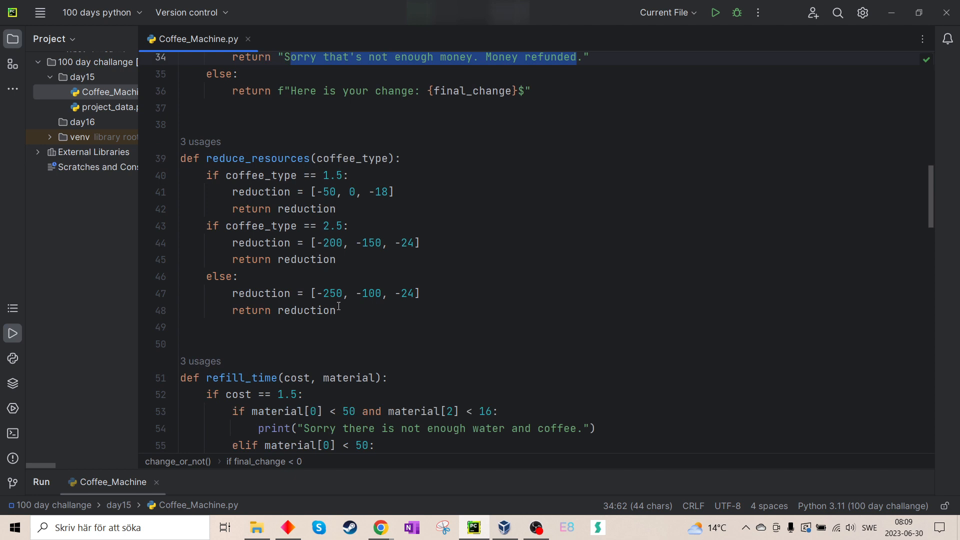
pyautogui.scroll(-3)
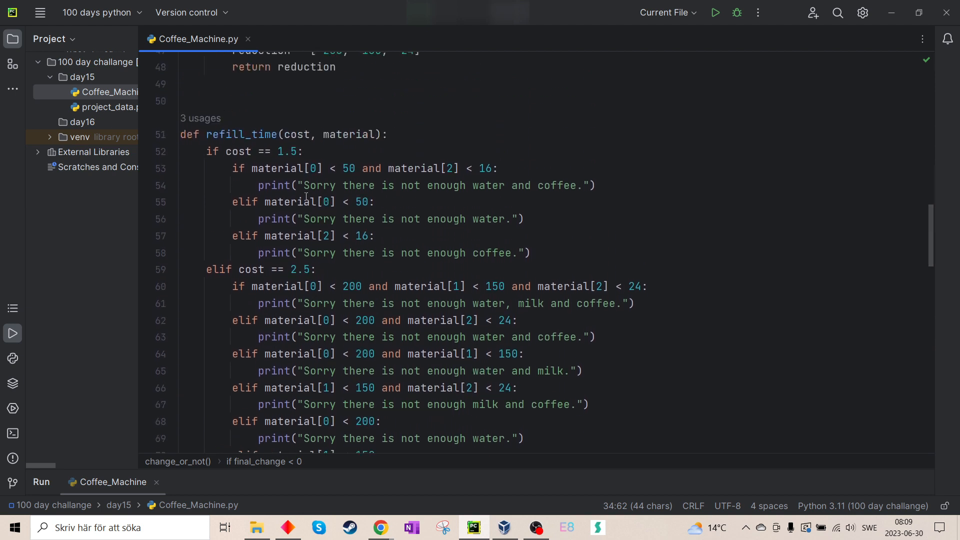
pyautogui.scroll(-3)
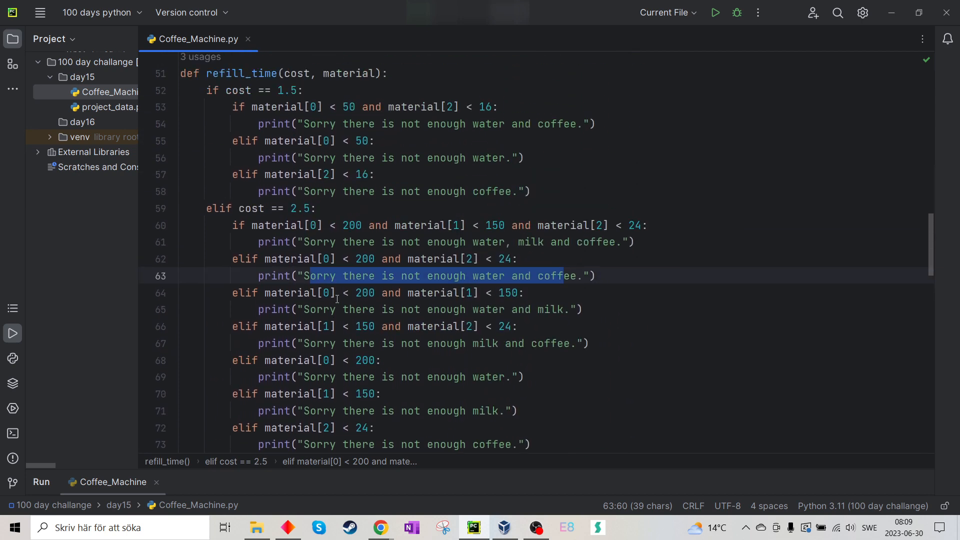
pyautogui.scroll(-3)
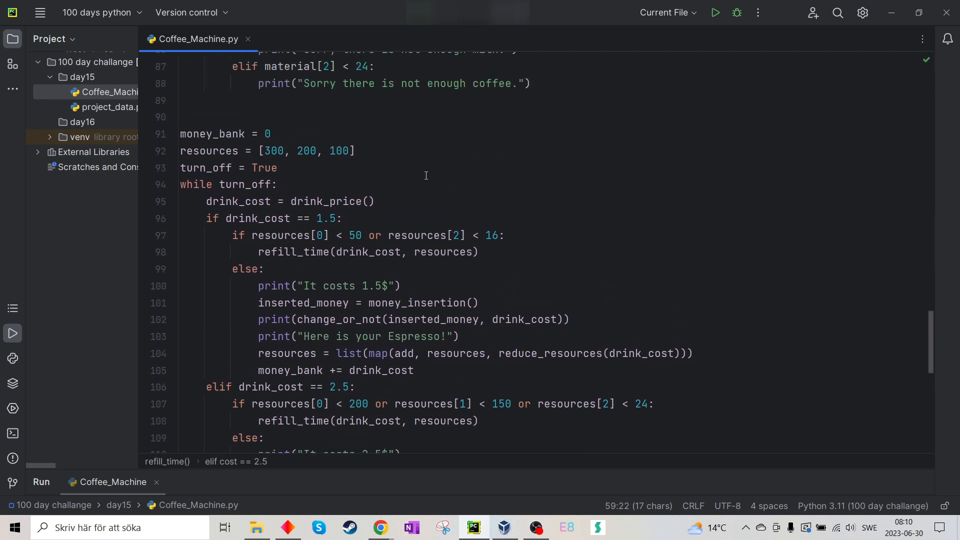
pyautogui.scroll(-3)
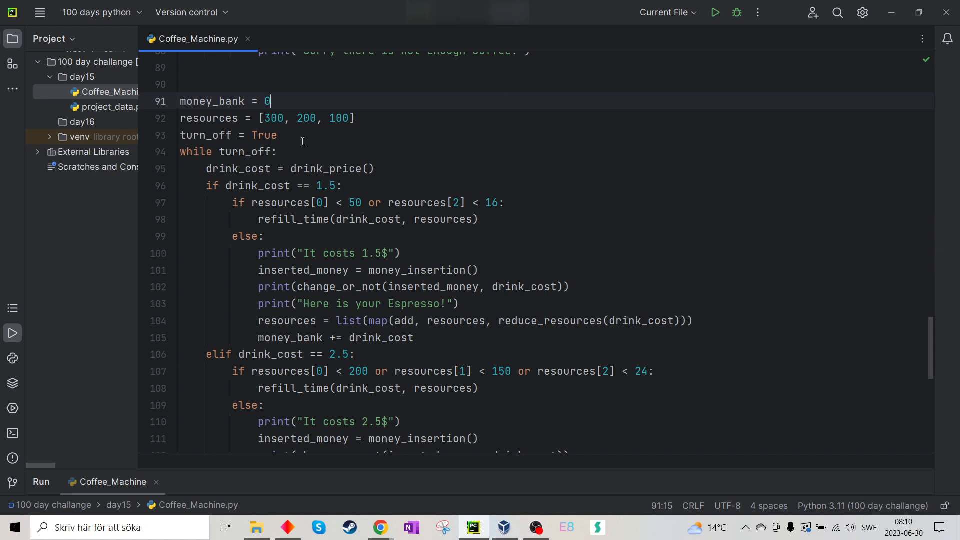
pyautogui.moveTo(276, 119)
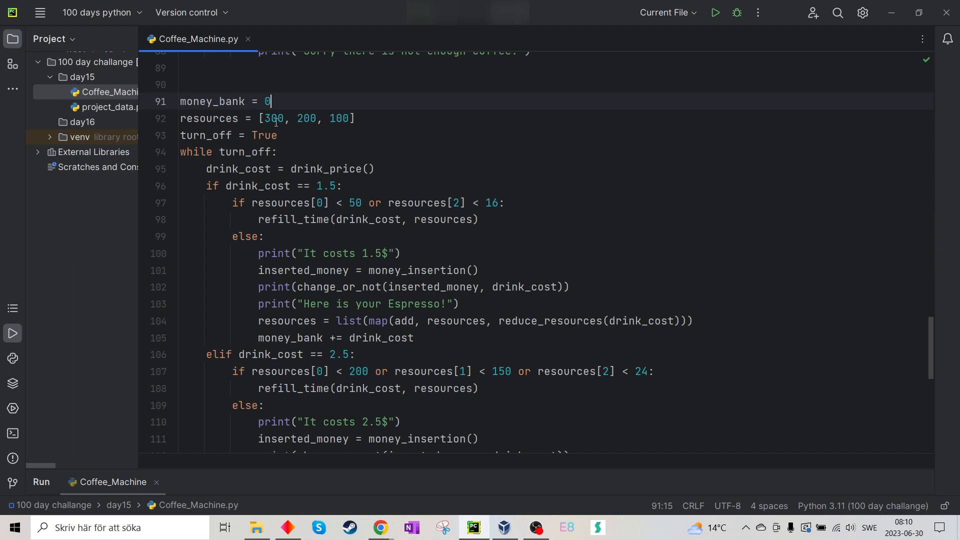
pyautogui.click(273, 118)
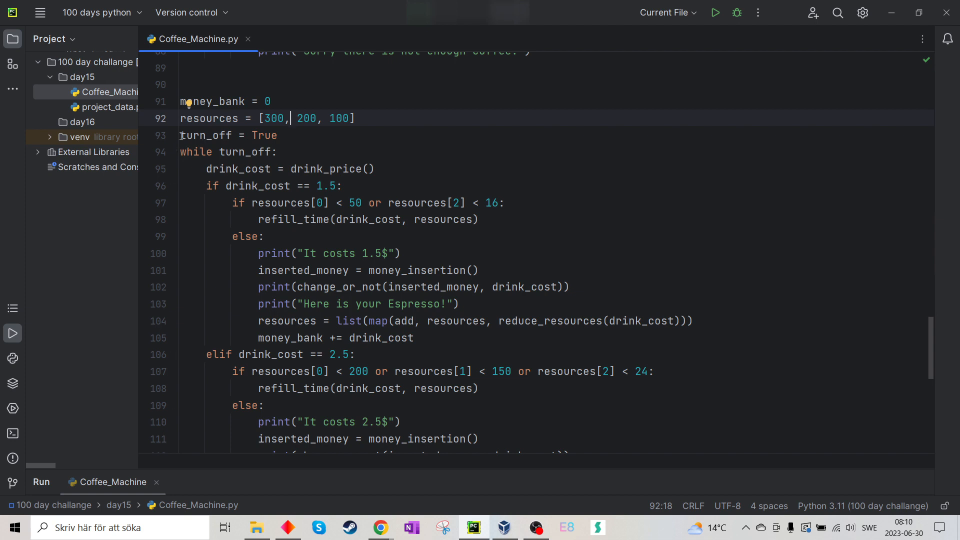
pyautogui.moveTo(289, 227)
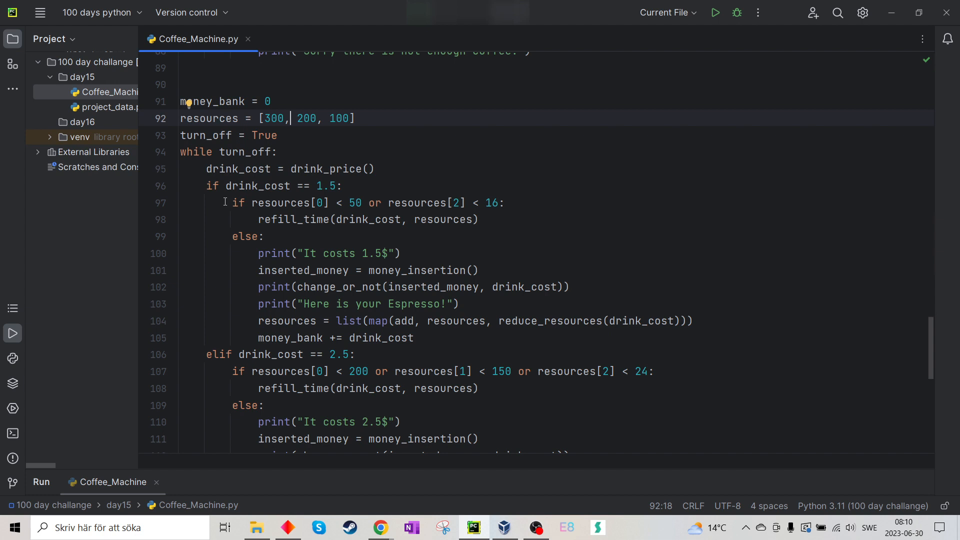
pyautogui.moveTo(209, 169)
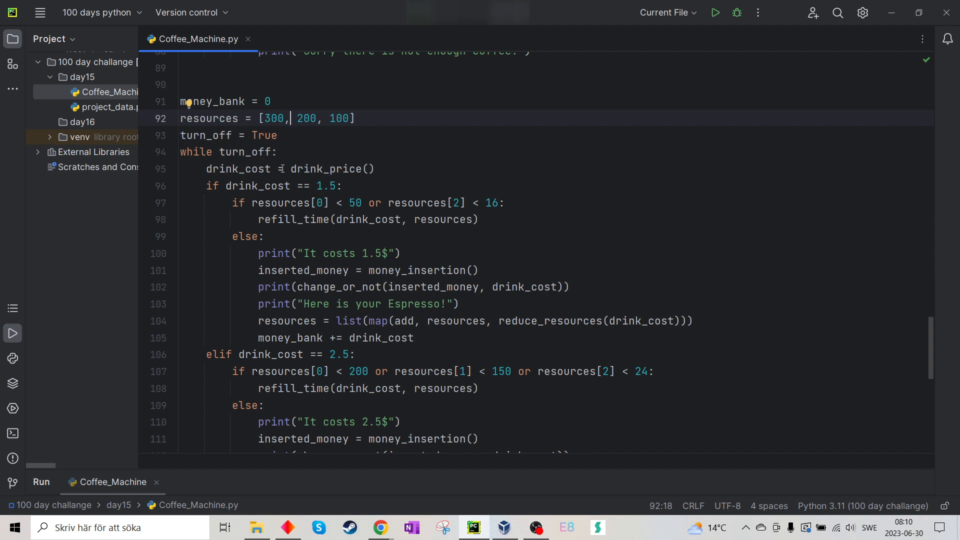
pyautogui.doubleClick(330, 169)
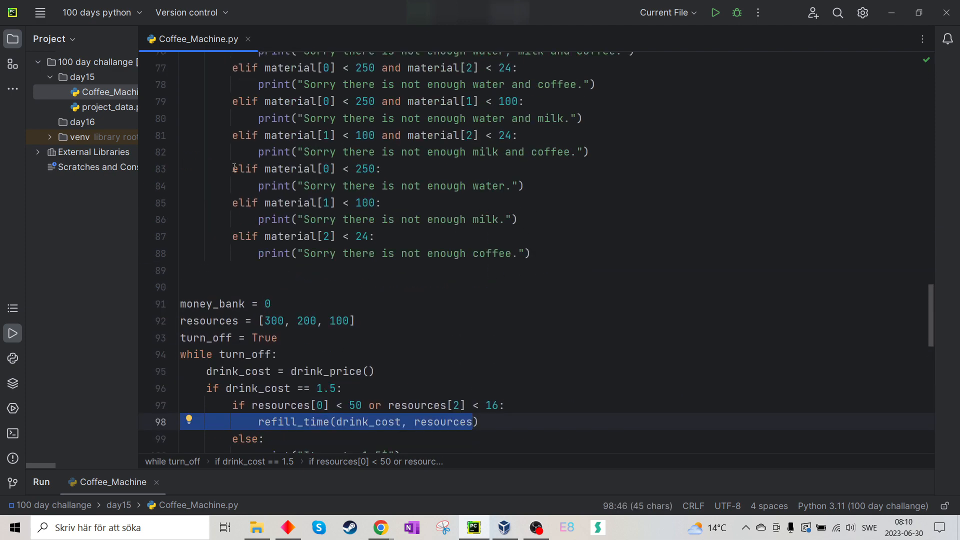
pyautogui.scroll(-3)
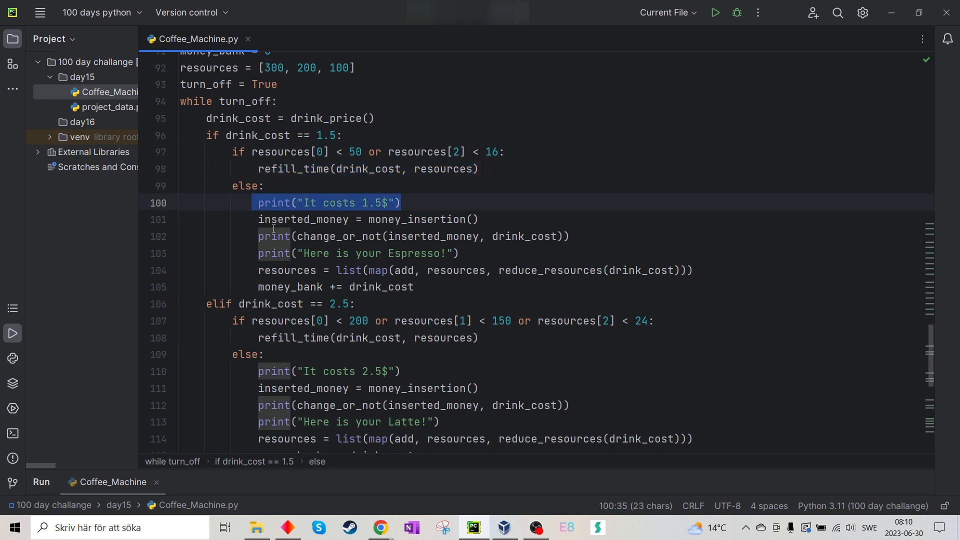
pyautogui.click(447, 219)
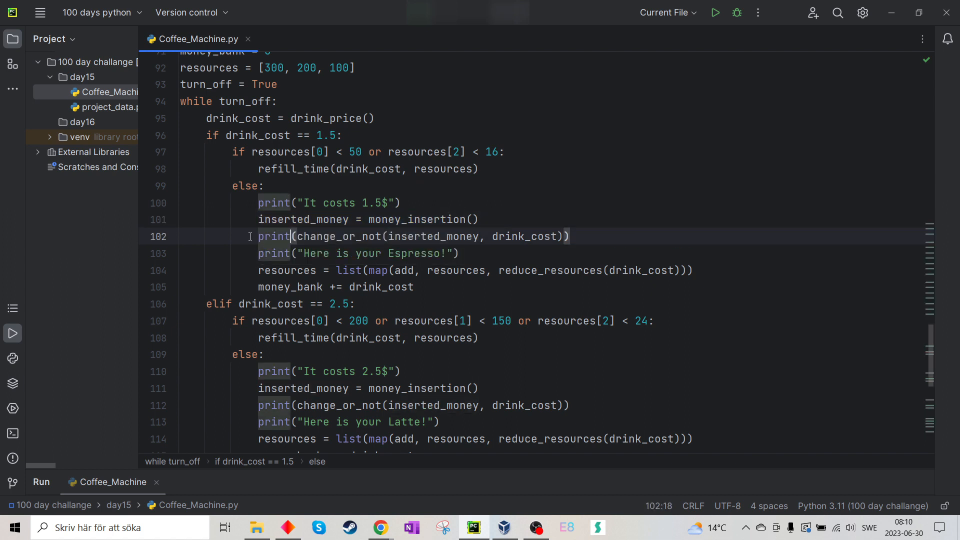
pyautogui.doubleClick(274, 237)
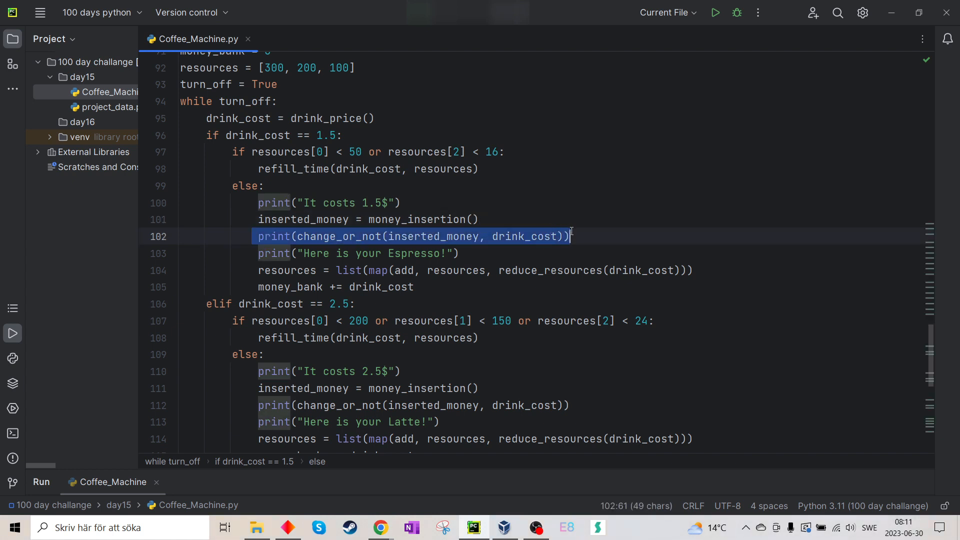
pyautogui.click(303, 253)
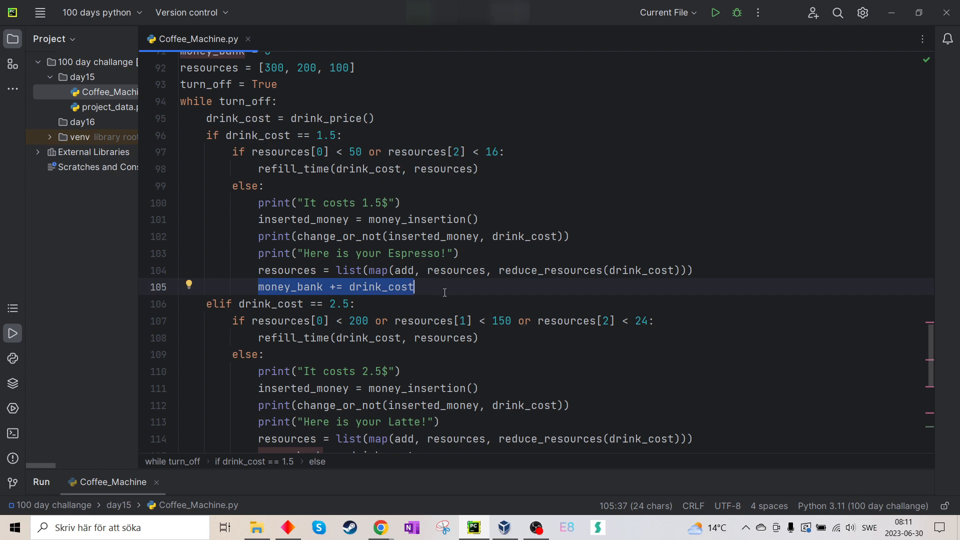
pyautogui.scroll(-3)
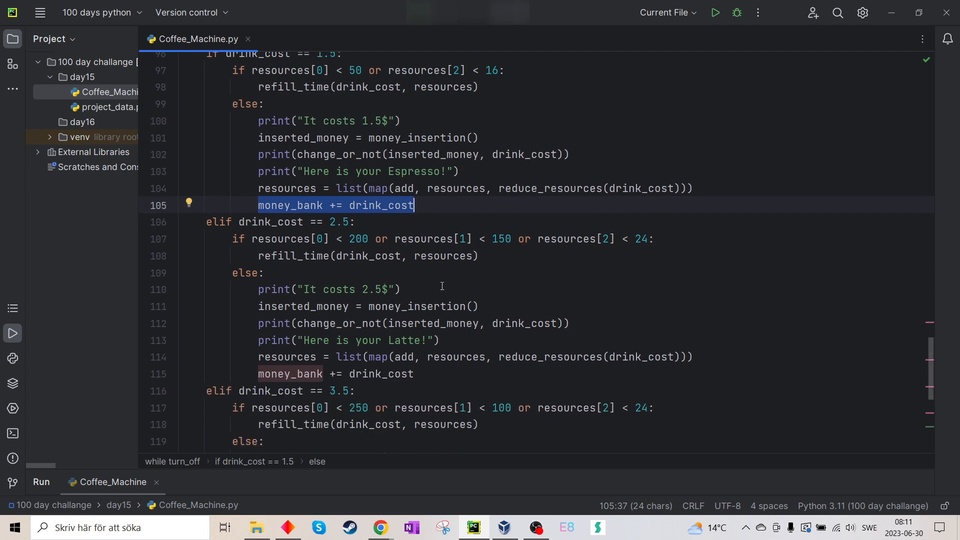
pyautogui.scroll(-3)
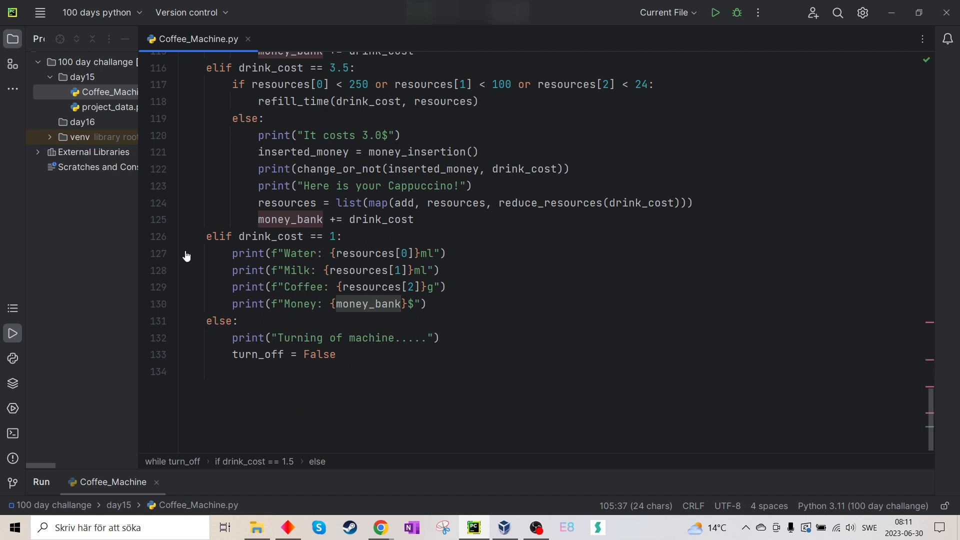
pyautogui.click(267, 287)
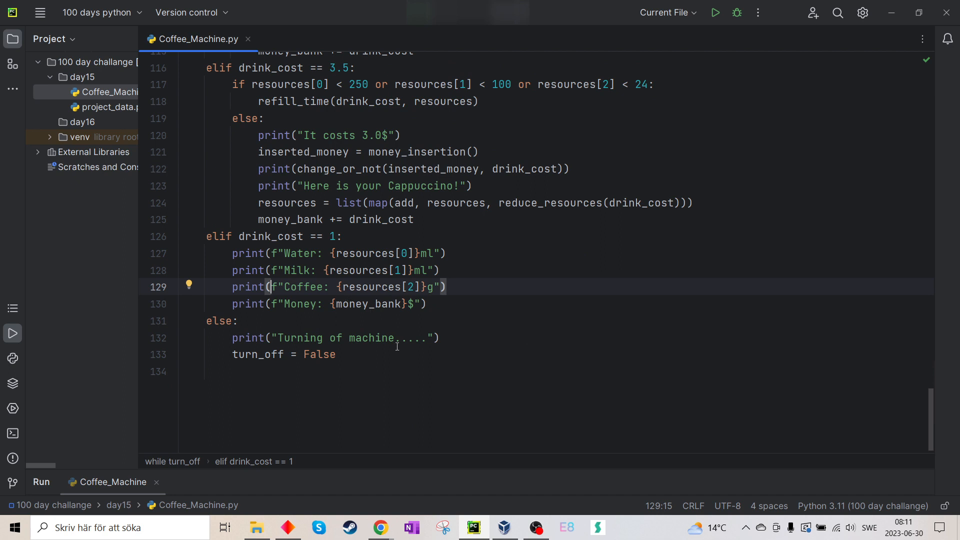
pyautogui.moveTo(424, 297)
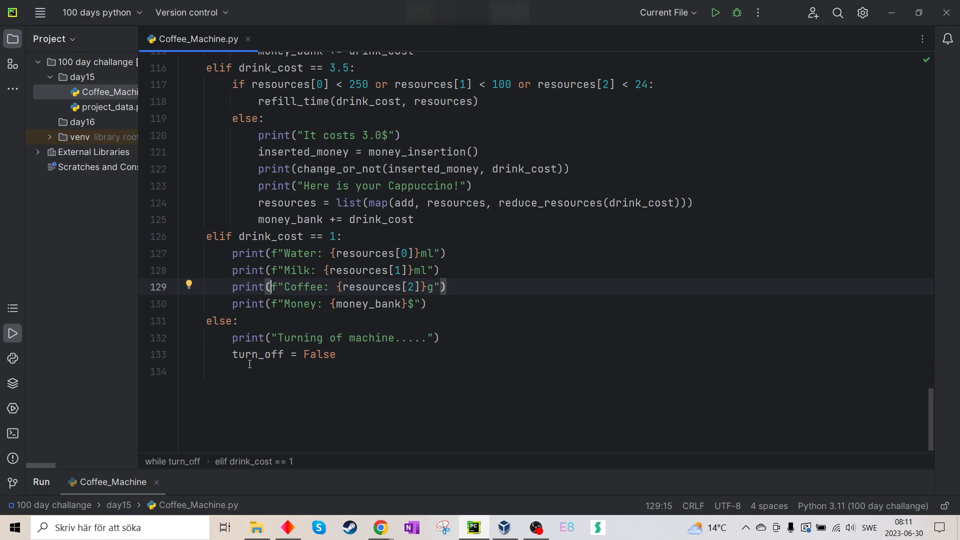
pyautogui.moveTo(290, 320)
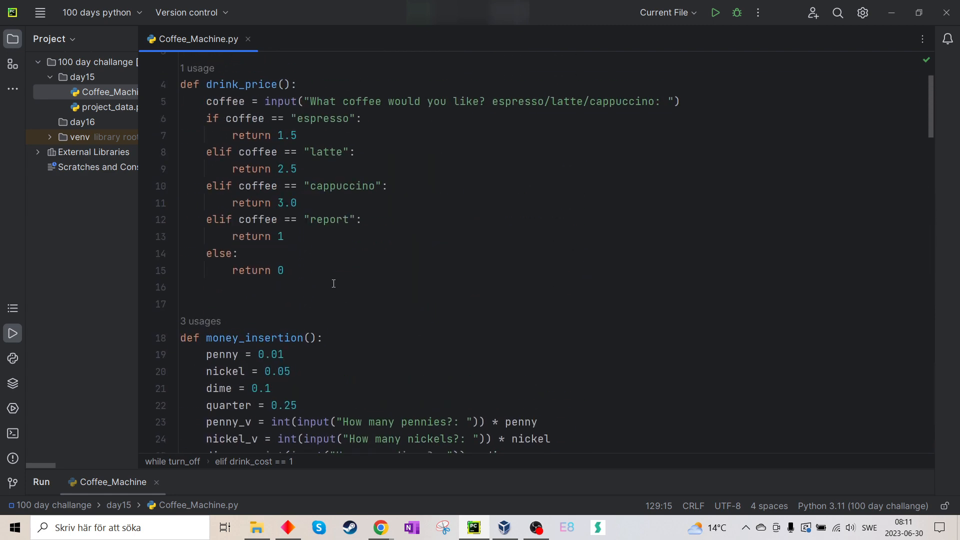
pyautogui.scroll(-3)
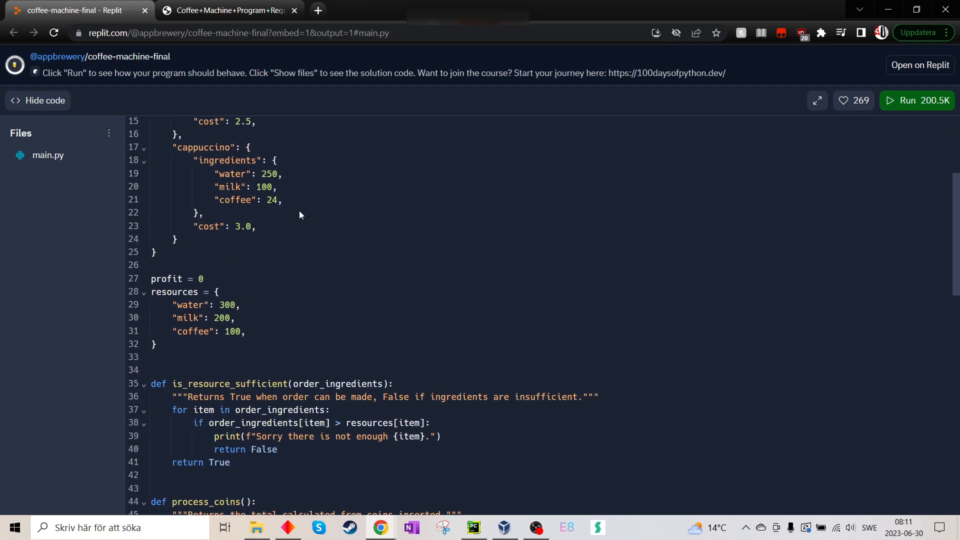
# Step: Scroll to is_resource_sufficient, highlight resources[item] on line 38, then continue to process_coins
pyautogui.scroll(-3)
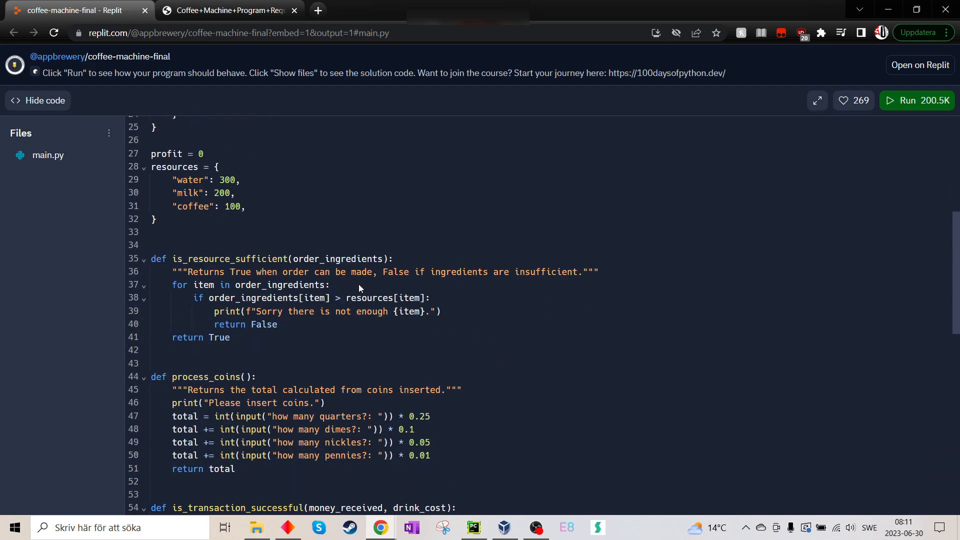
pyautogui.moveTo(306, 302)
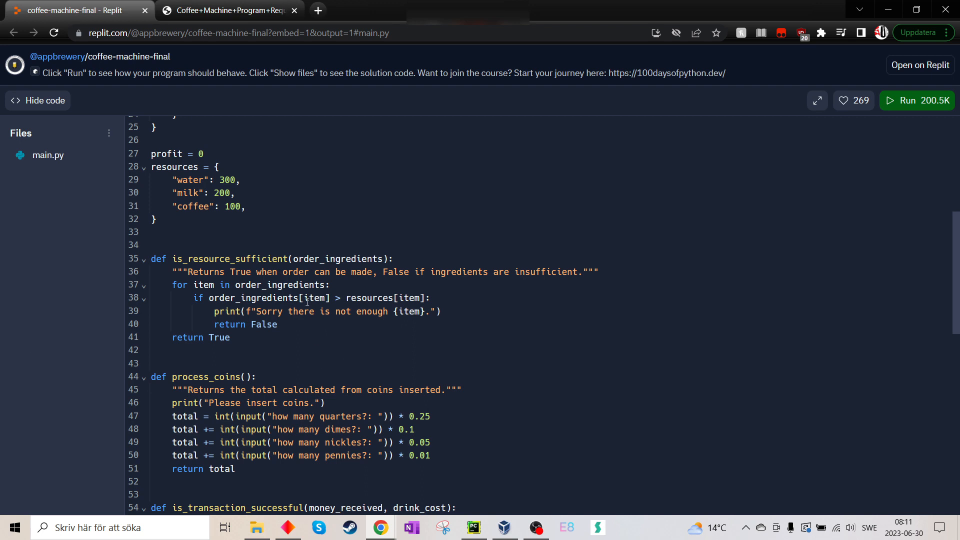
pyautogui.moveTo(308, 253)
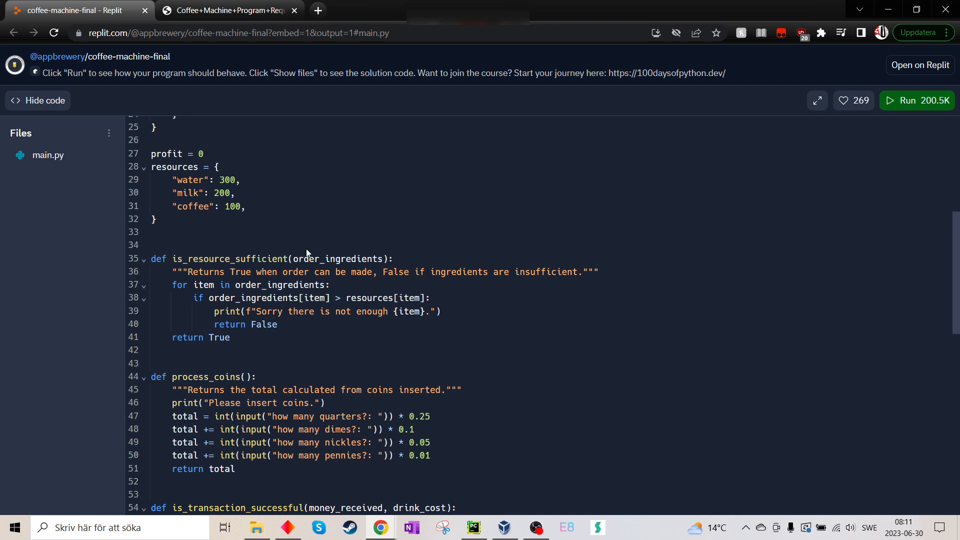
pyautogui.moveTo(432, 324)
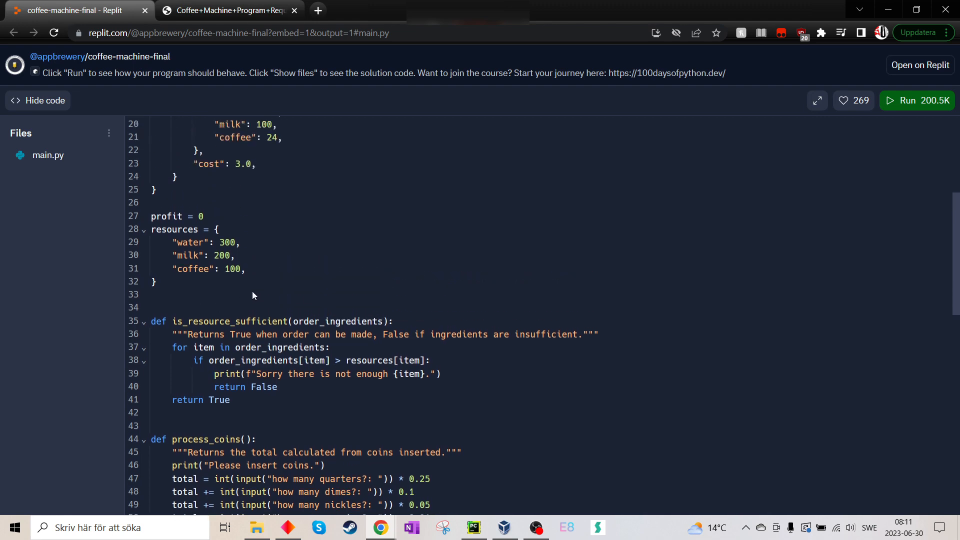
pyautogui.scroll(-3)
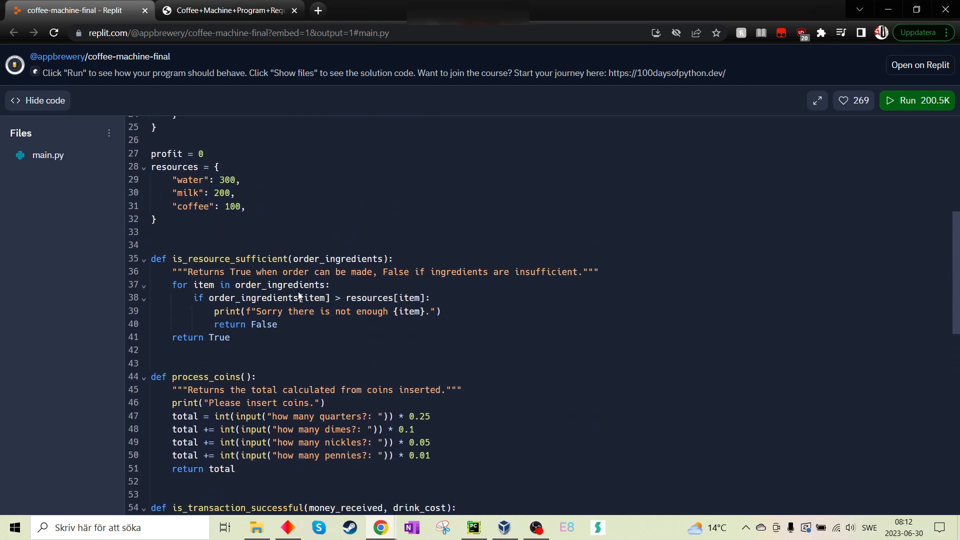
pyautogui.moveTo(342, 327)
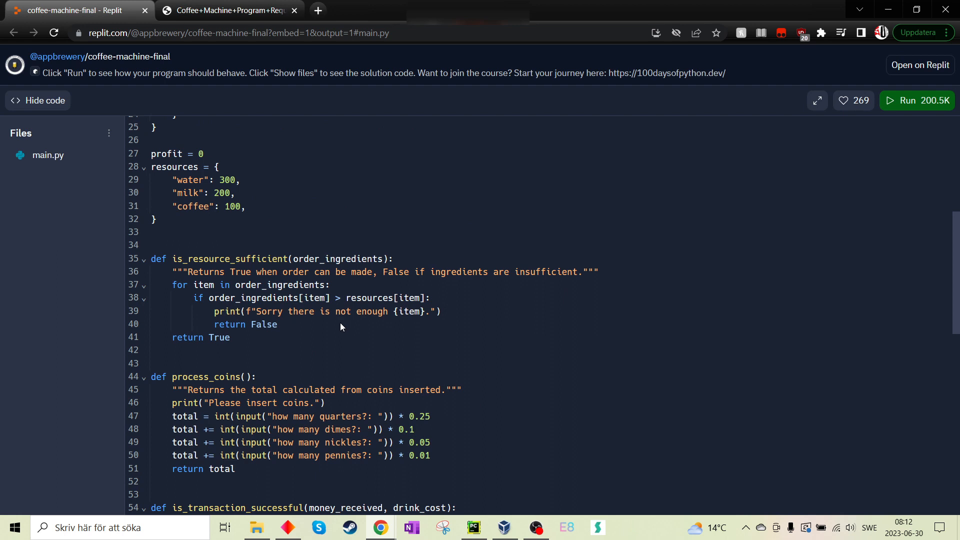
pyautogui.moveTo(236, 347)
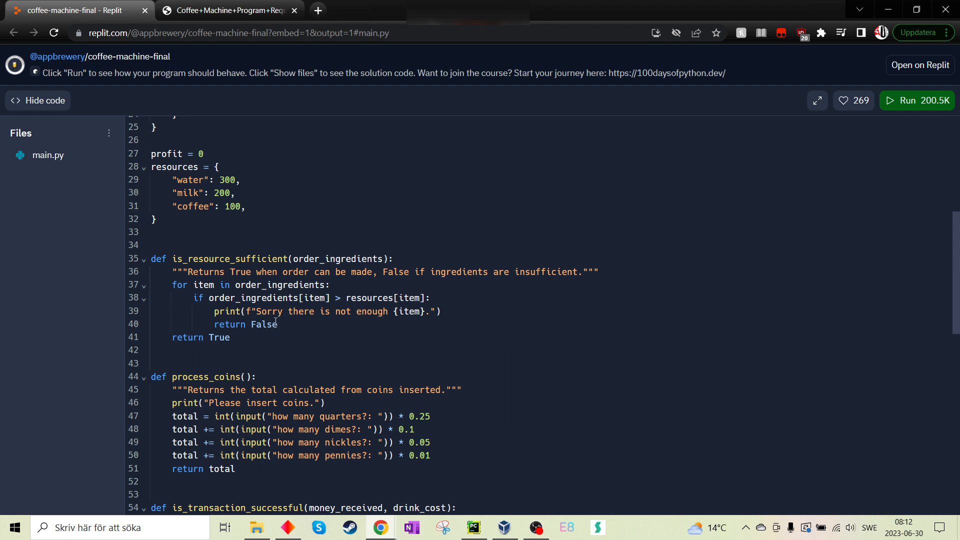
pyautogui.moveTo(267, 342)
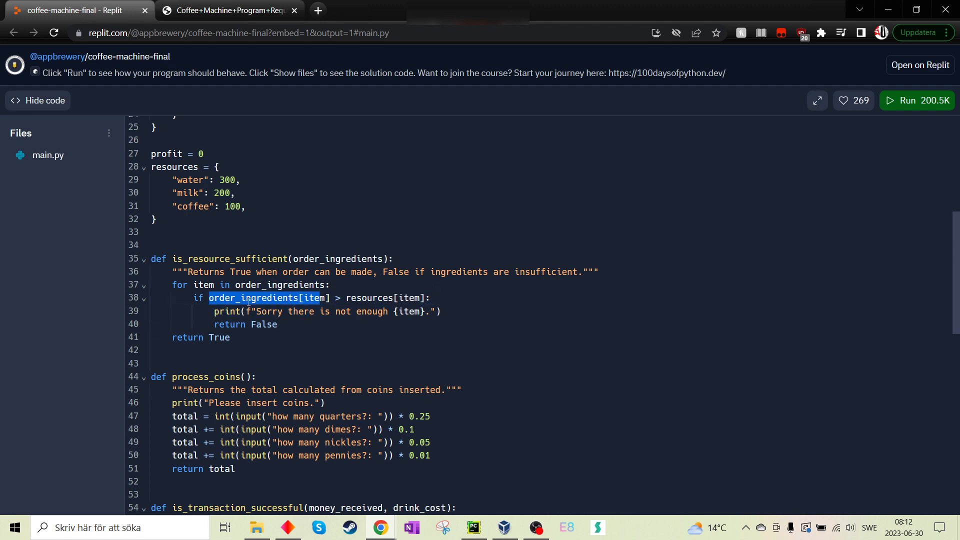
pyautogui.click(214, 298)
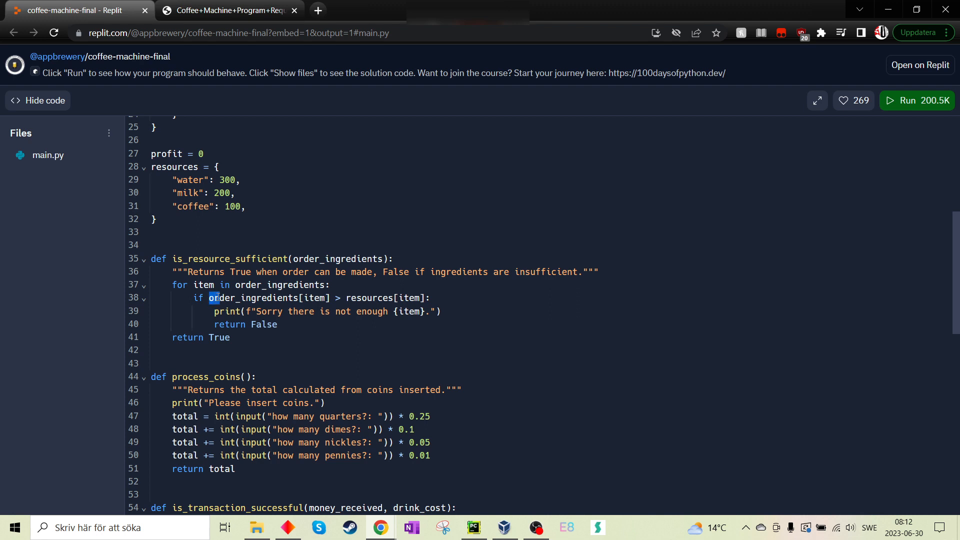
pyautogui.moveTo(210, 298); pyautogui.dragTo(331, 297)
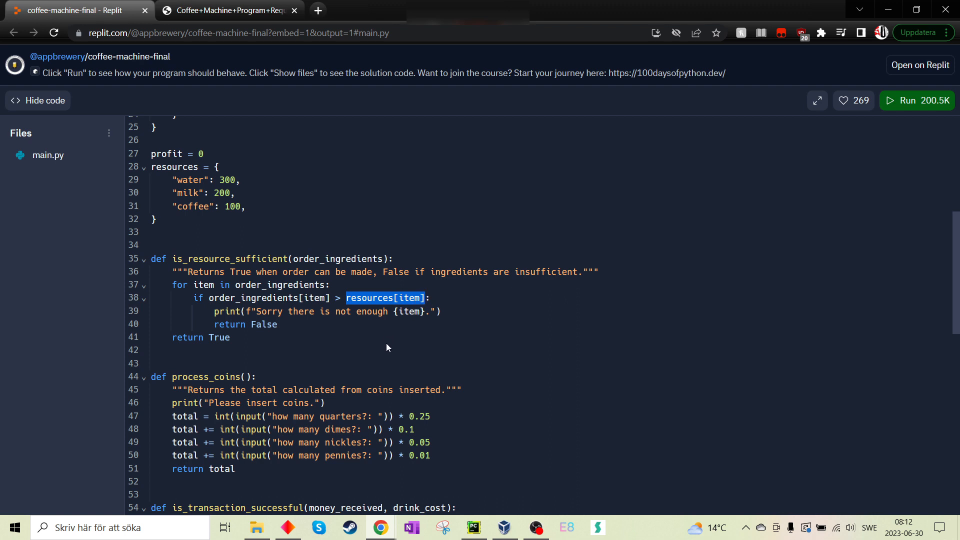
pyautogui.scroll(-3)
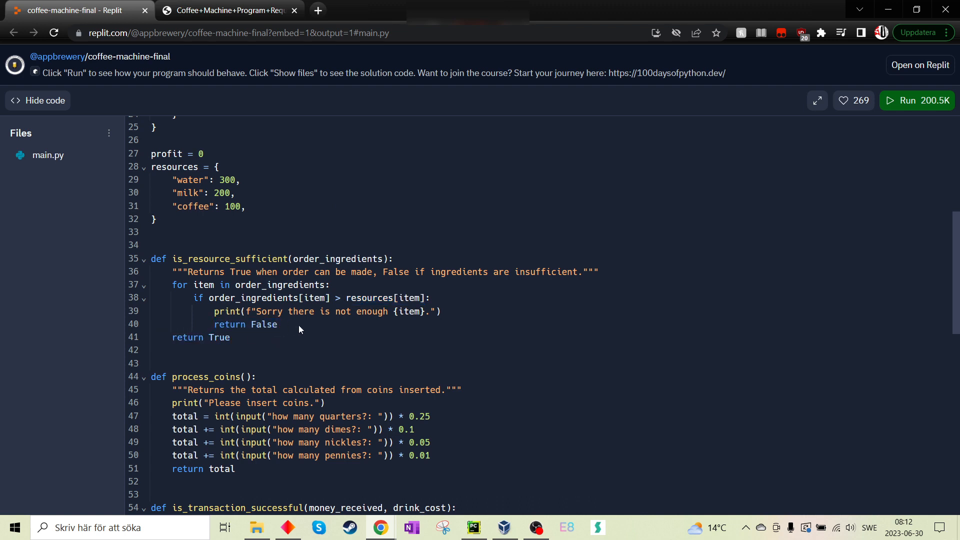
pyautogui.scroll(-3)
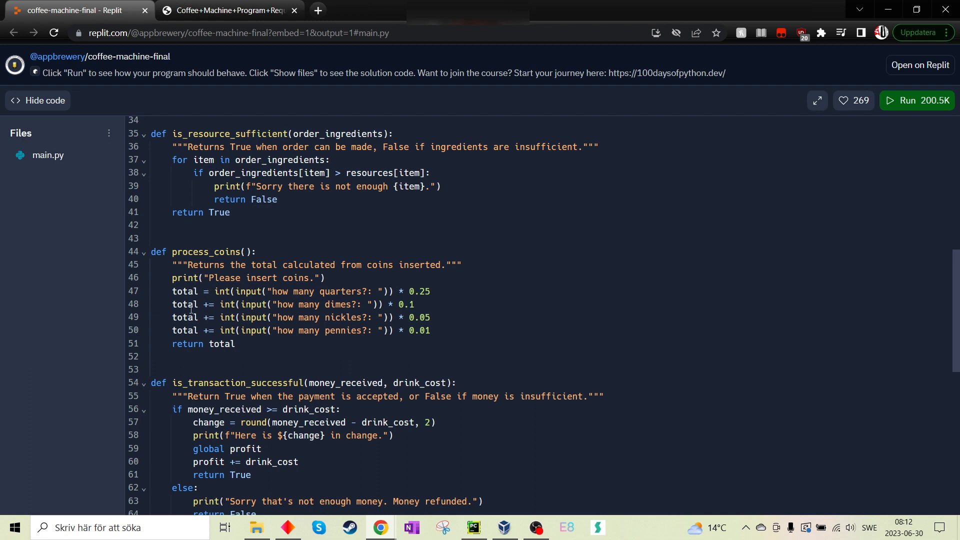
pyautogui.moveTo(221, 307)
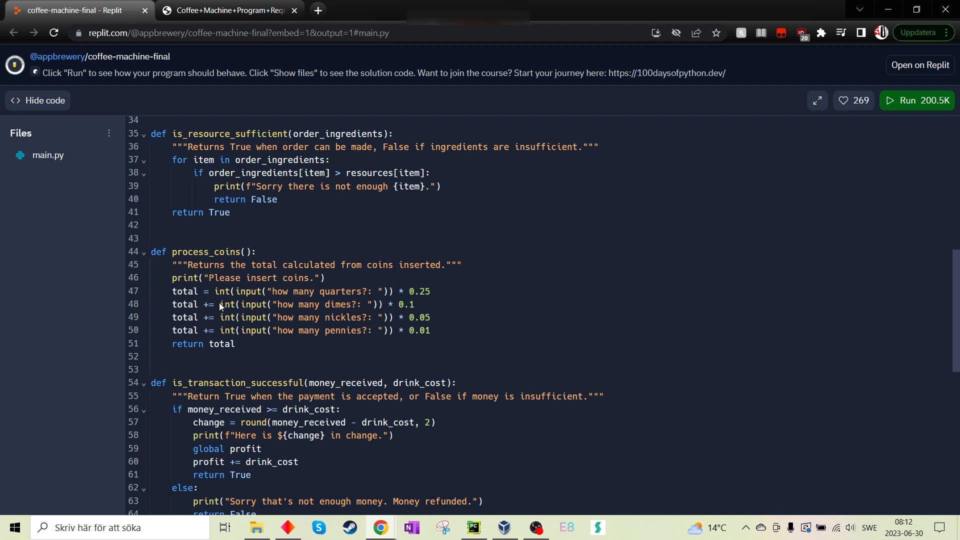
pyautogui.moveTo(398, 323)
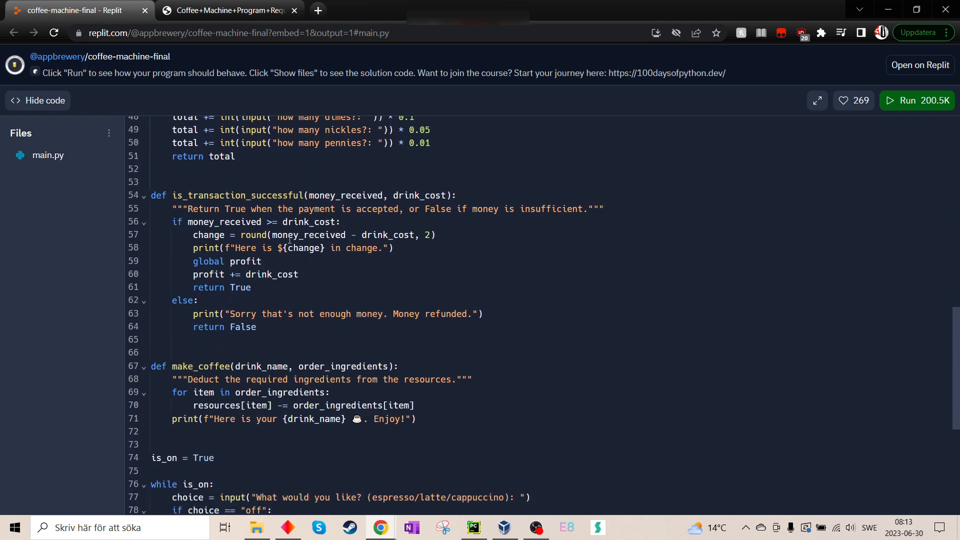
pyautogui.moveTo(415, 286)
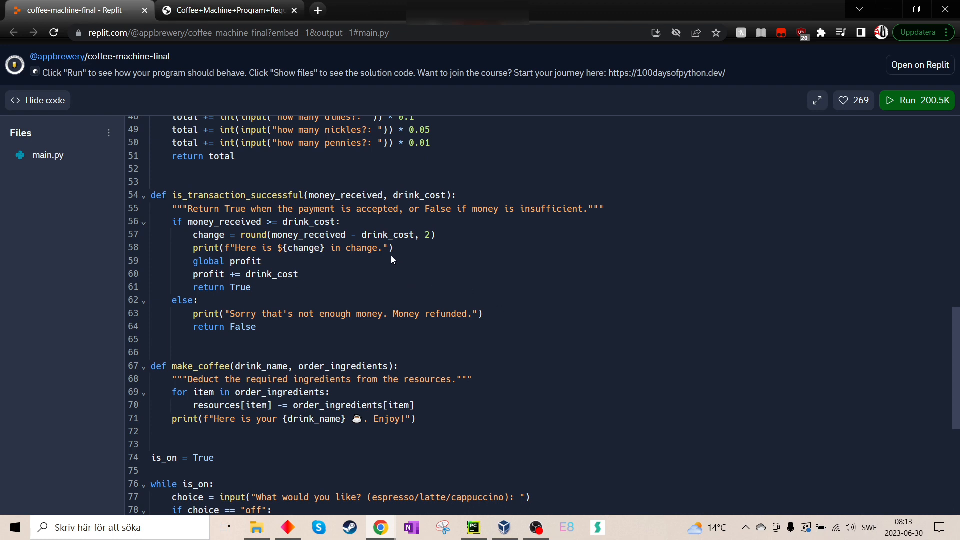
pyautogui.moveTo(346, 336)
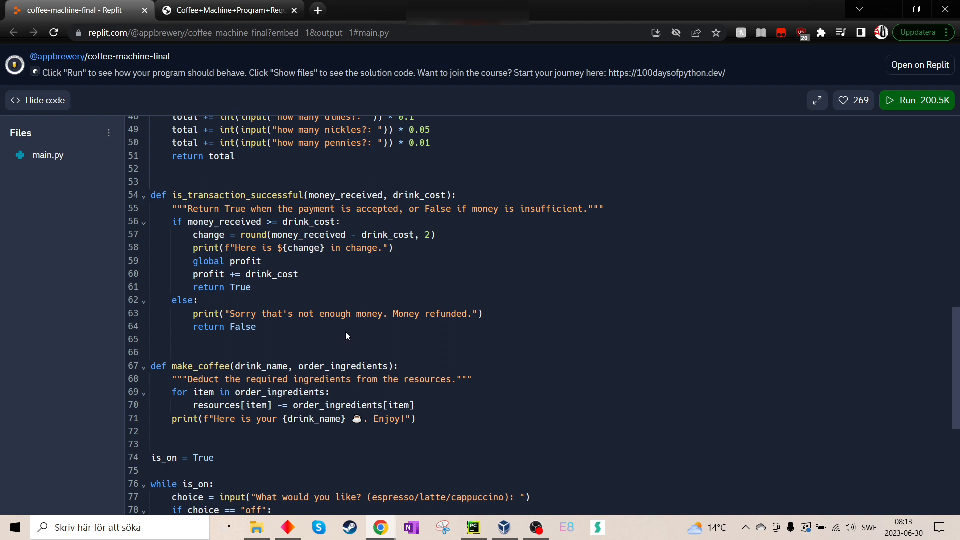
pyautogui.moveTo(302, 309)
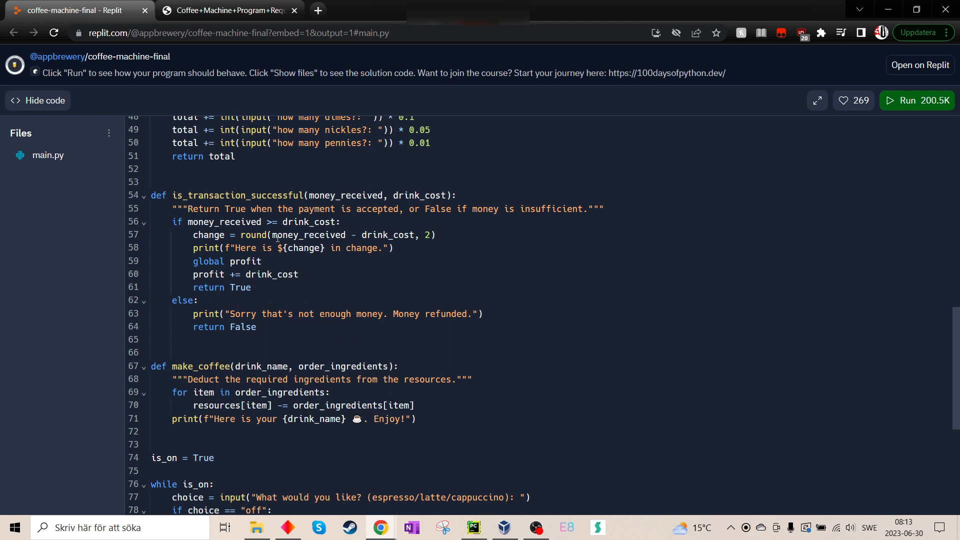
pyautogui.moveTo(294, 260)
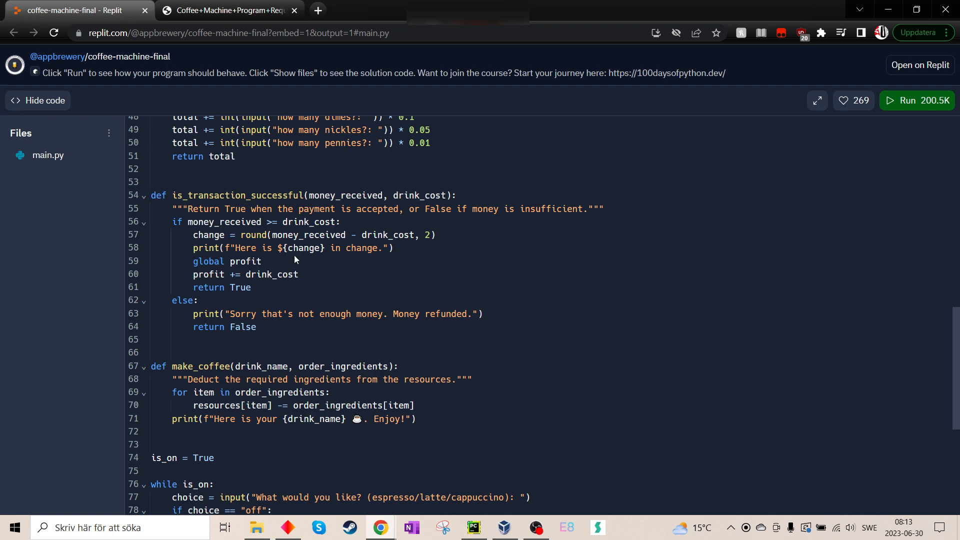
pyautogui.moveTo(232, 271)
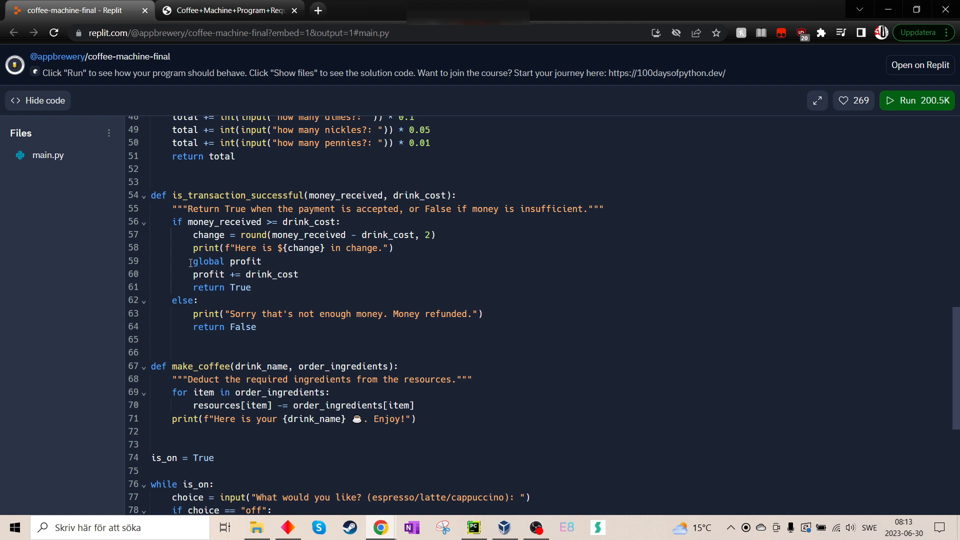
pyautogui.moveTo(190, 262); pyautogui.dragTo(239, 288)
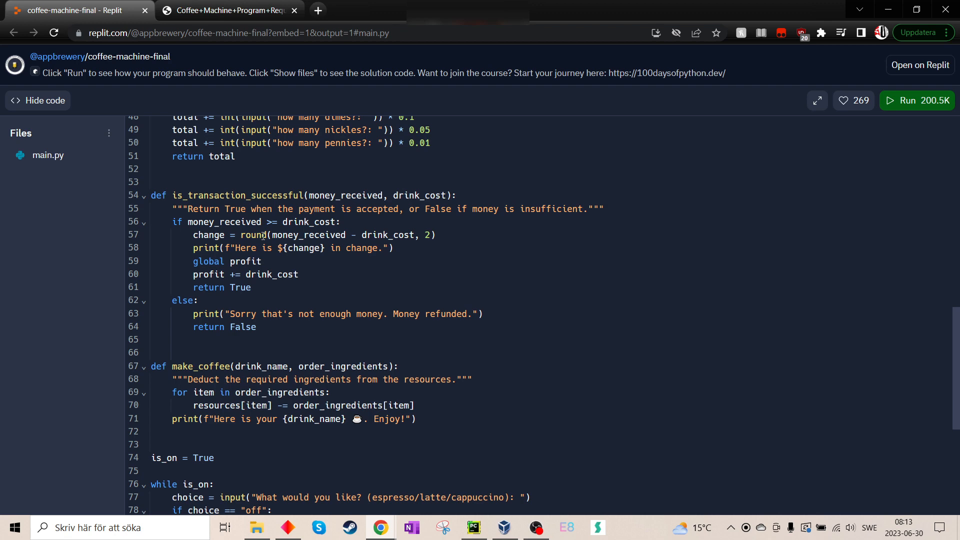
pyautogui.scroll(-3)
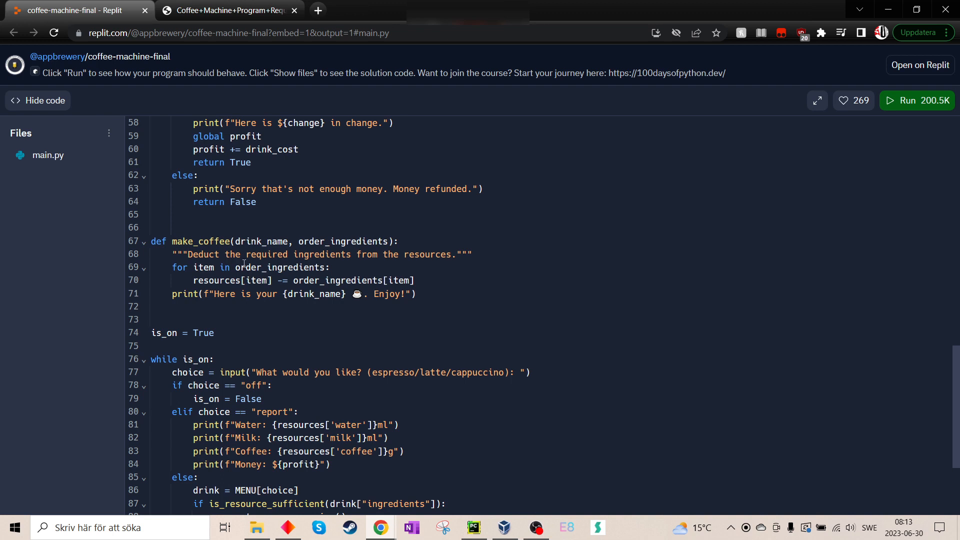
# Step: Scroll past is_transaction_successful to make_coffee and the while is_on loop, clearing the stray selection
pyautogui.scroll(-3)
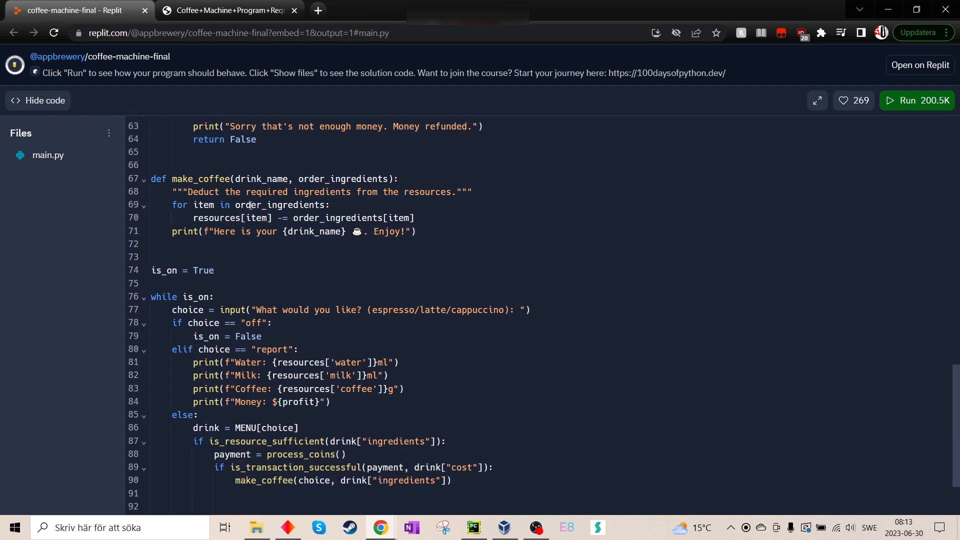
pyautogui.moveTo(210, 257)
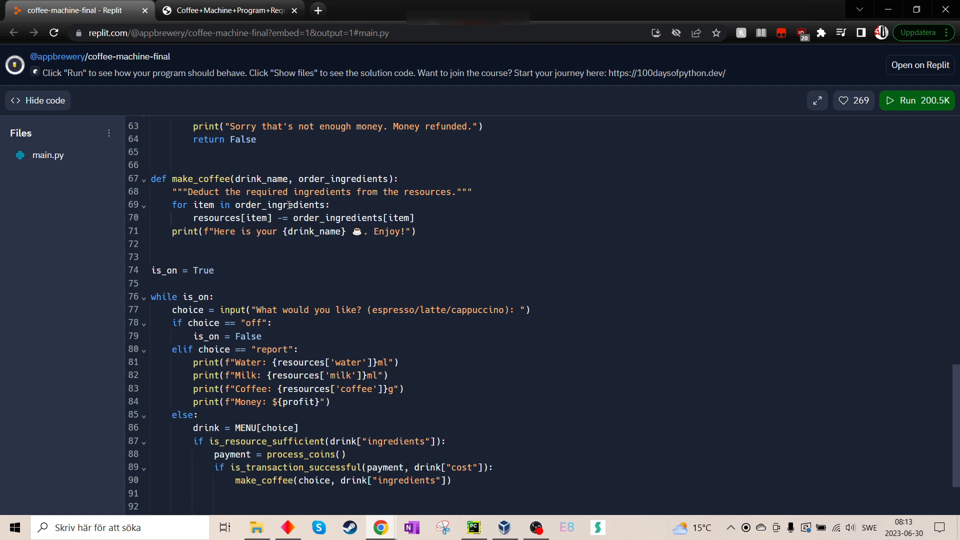
pyautogui.moveTo(267, 232)
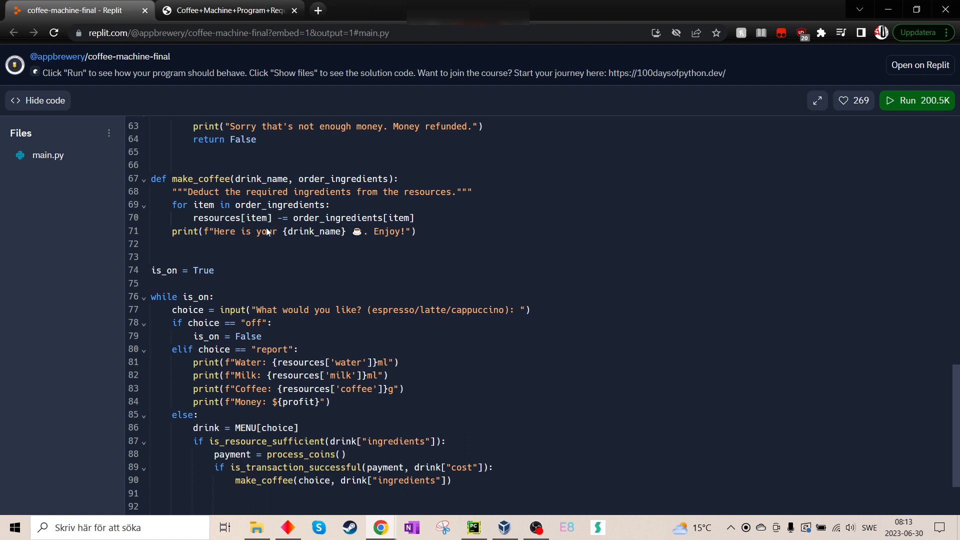
pyautogui.moveTo(239, 245)
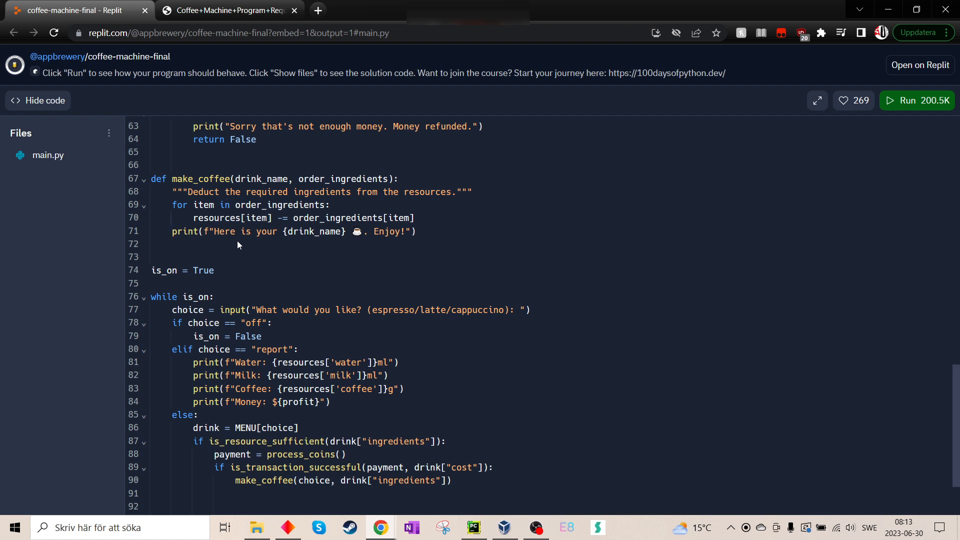
pyautogui.moveTo(420, 255)
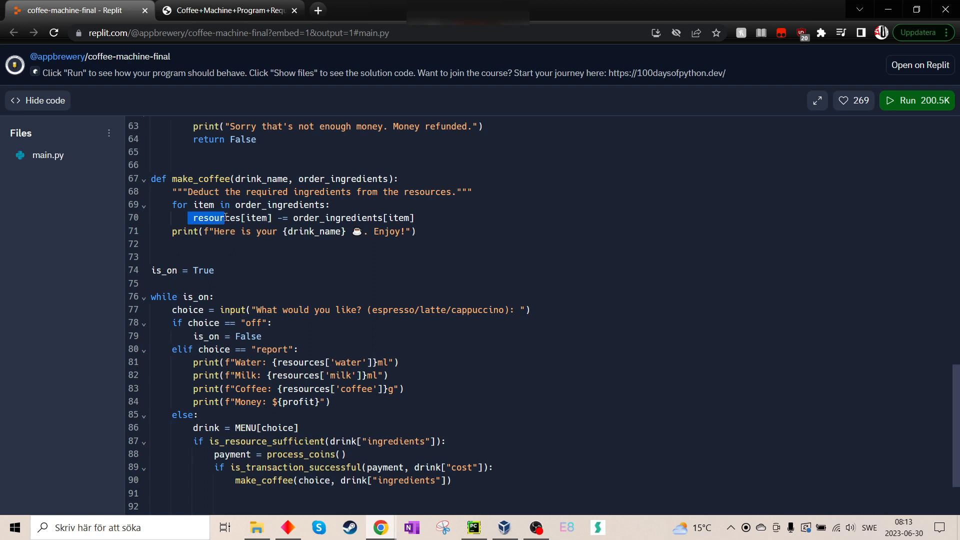
pyautogui.click(273, 218)
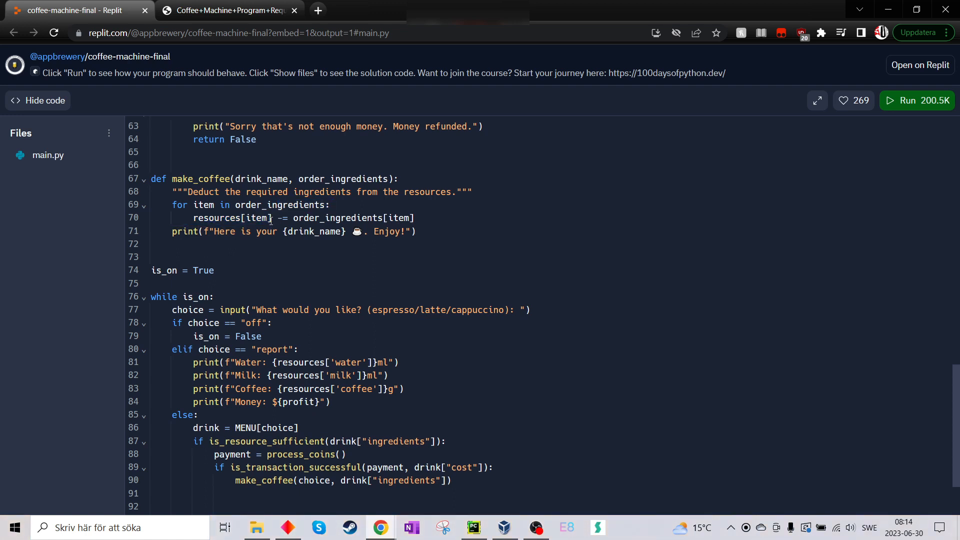
pyautogui.moveTo(333, 291)
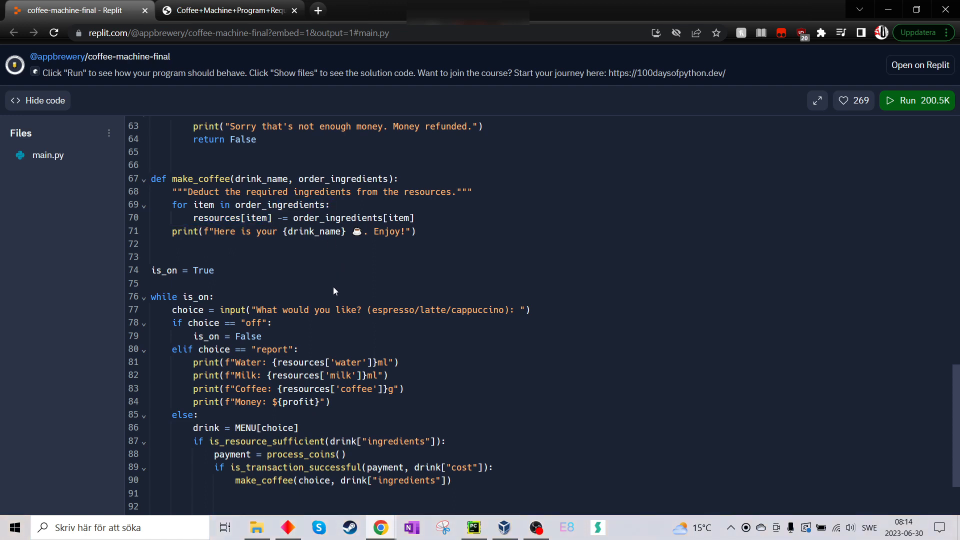
pyautogui.scroll(-3)
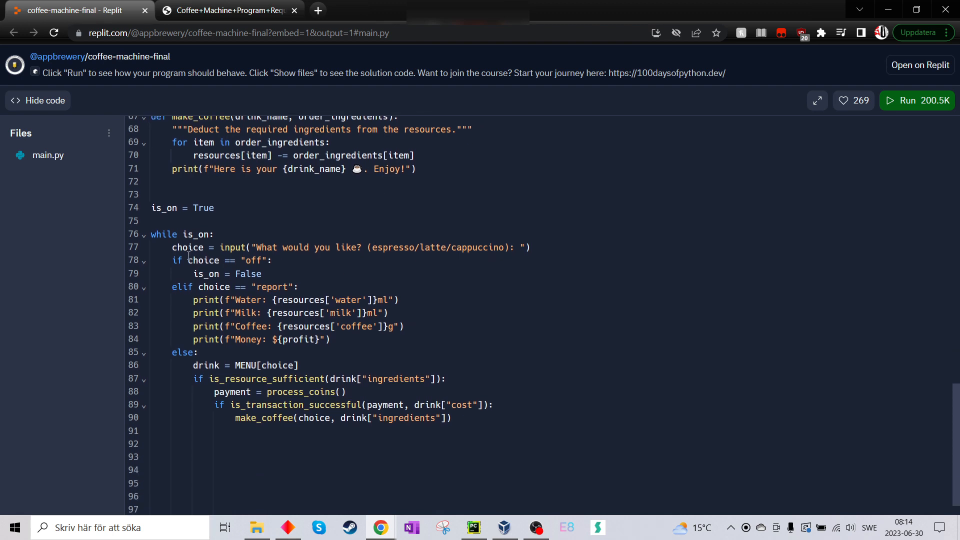
pyautogui.moveTo(150, 235); pyautogui.dragTo(498, 408)
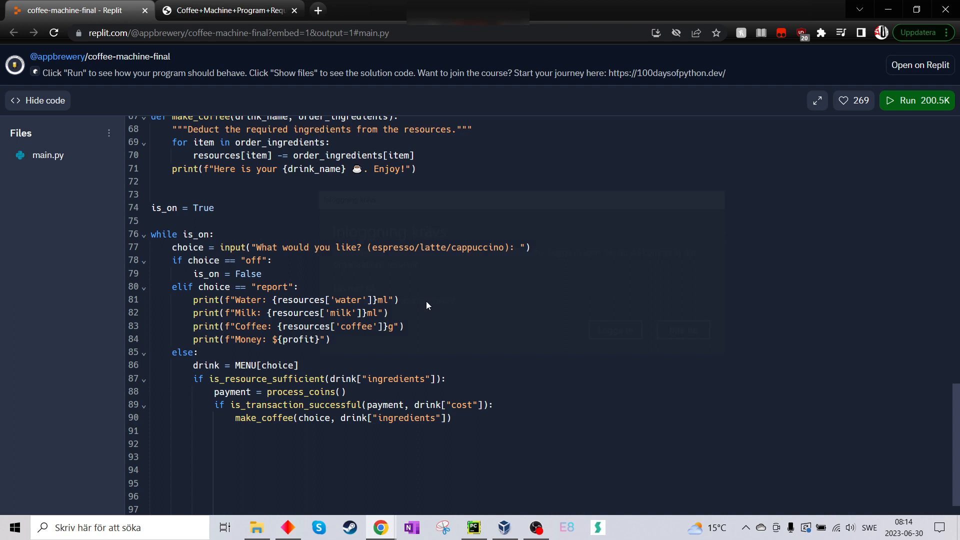
pyautogui.doubleClick(188, 248)
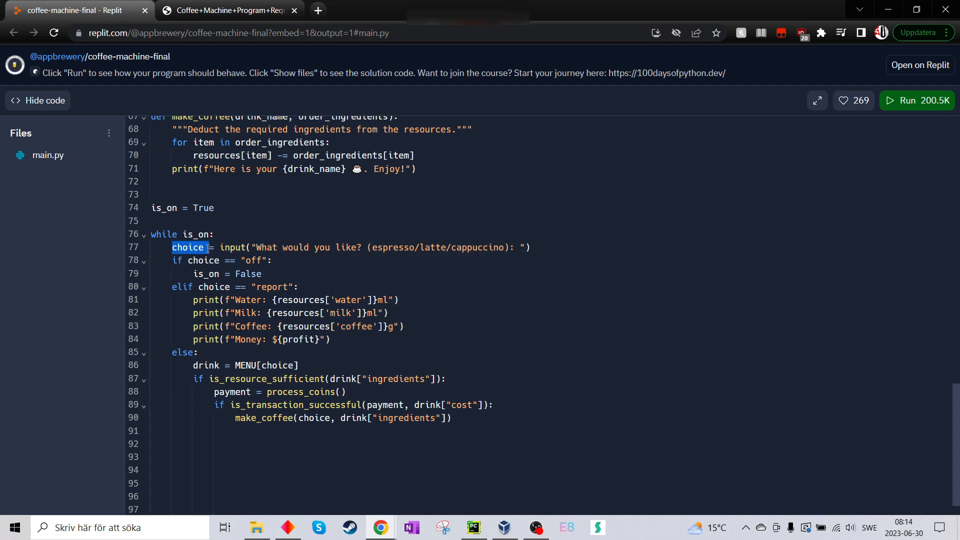
pyautogui.moveTo(208, 247); pyautogui.dragTo(502, 248)
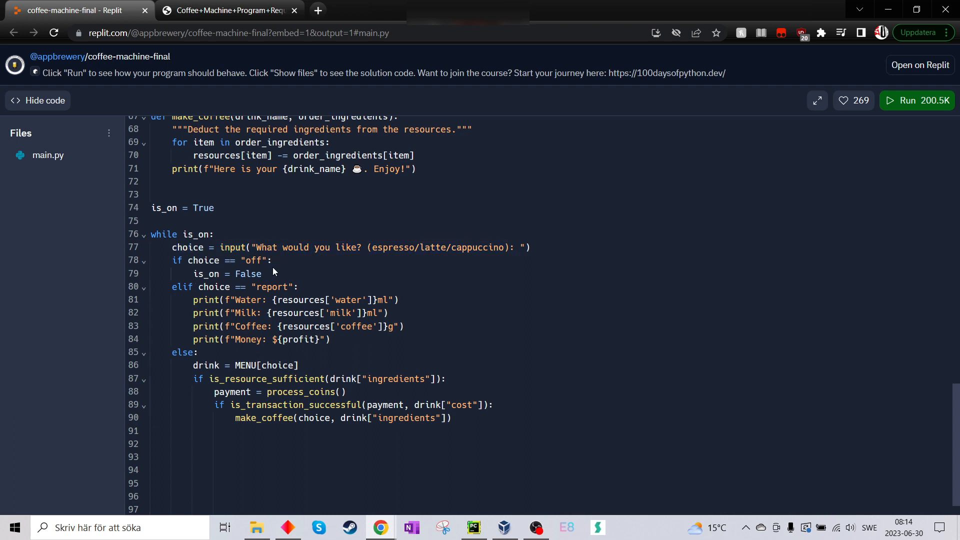
pyautogui.moveTo(178, 260); pyautogui.dragTo(263, 274)
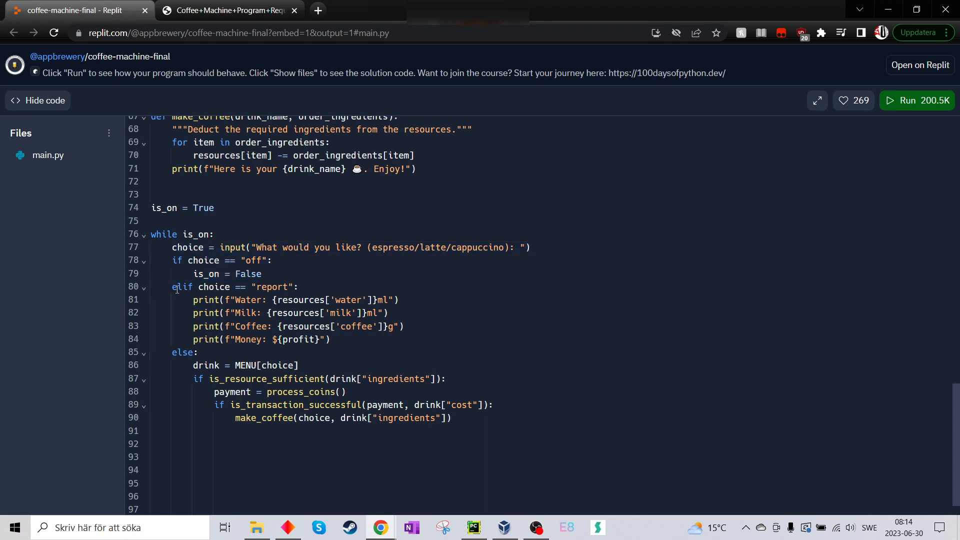
pyautogui.moveTo(174, 287); pyautogui.dragTo(329, 339)
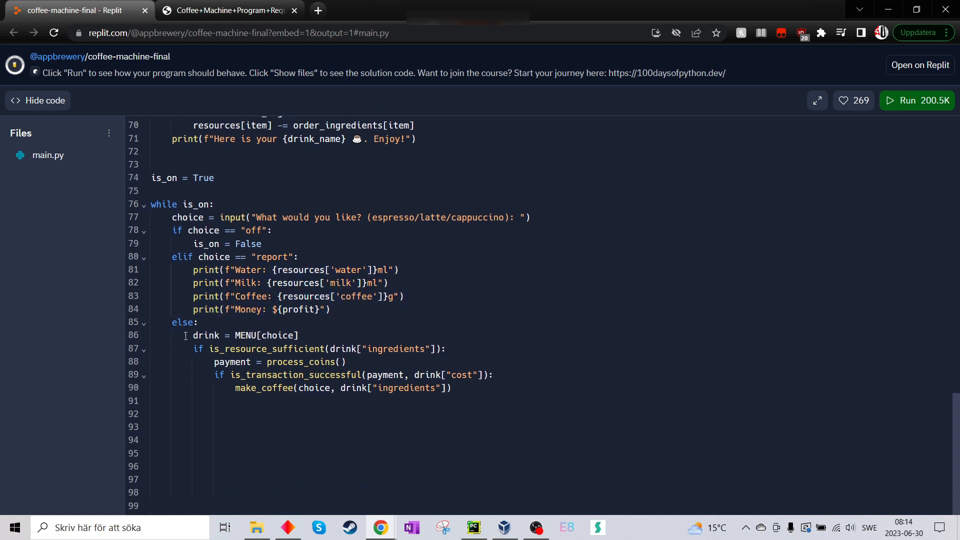
pyautogui.moveTo(193, 336); pyautogui.dragTo(452, 387)
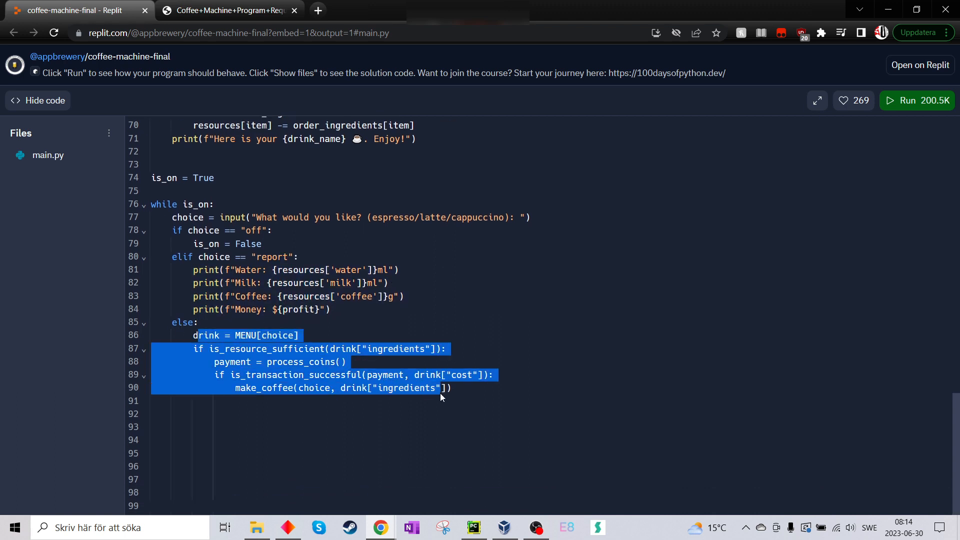
pyautogui.click(191, 335)
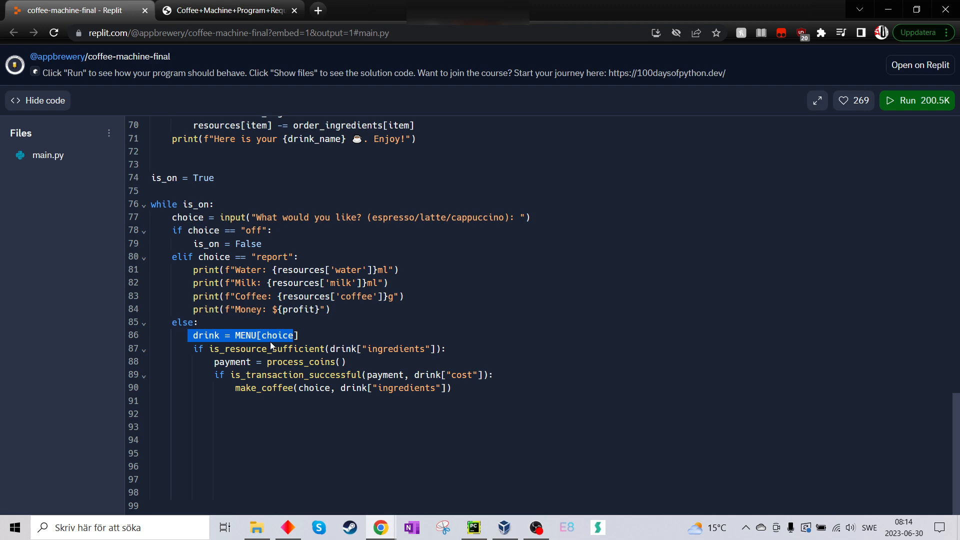
pyautogui.click(280, 339)
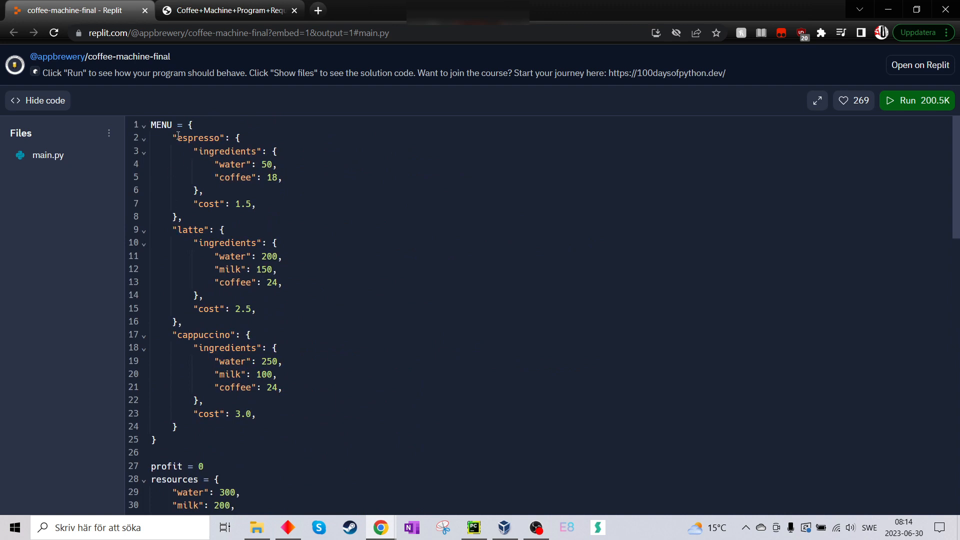
pyautogui.doubleClick(198, 138)
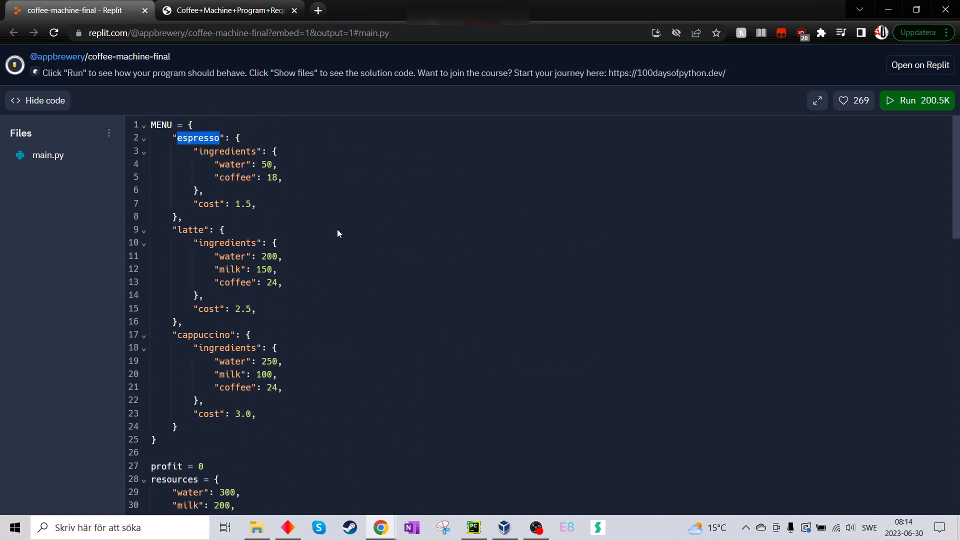
pyautogui.scroll(-3)
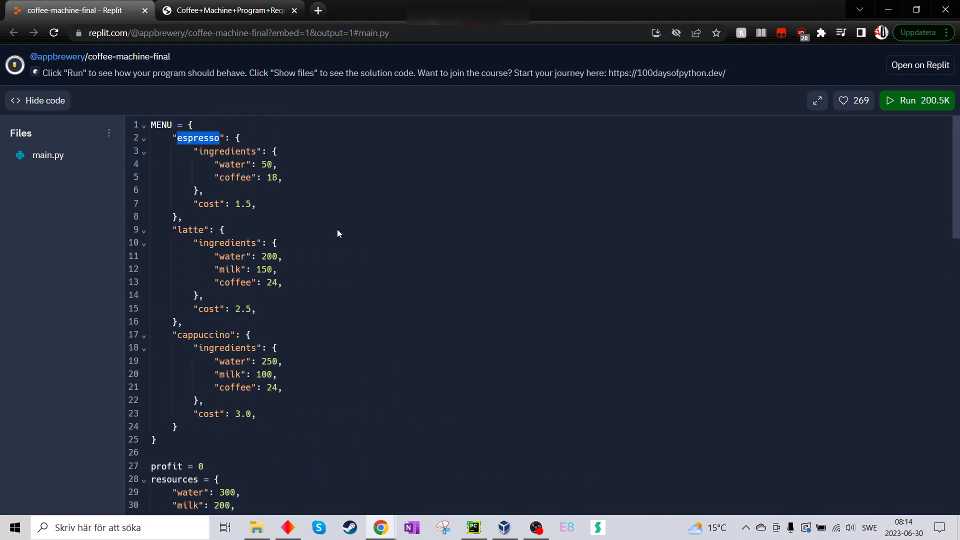
pyautogui.moveTo(223, 147)
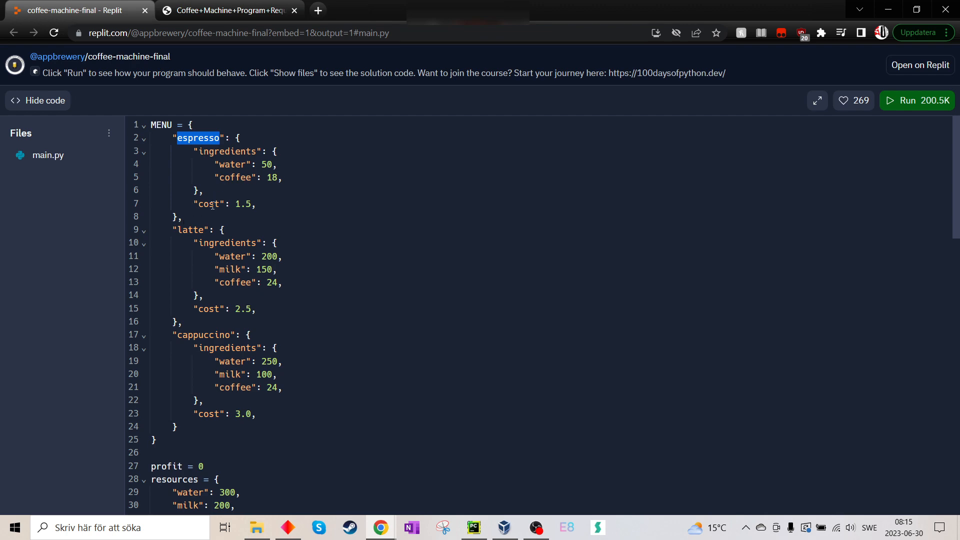
pyautogui.scroll(-3)
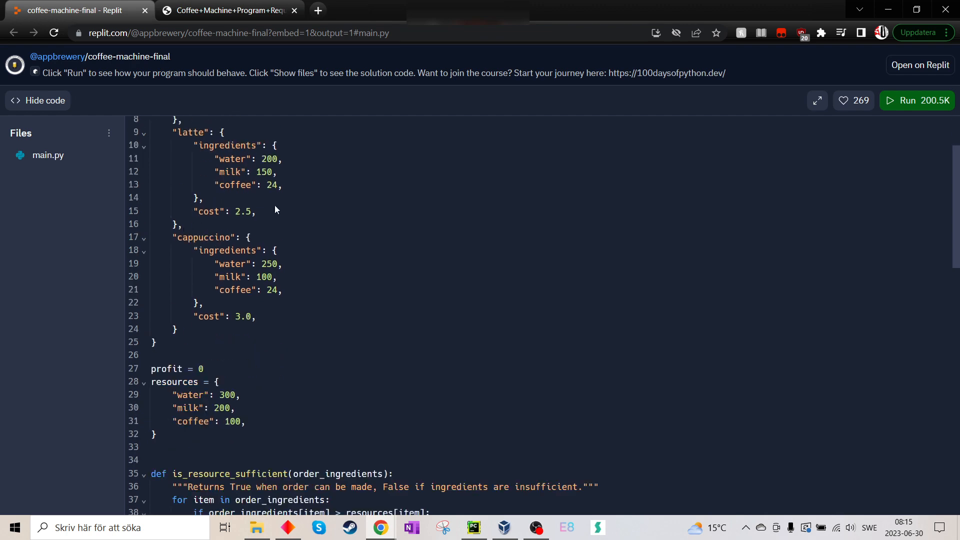
pyautogui.scroll(-3)
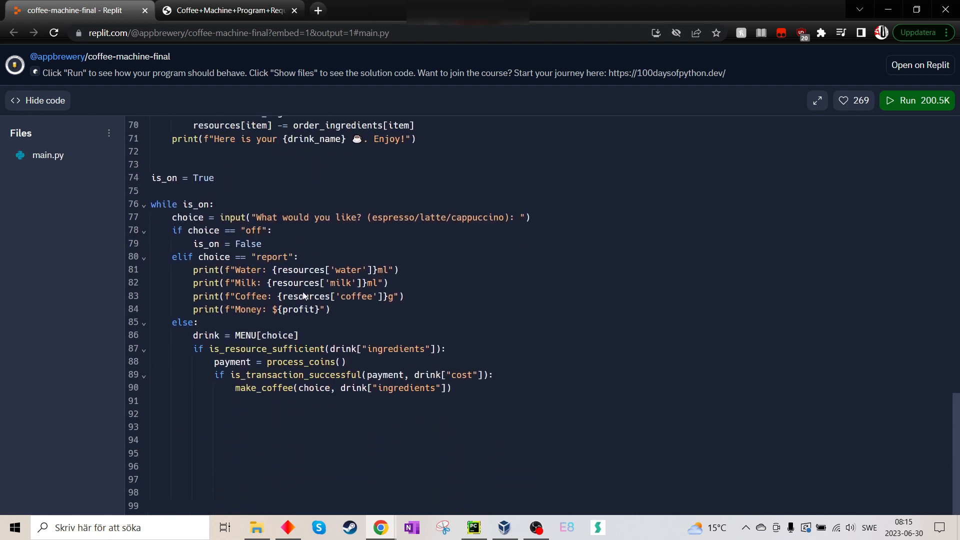
pyautogui.moveTo(169, 215)
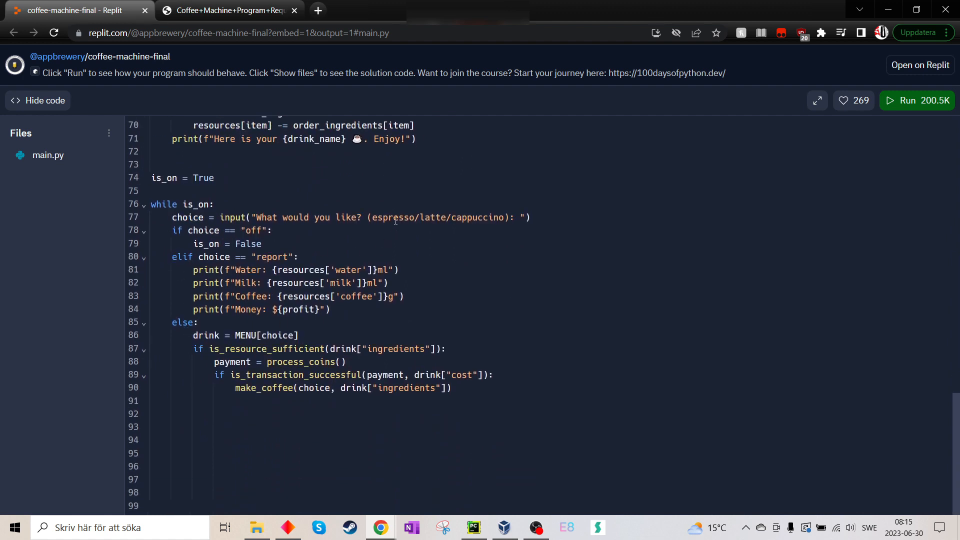
pyautogui.doubleClick(396, 218)
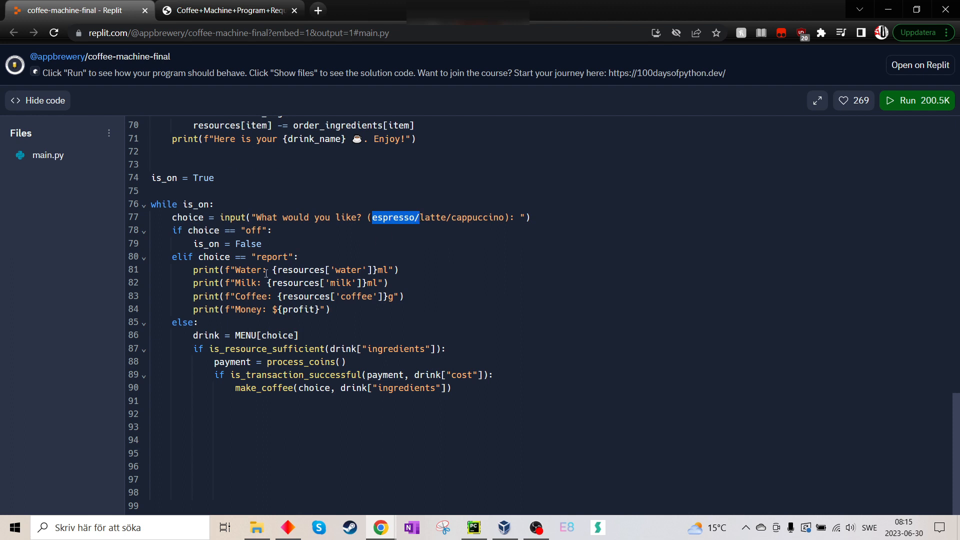
pyautogui.moveTo(250, 329)
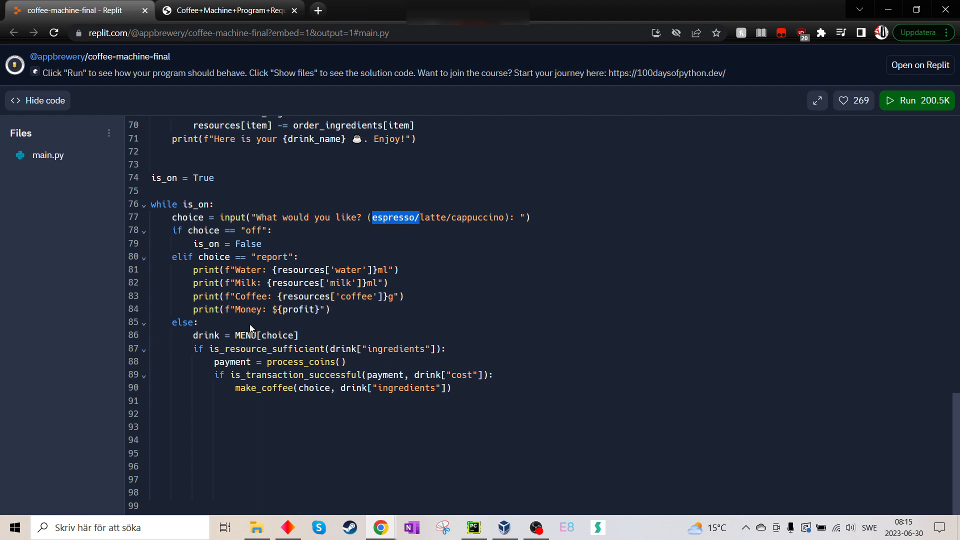
pyautogui.doubleClick(262, 335)
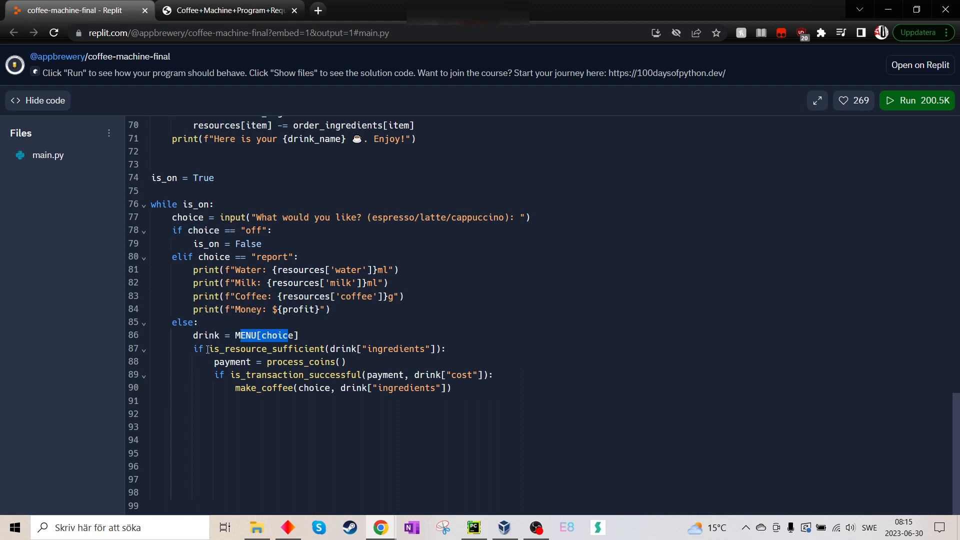
pyautogui.moveTo(291, 358)
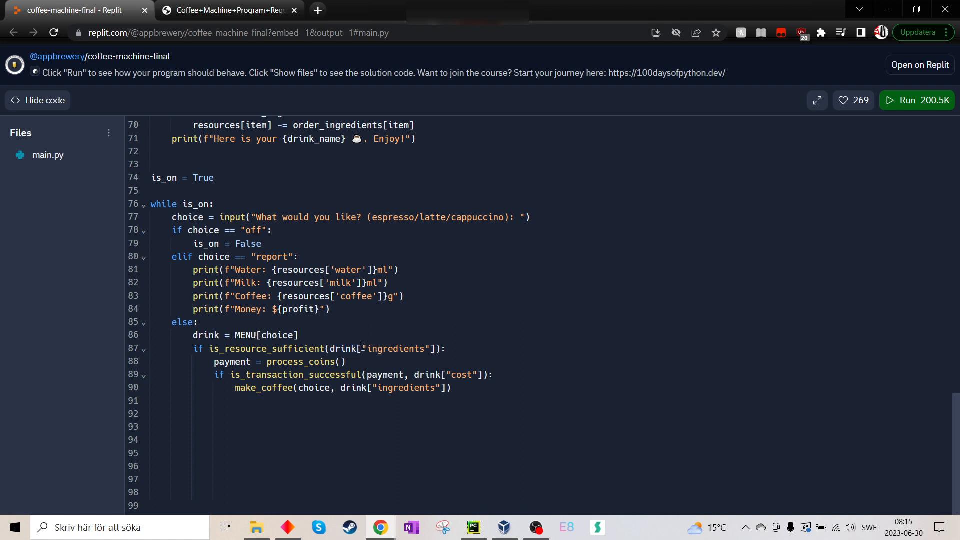
pyautogui.doubleClick(396, 350)
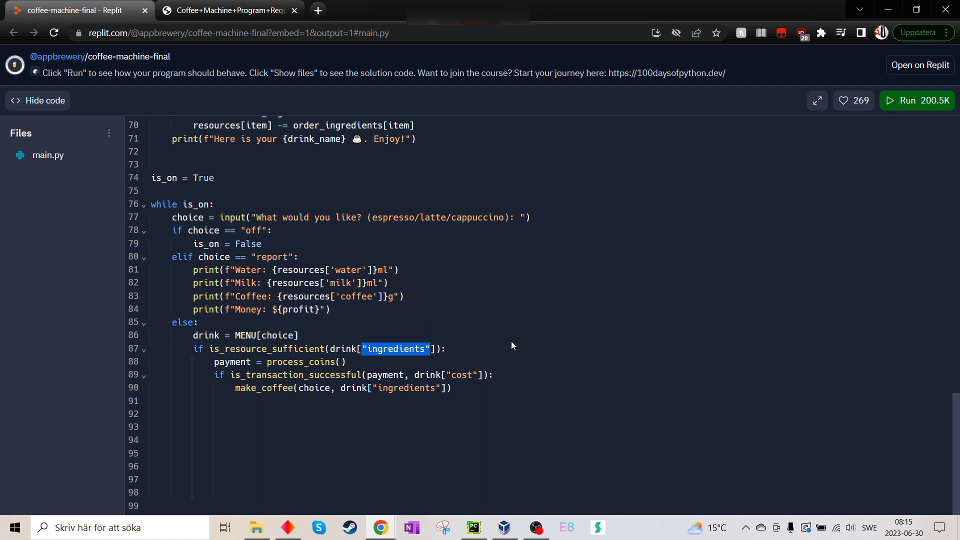
pyautogui.moveTo(489, 341)
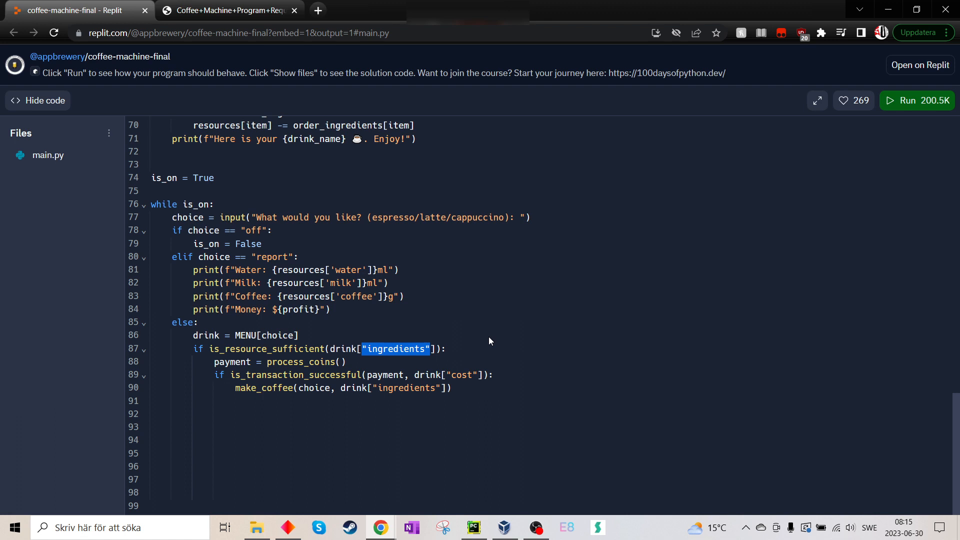
pyautogui.moveTo(407, 349)
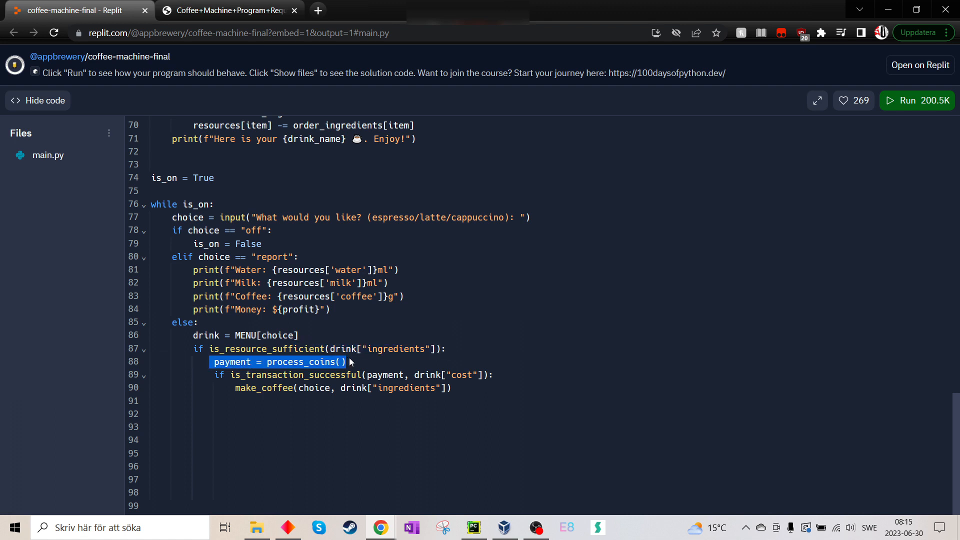
pyautogui.moveTo(213, 387)
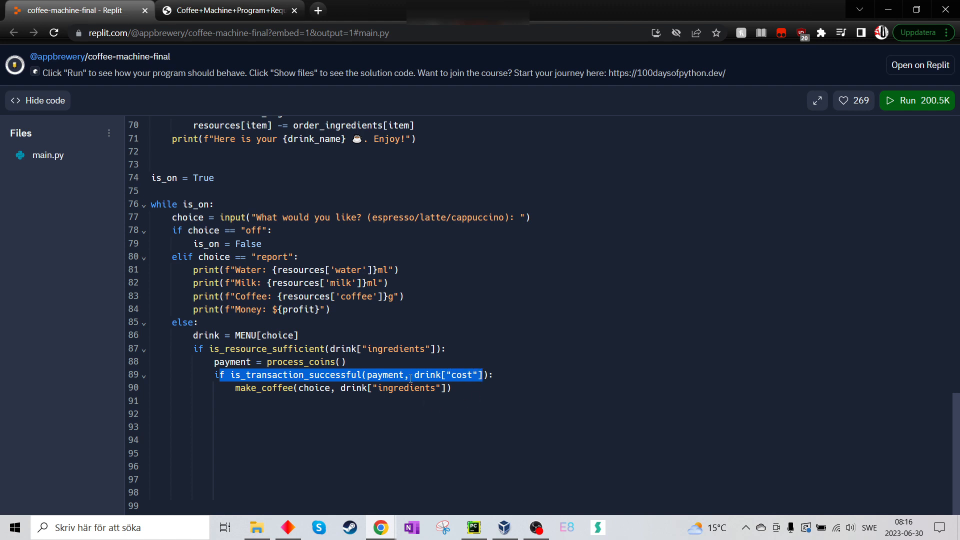
pyautogui.click(421, 420)
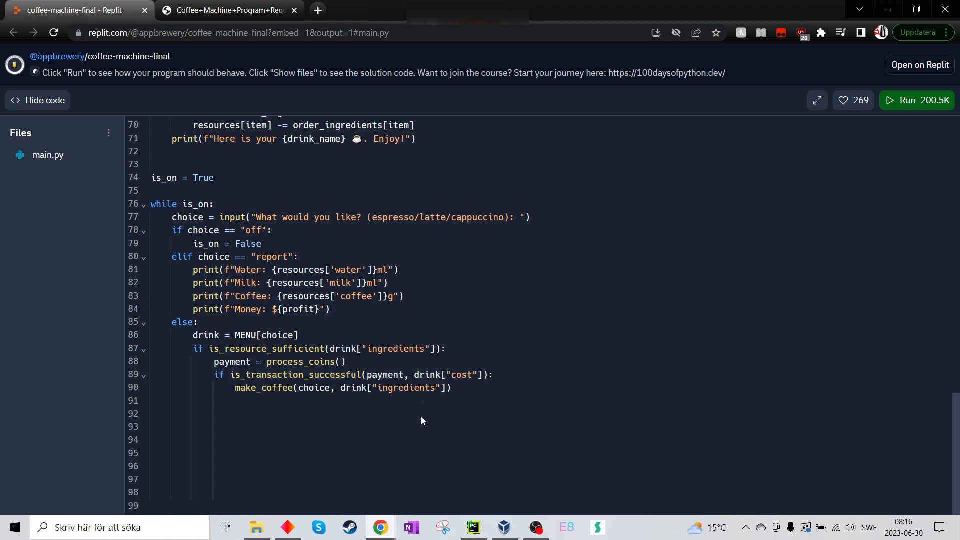
pyautogui.moveTo(380, 385)
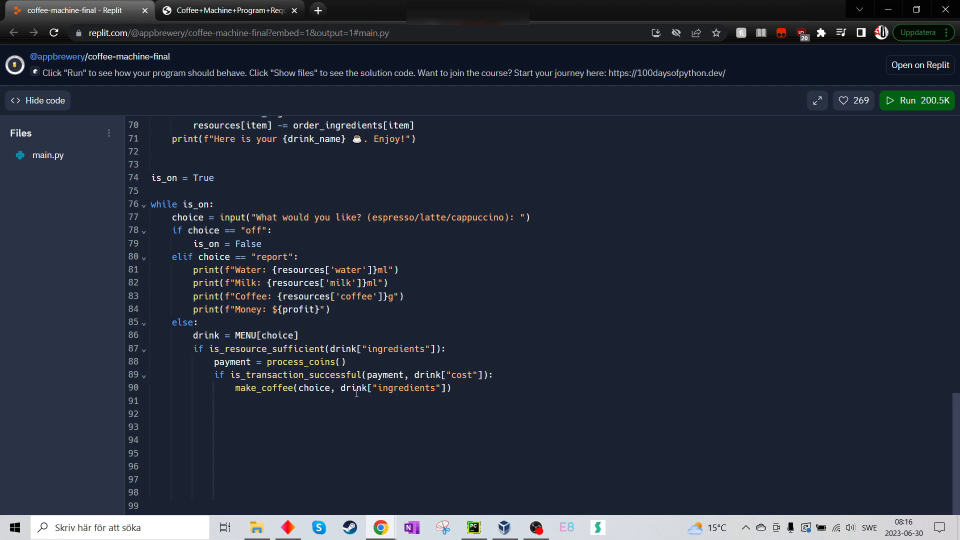
pyautogui.moveTo(470, 377)
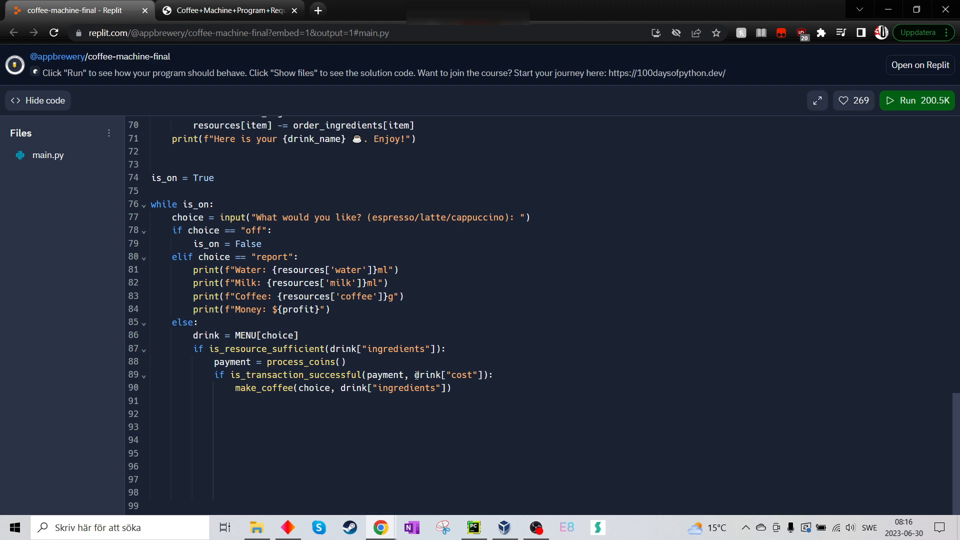
pyautogui.doubleClick(427, 375)
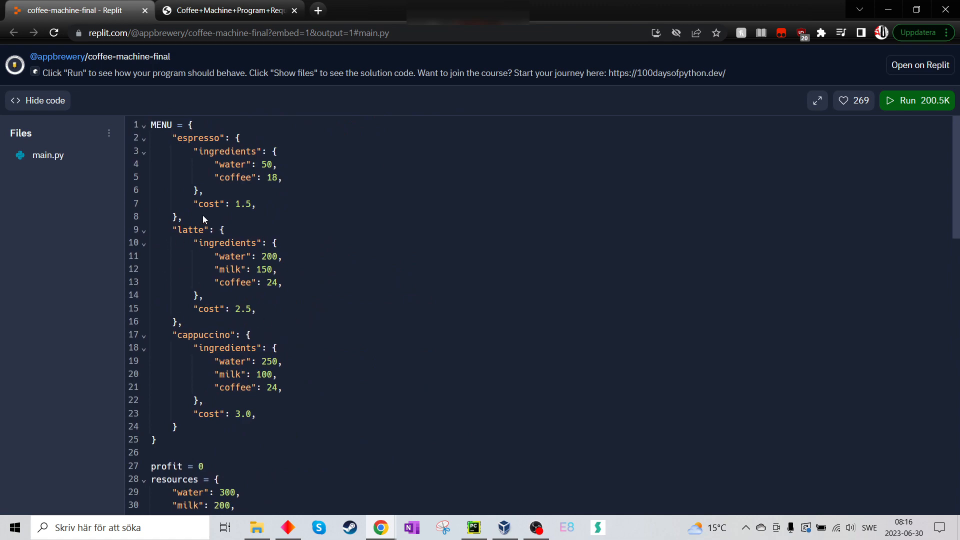
pyautogui.scroll(-3)
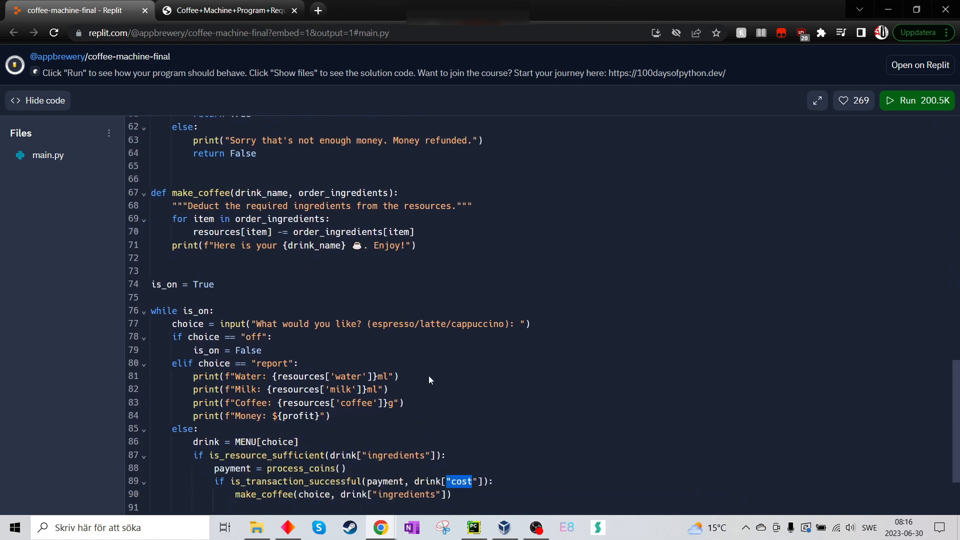
pyautogui.scroll(-3)
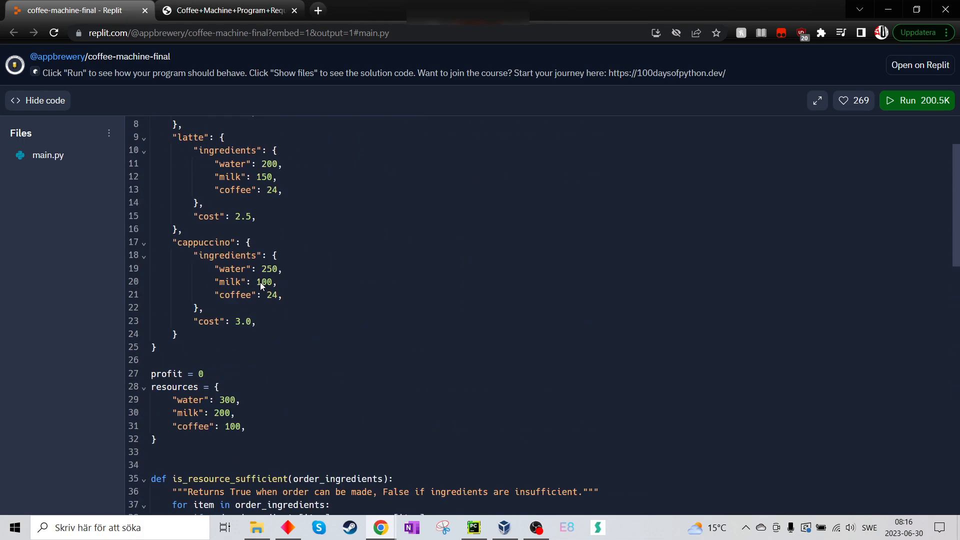
pyautogui.moveTo(208, 374)
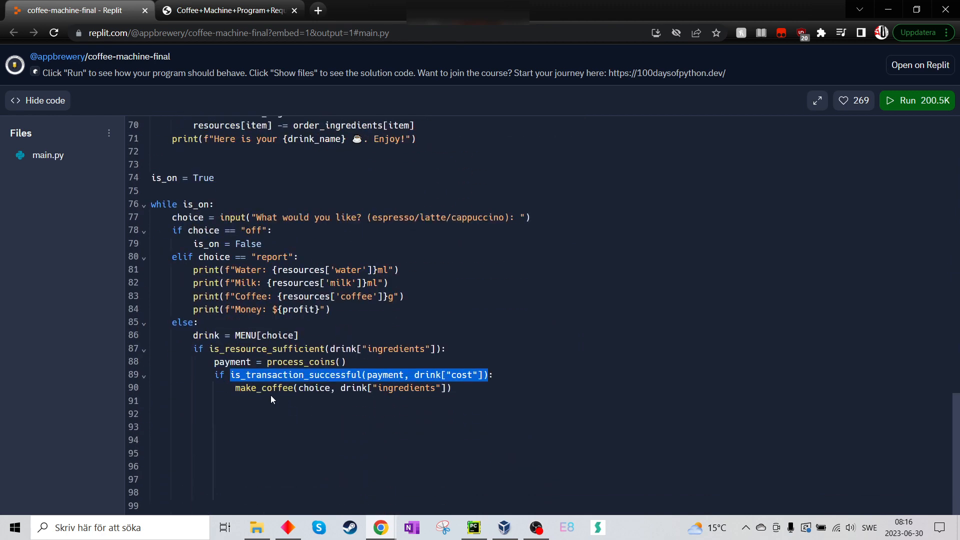
pyautogui.moveTo(311, 405)
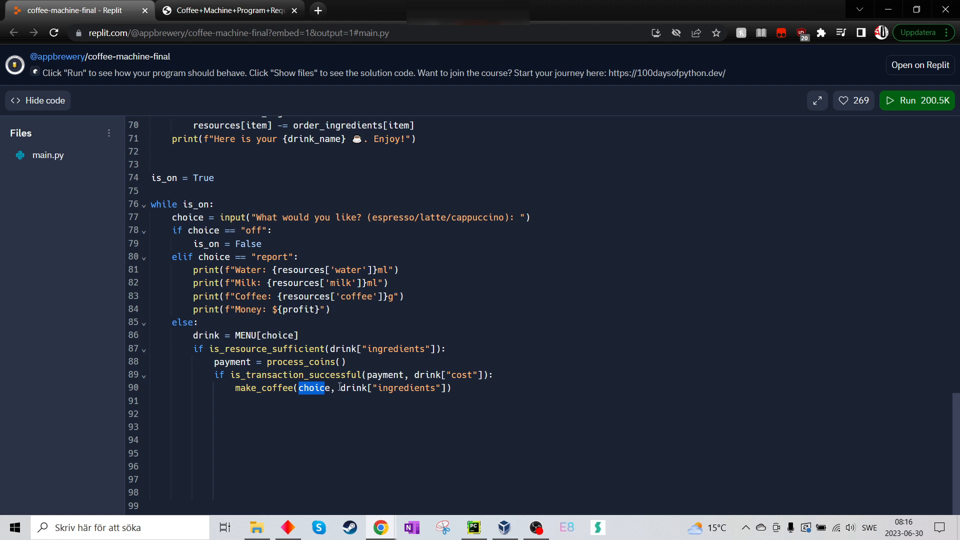
pyautogui.doubleClick(351, 388)
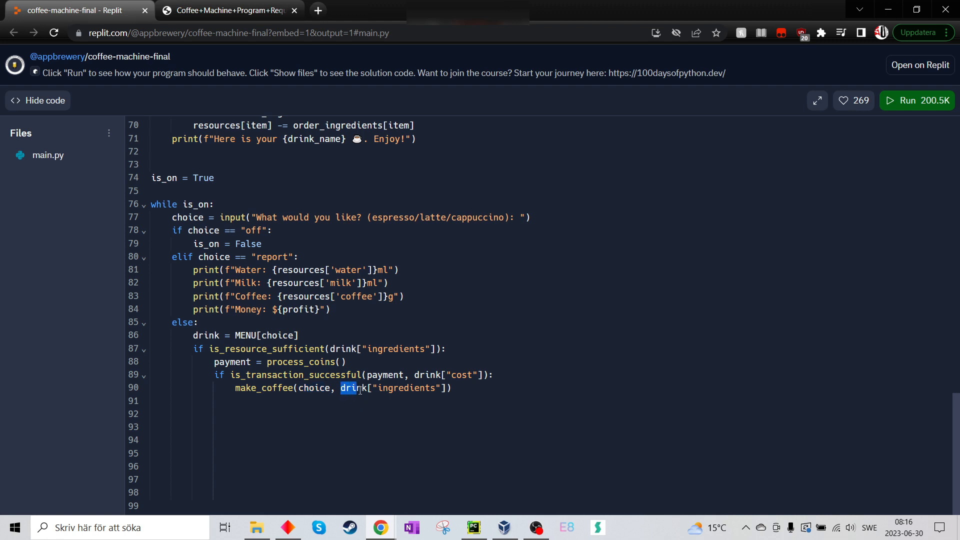
pyautogui.doubleClick(353, 387)
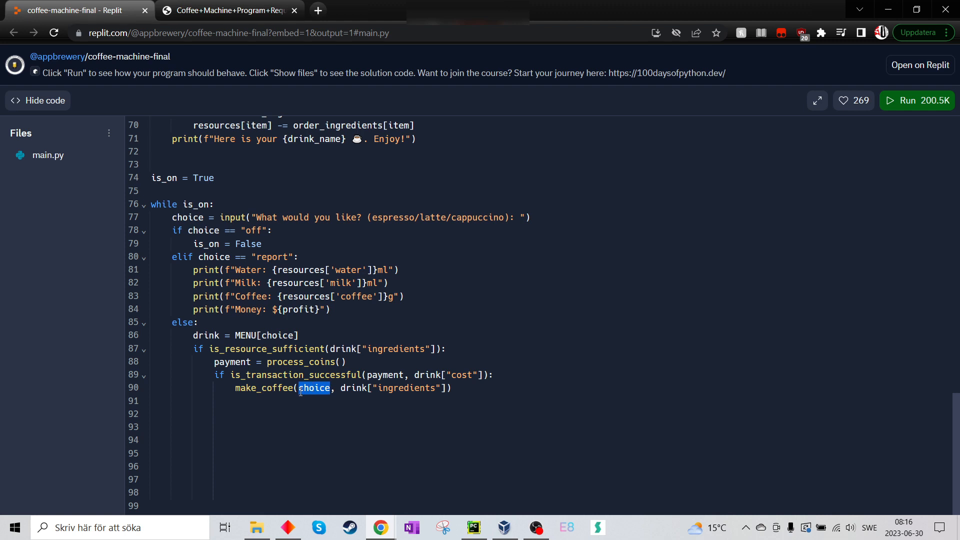
pyautogui.moveTo(342, 393)
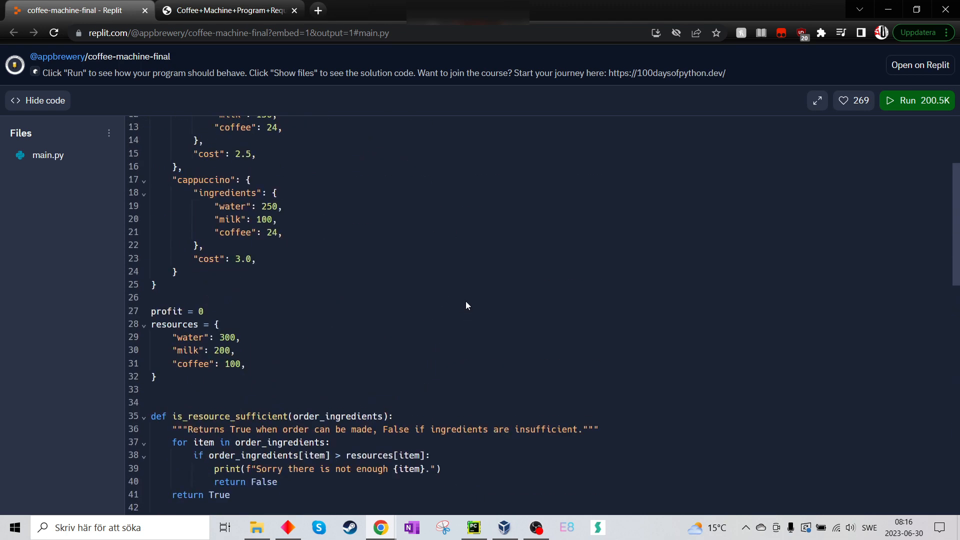
pyautogui.scroll(-3)
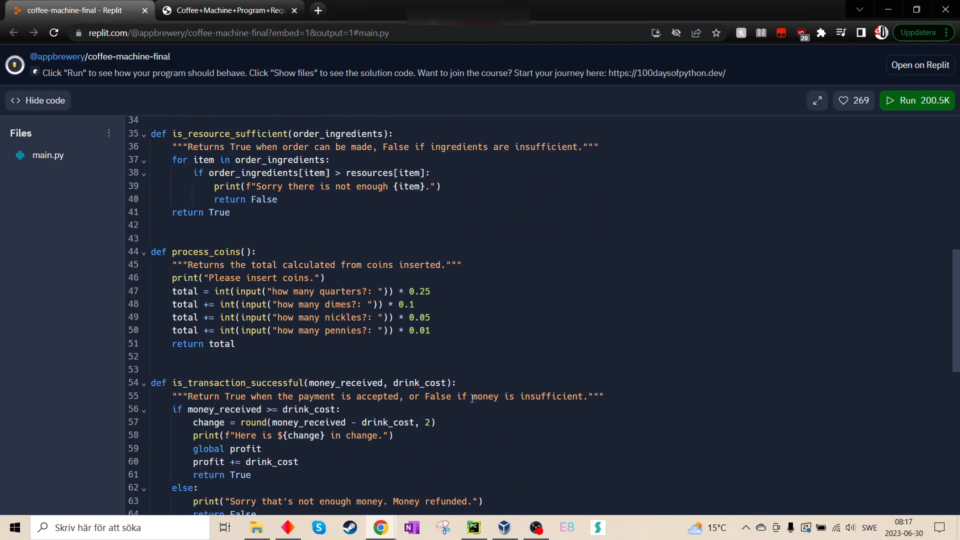
pyautogui.click(474, 527)
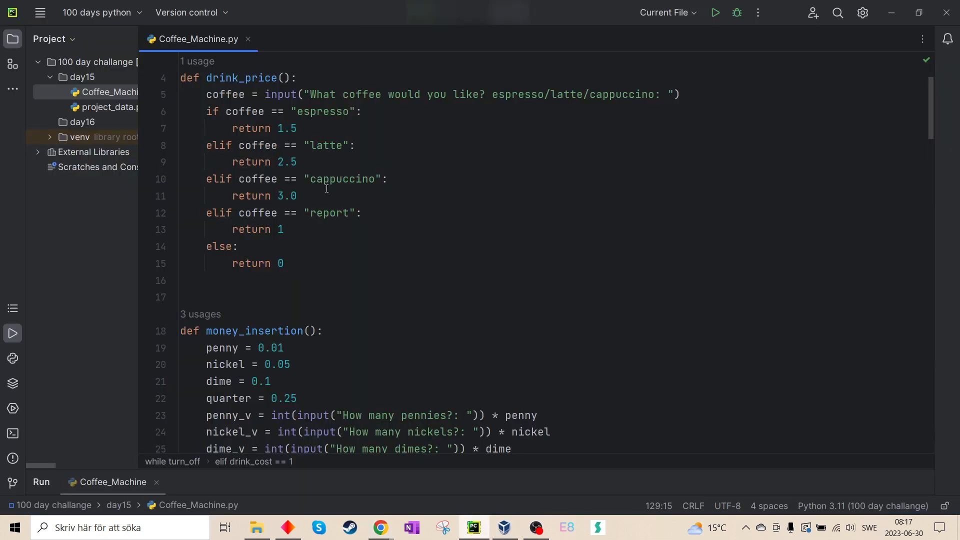
pyautogui.scroll(-3)
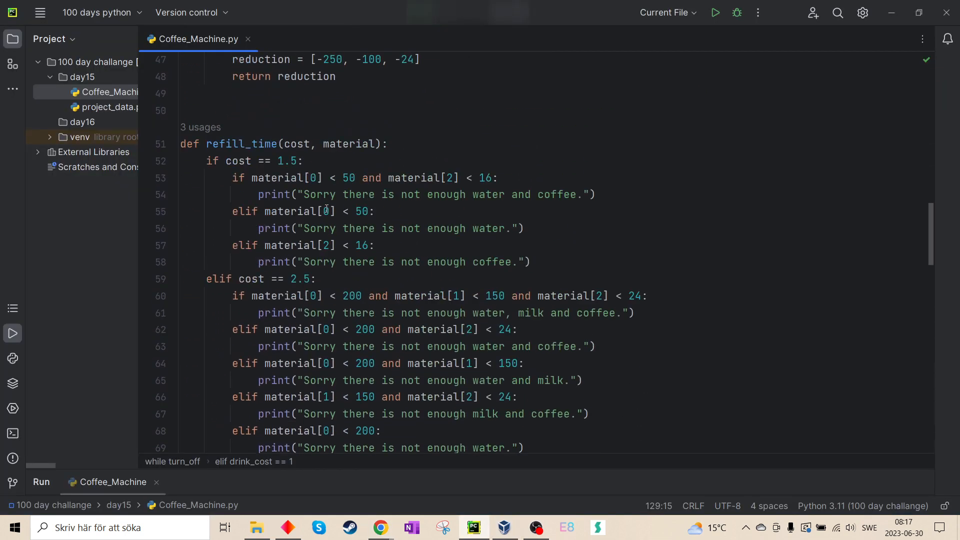
pyautogui.scroll(-3)
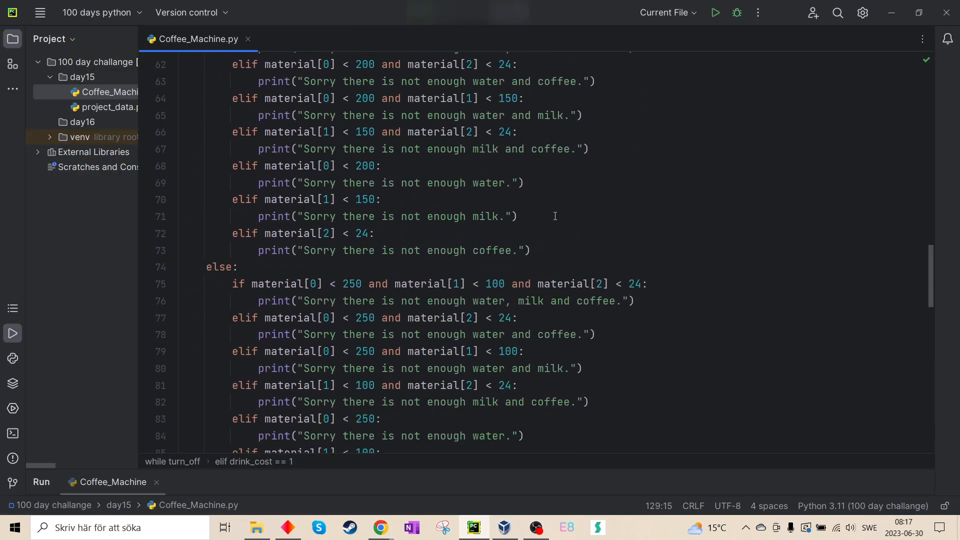
pyautogui.scroll(-3)
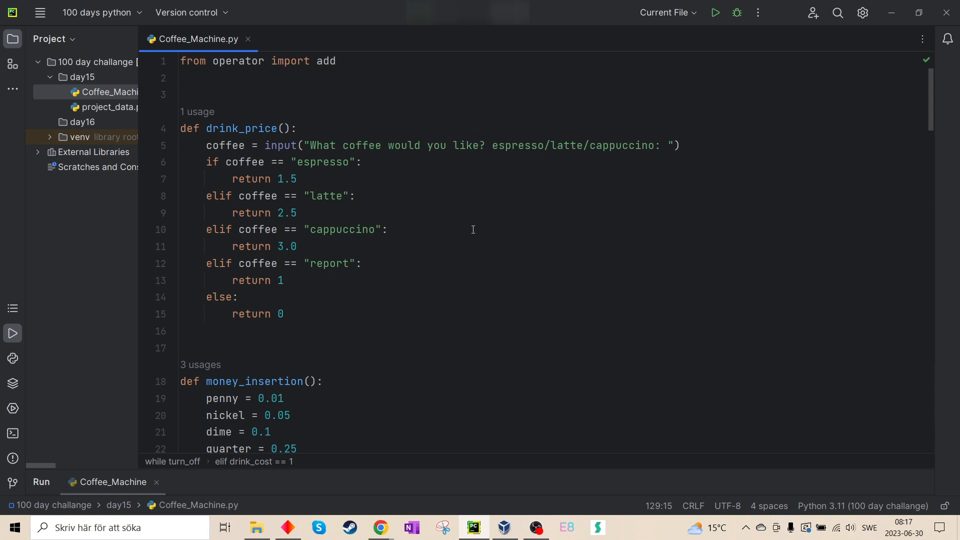
pyautogui.moveTo(424, 265)
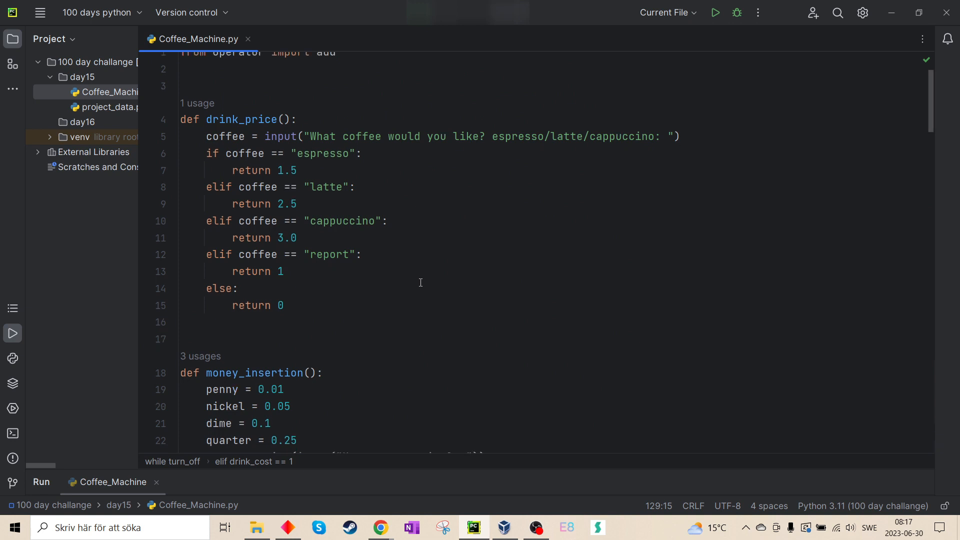
pyautogui.scroll(-3)
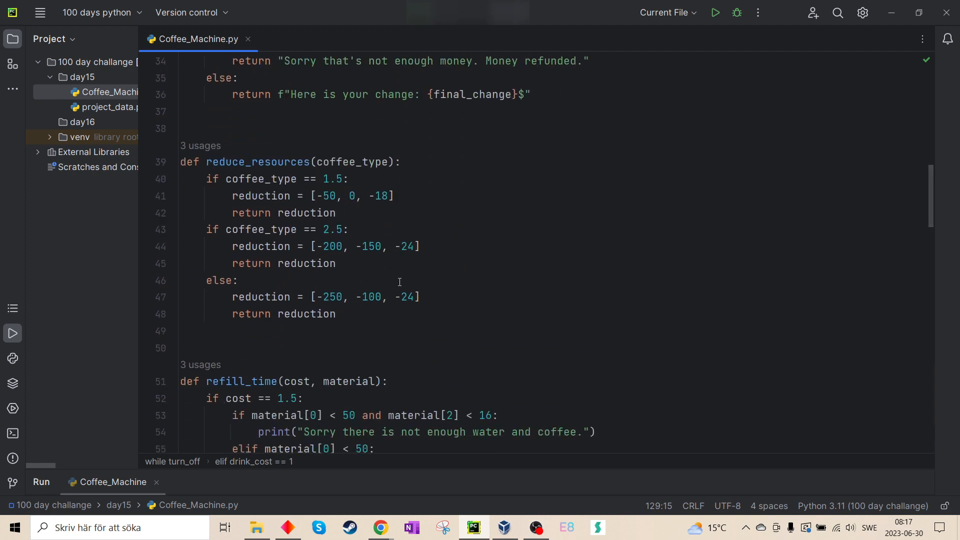
pyautogui.scroll(-3)
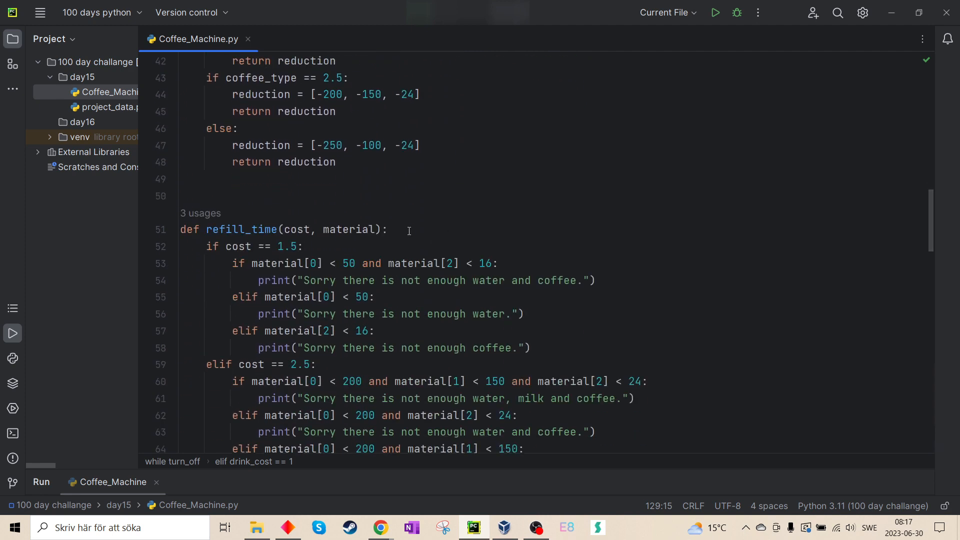
pyautogui.scroll(-3)
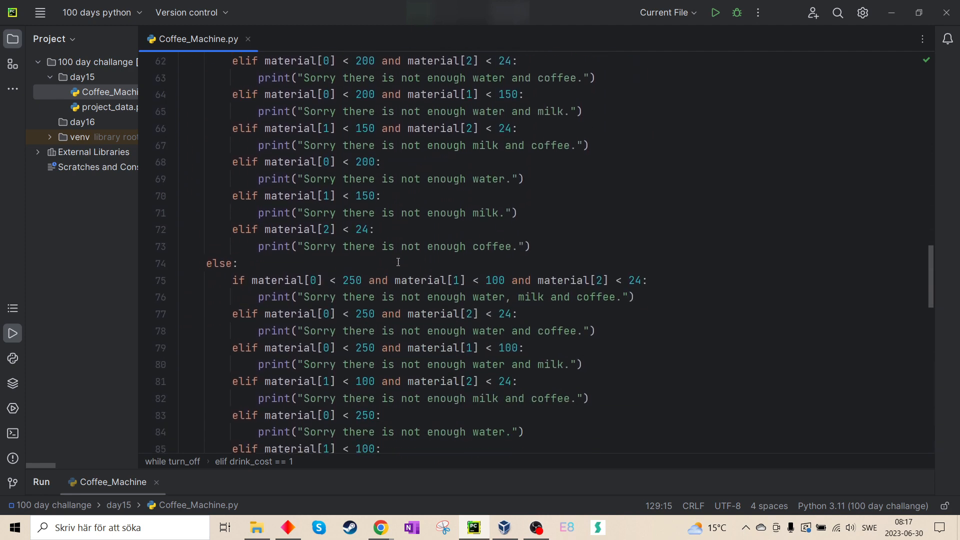
pyautogui.scroll(-3)
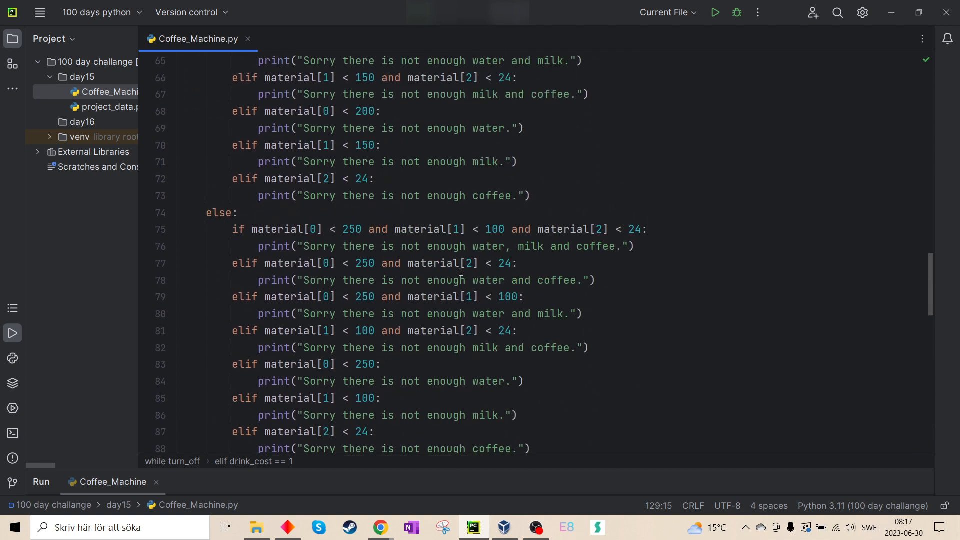
pyautogui.scroll(-3)
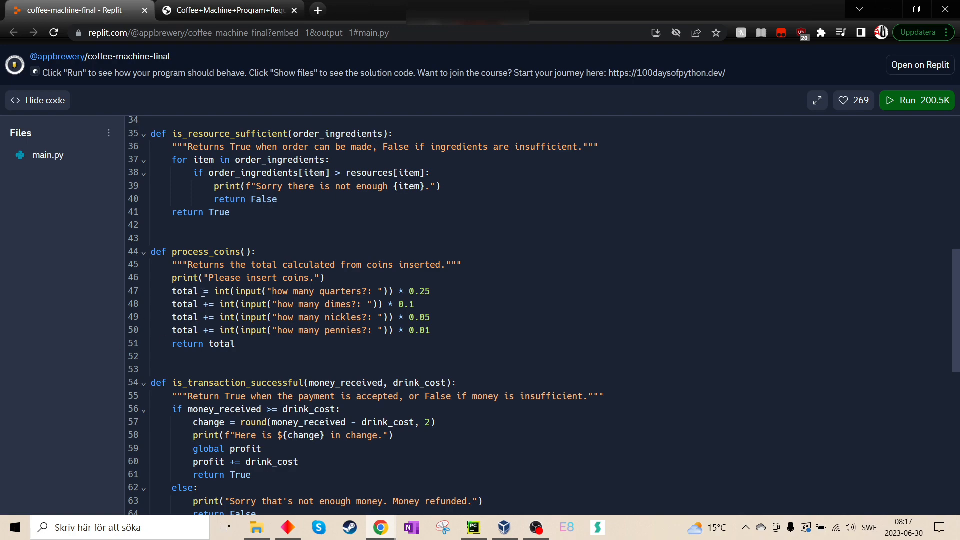
pyautogui.scroll(-3)
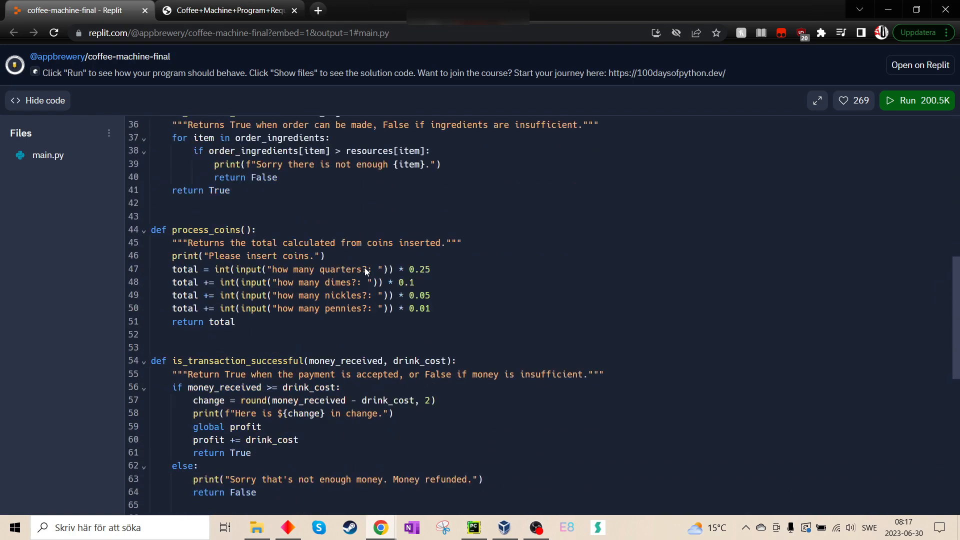
pyautogui.scroll(-3)
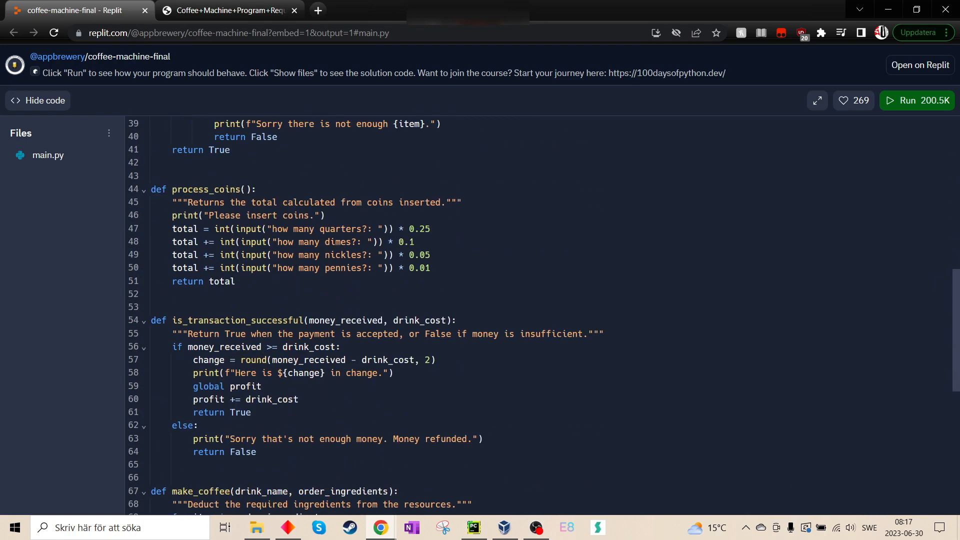